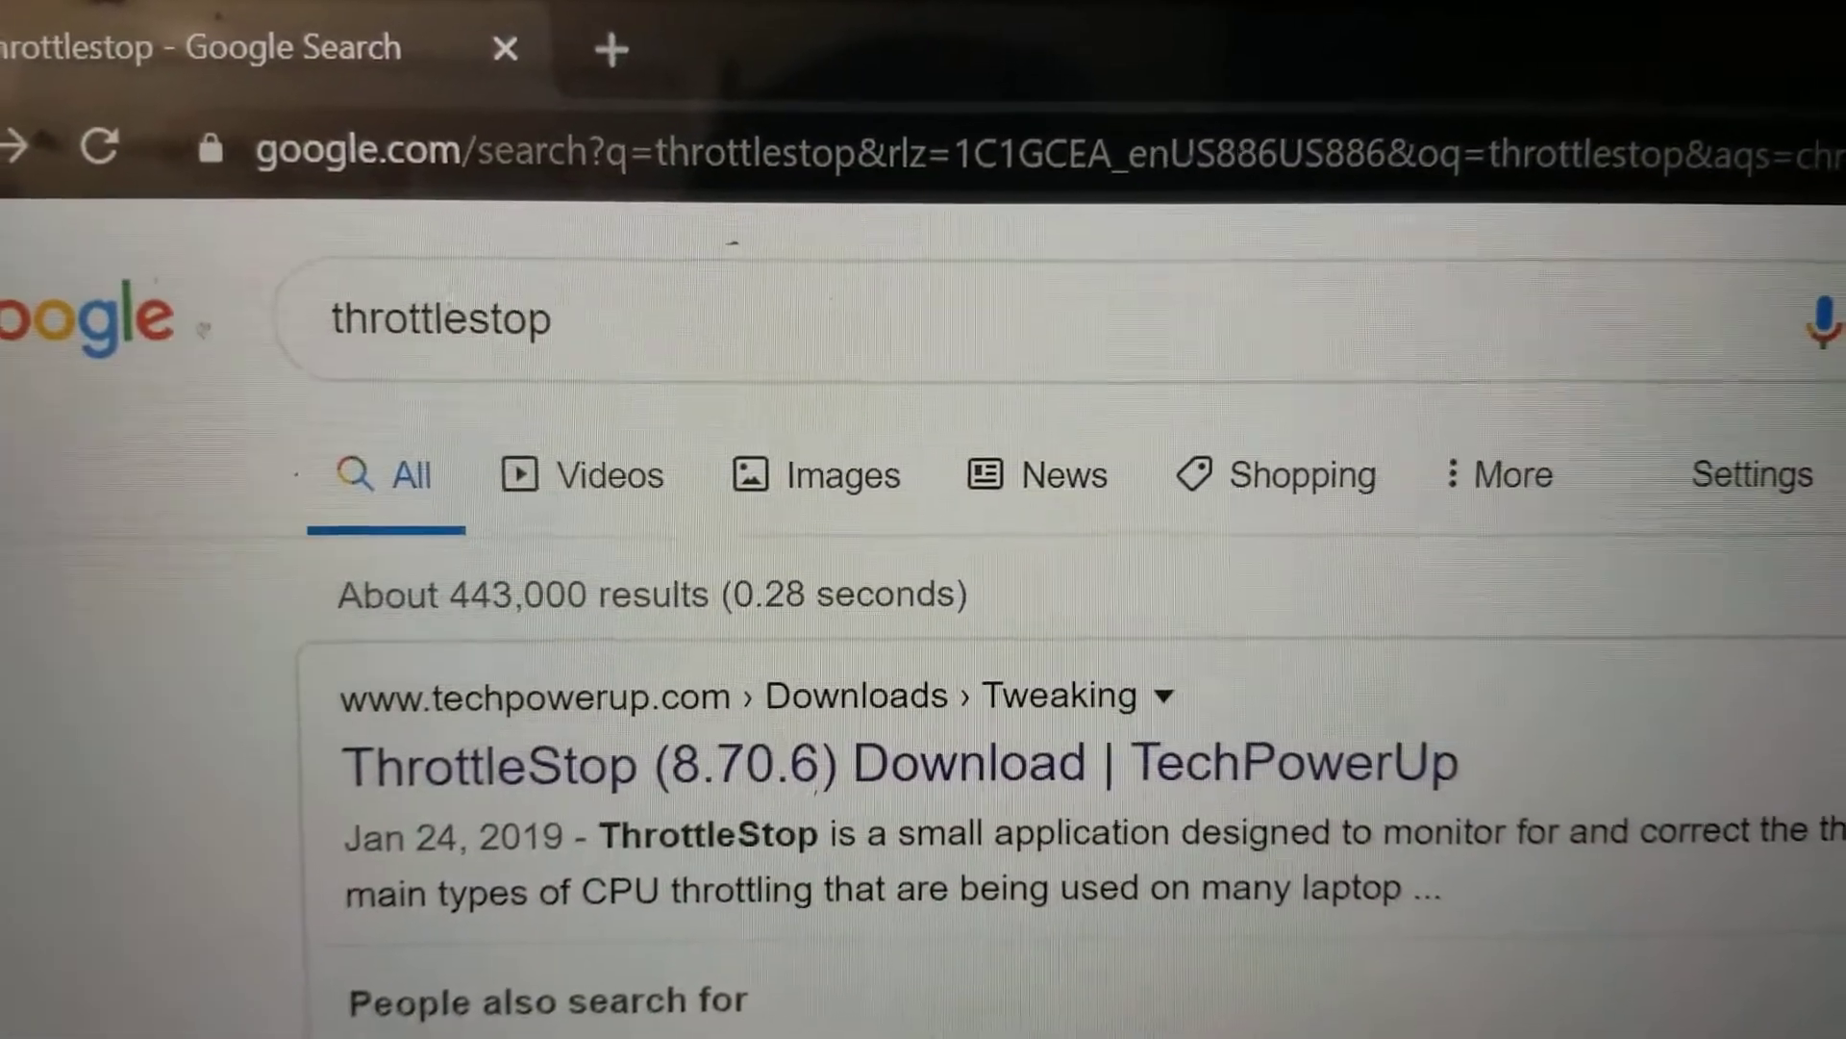
Download the ThrottleStop 8.70.6 zip from TechPowerUp via the US-2 server
scroll(down, 3)
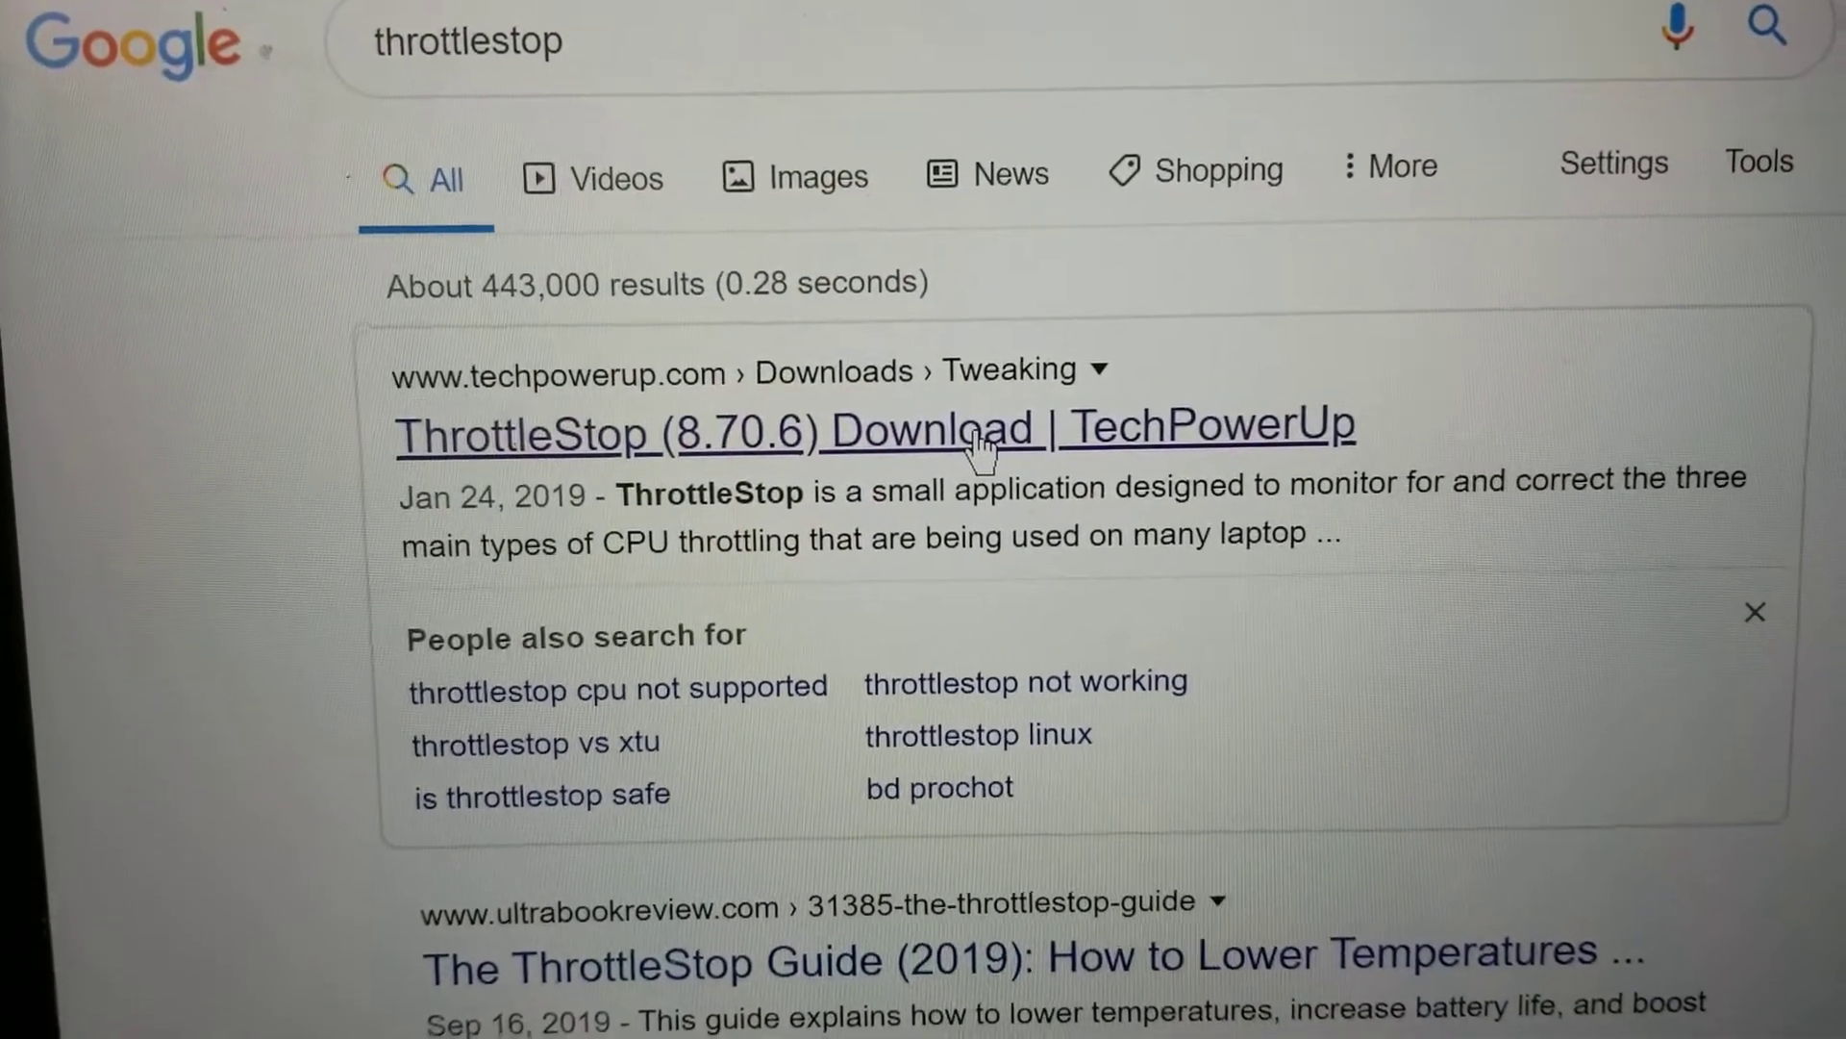
click(877, 427)
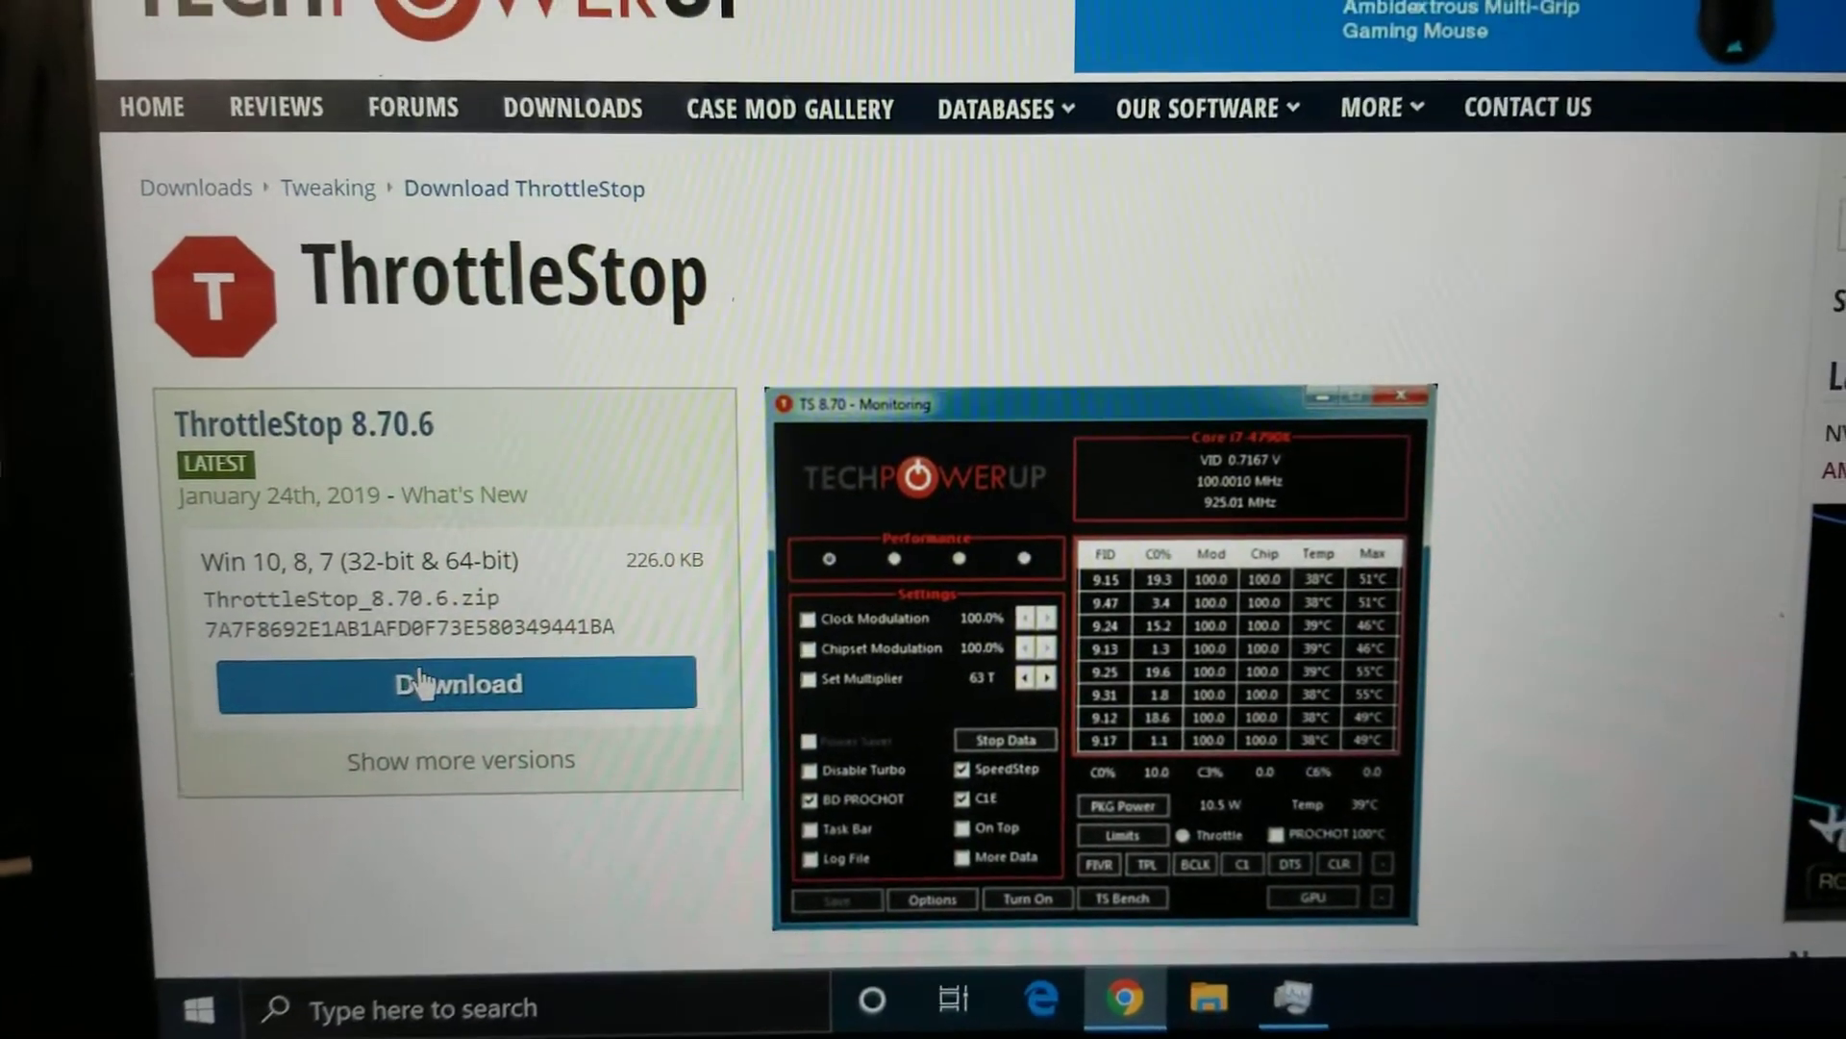
click(458, 682)
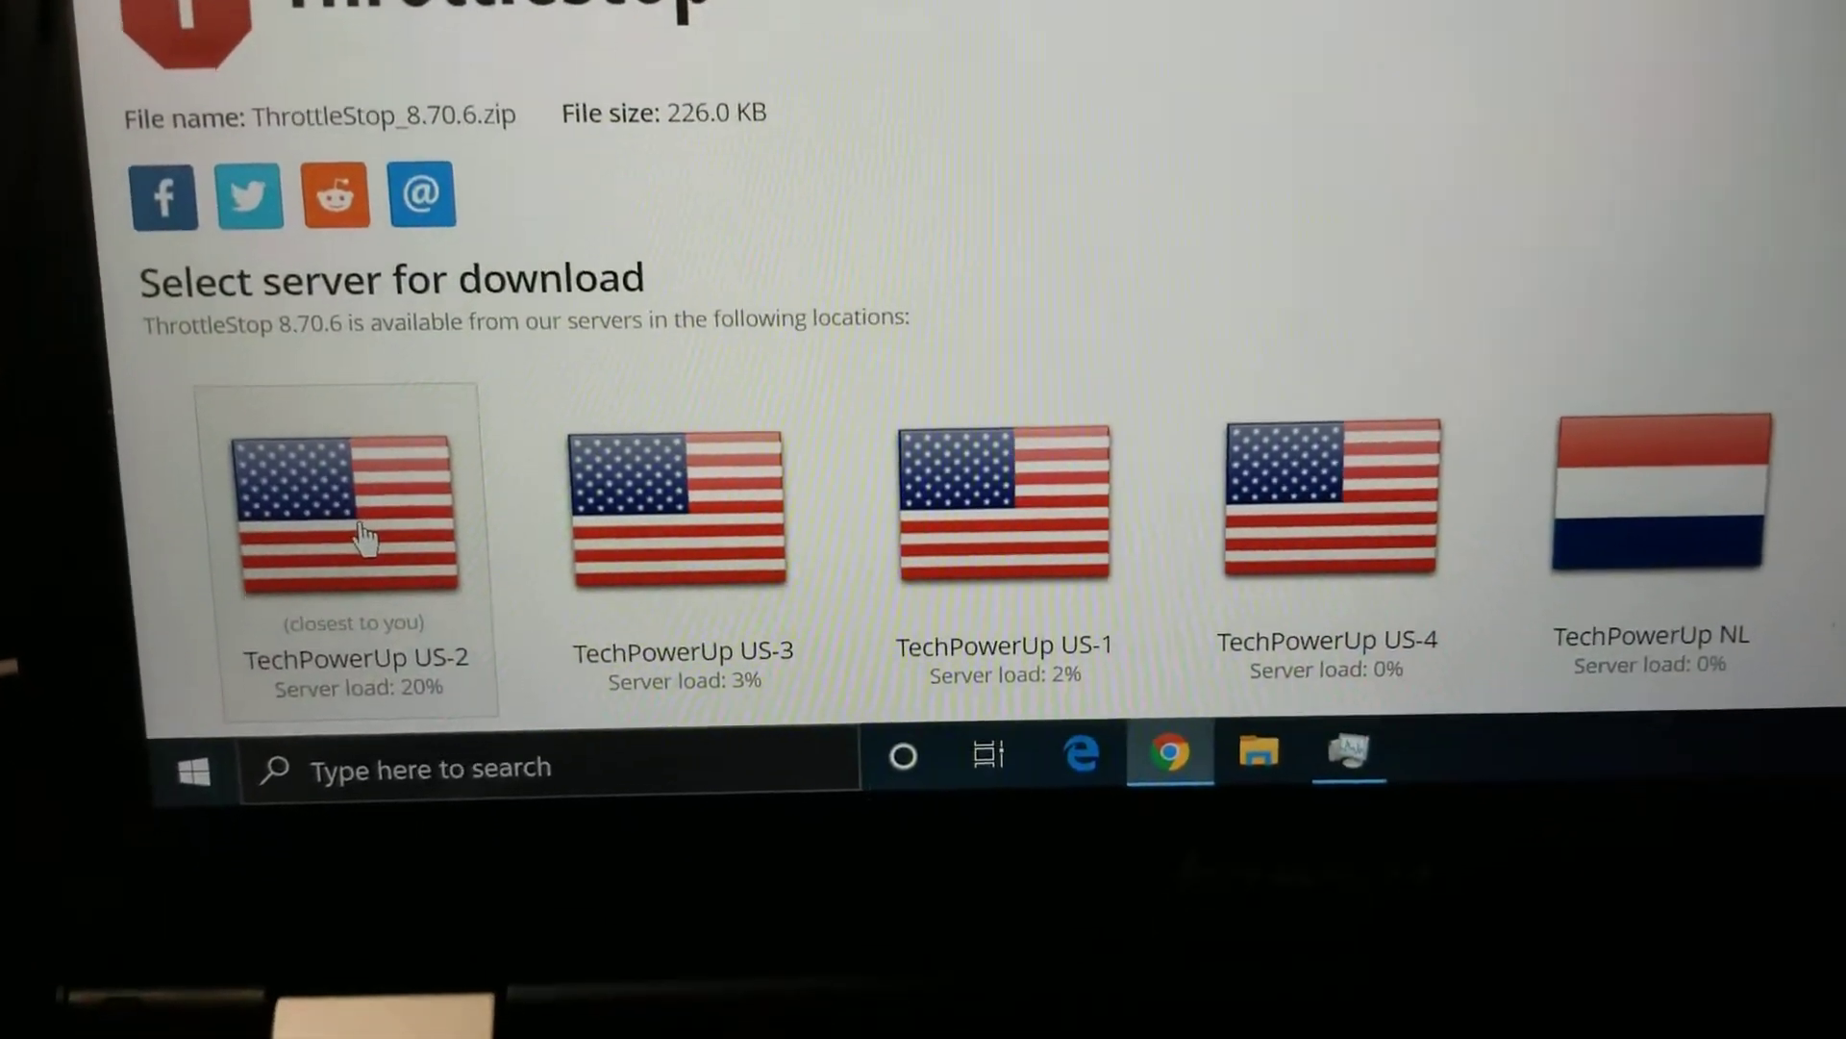
click(350, 507)
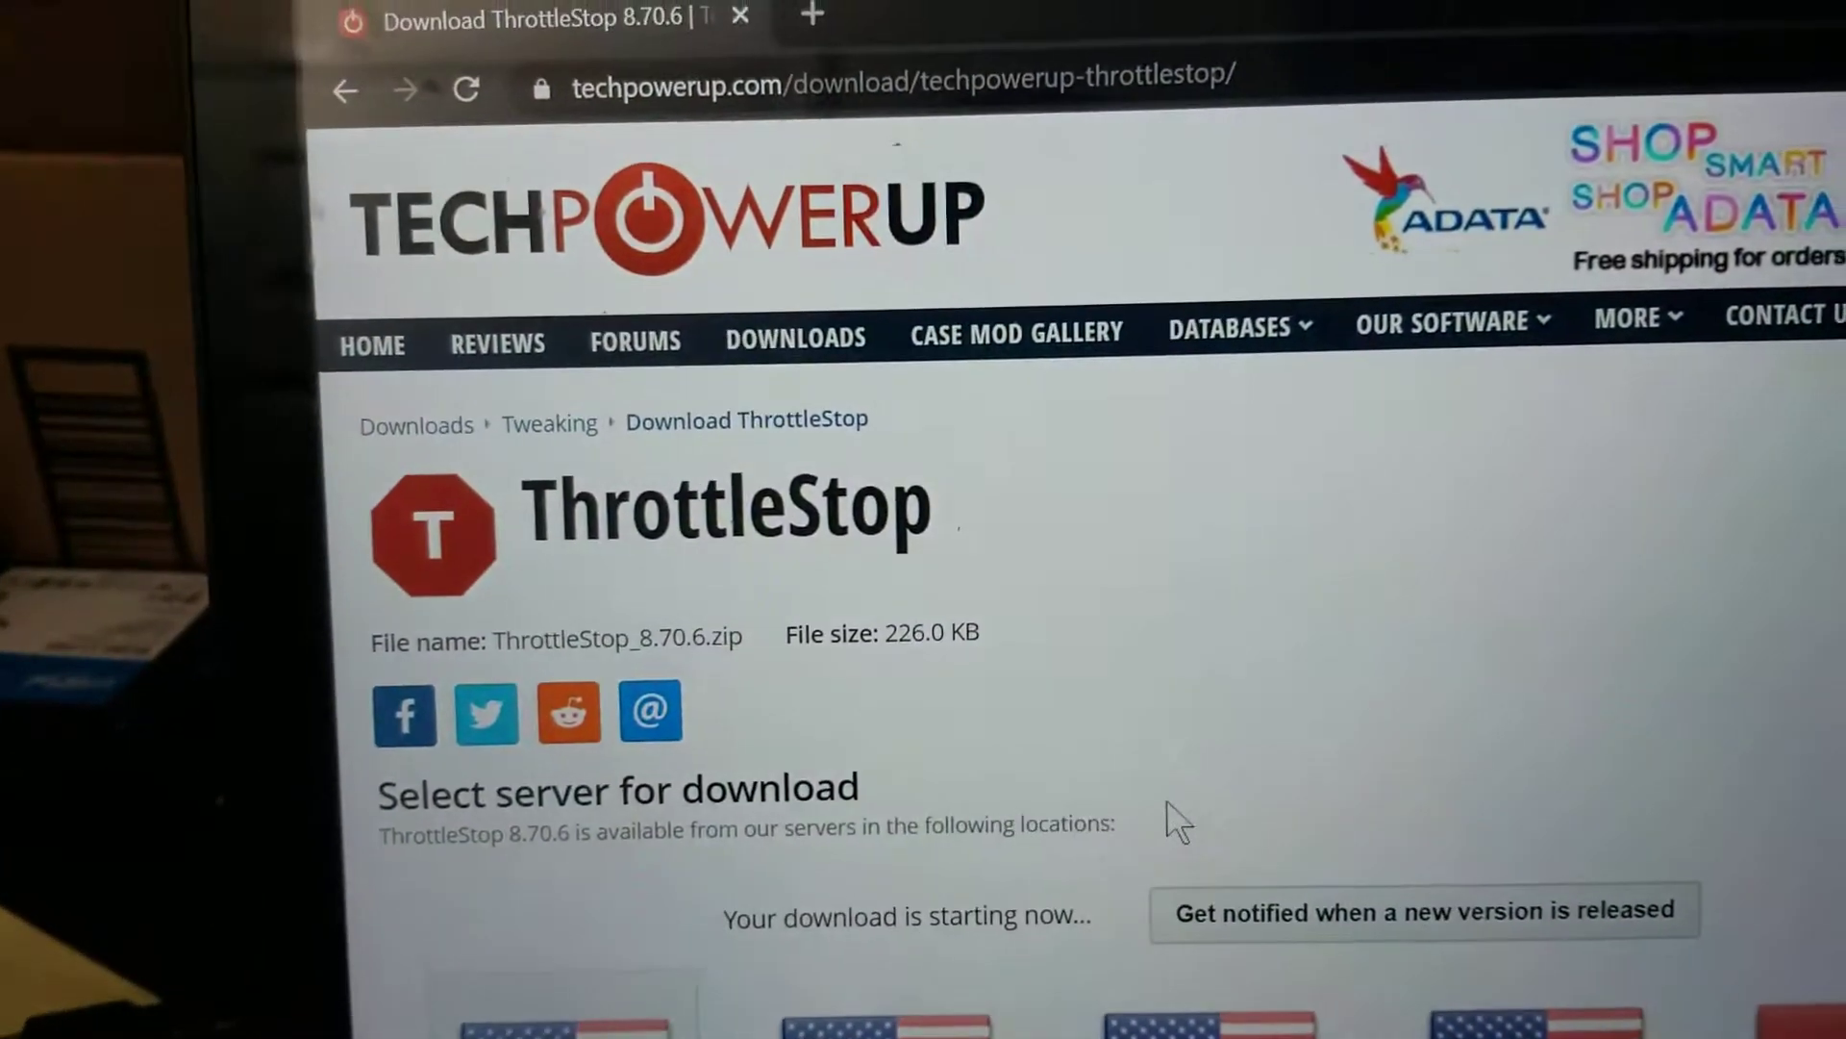
scroll(down, 3)
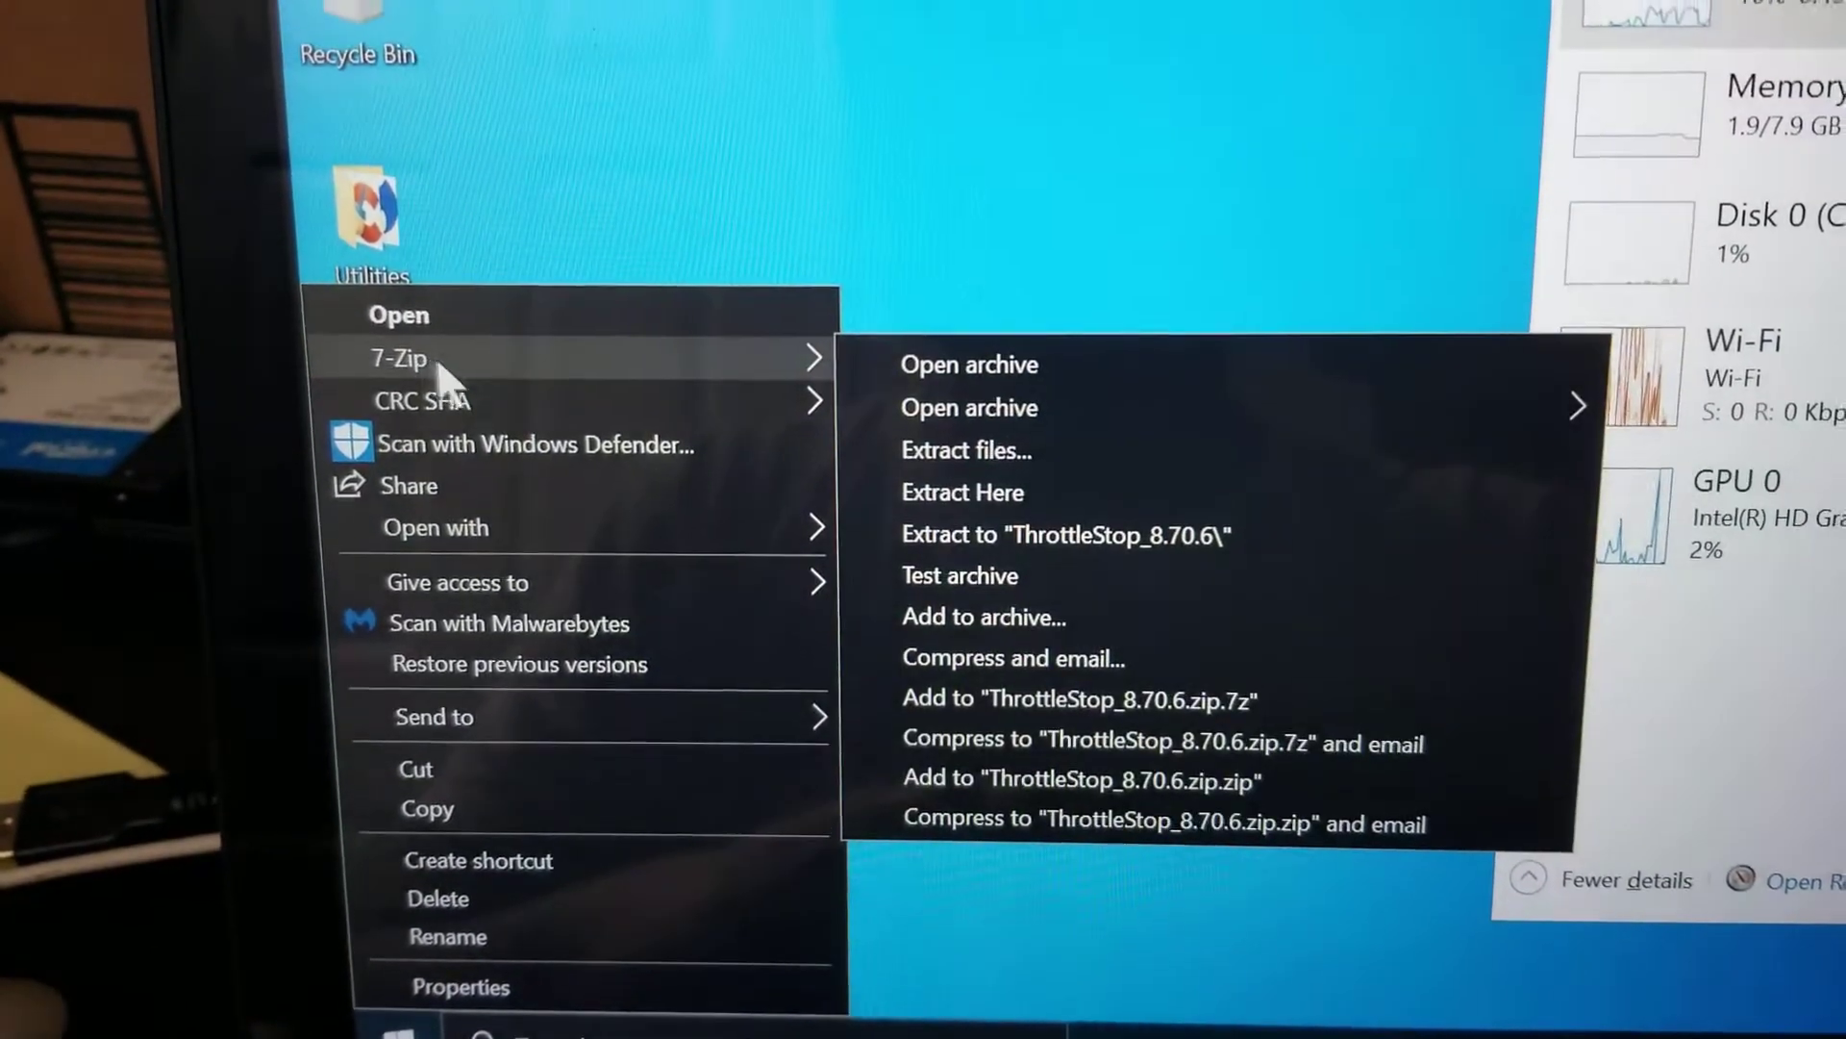
mouse_move(436, 527)
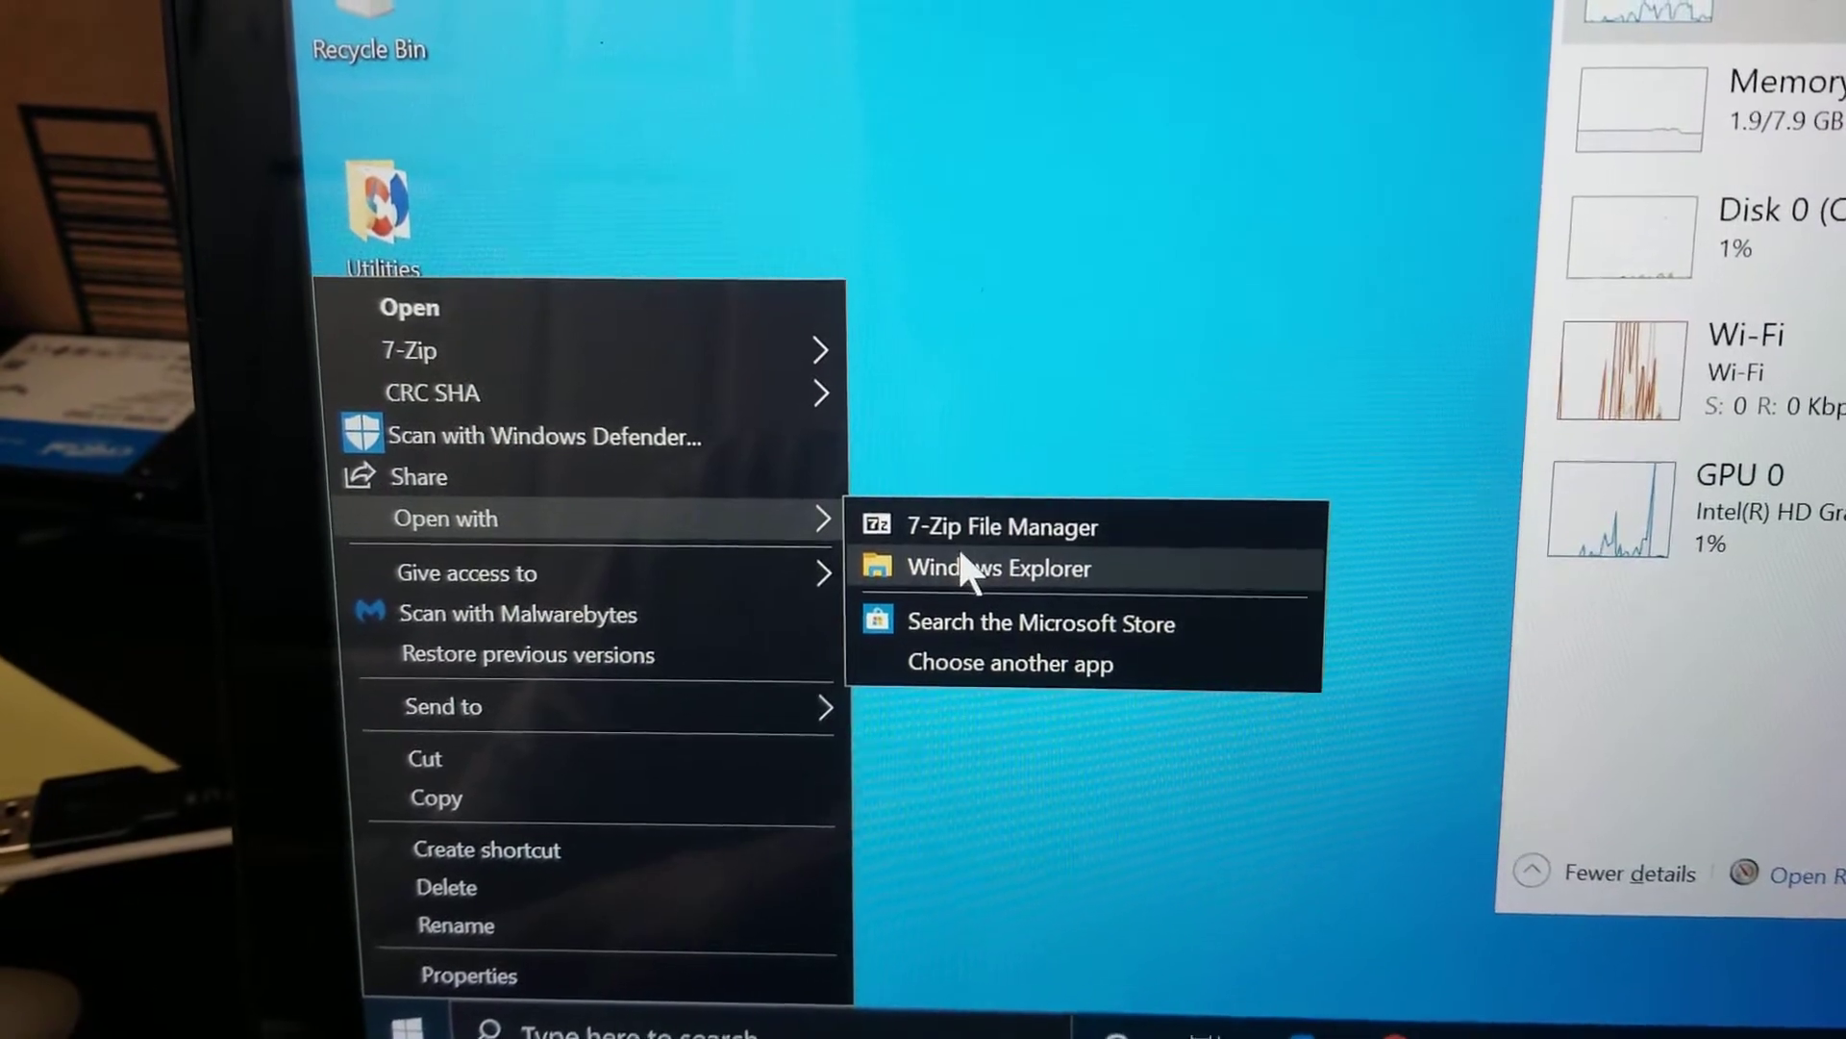
Show the ThrottleStop 8.70.6 zip's nine files in Windows Explorer from the desktop
click(996, 568)
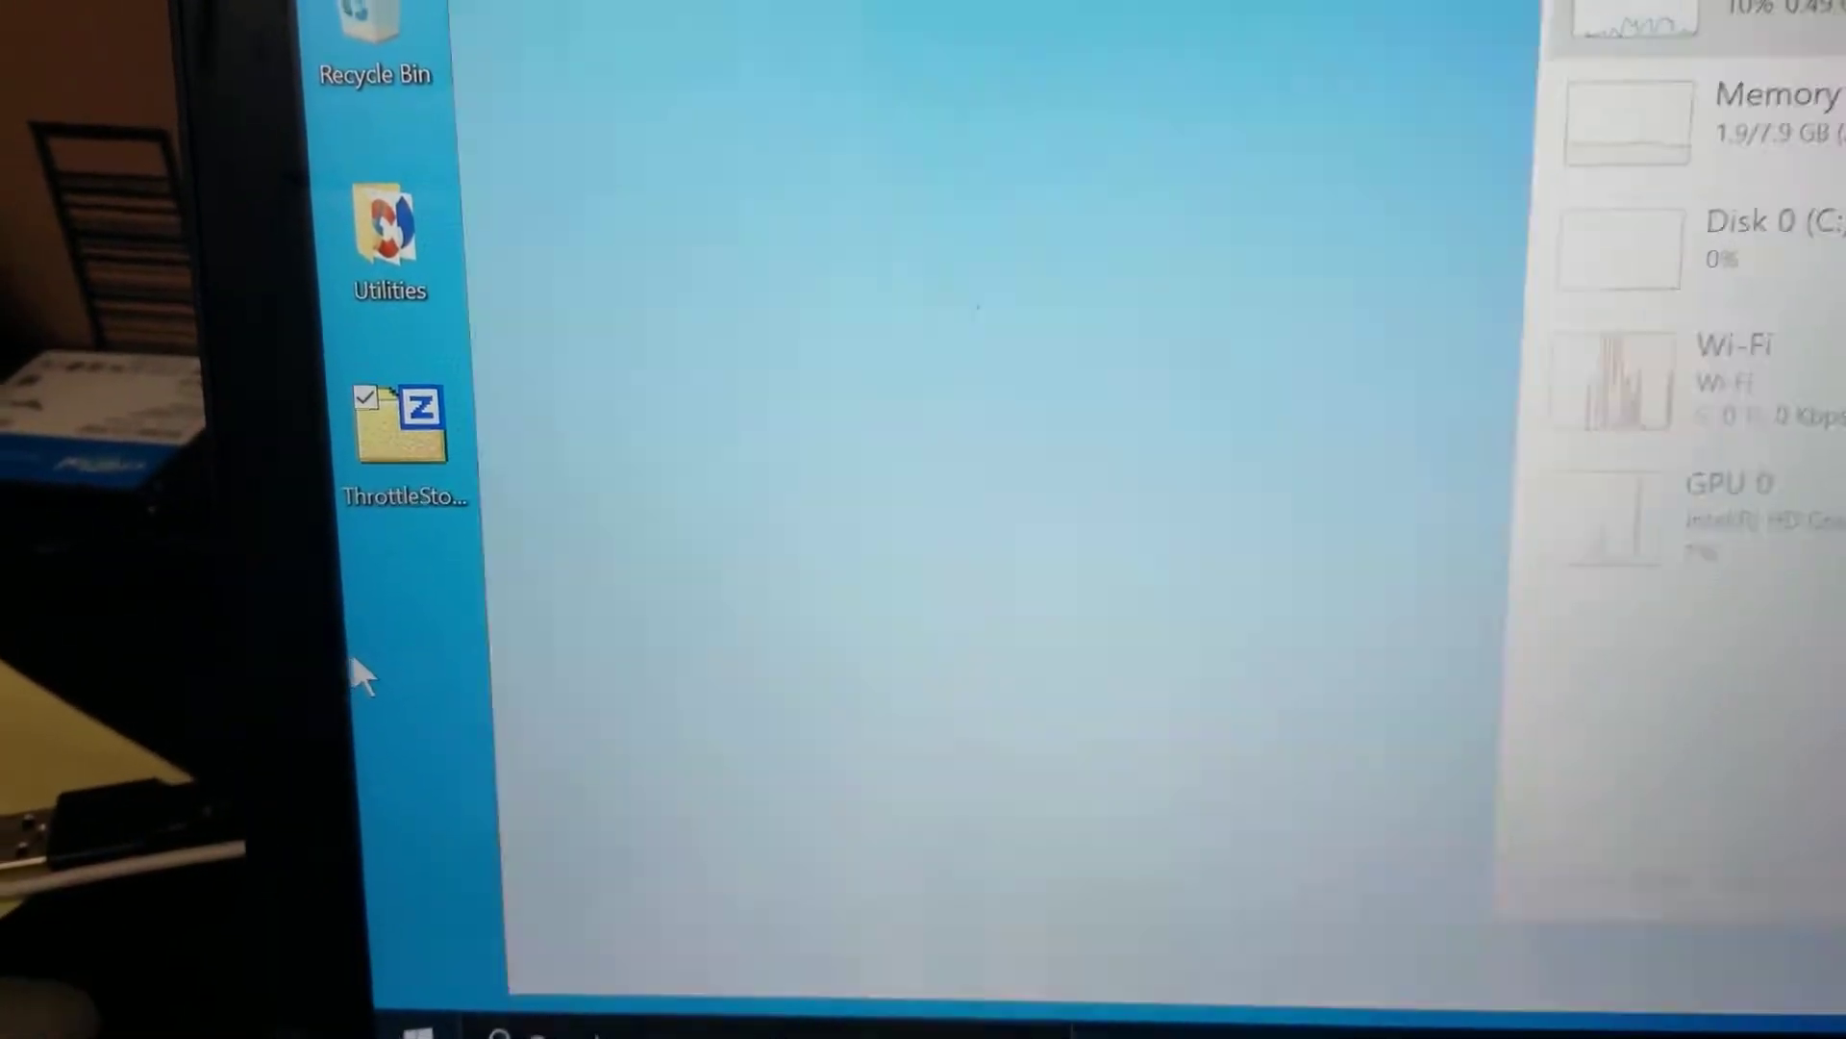
double_click(406, 423)
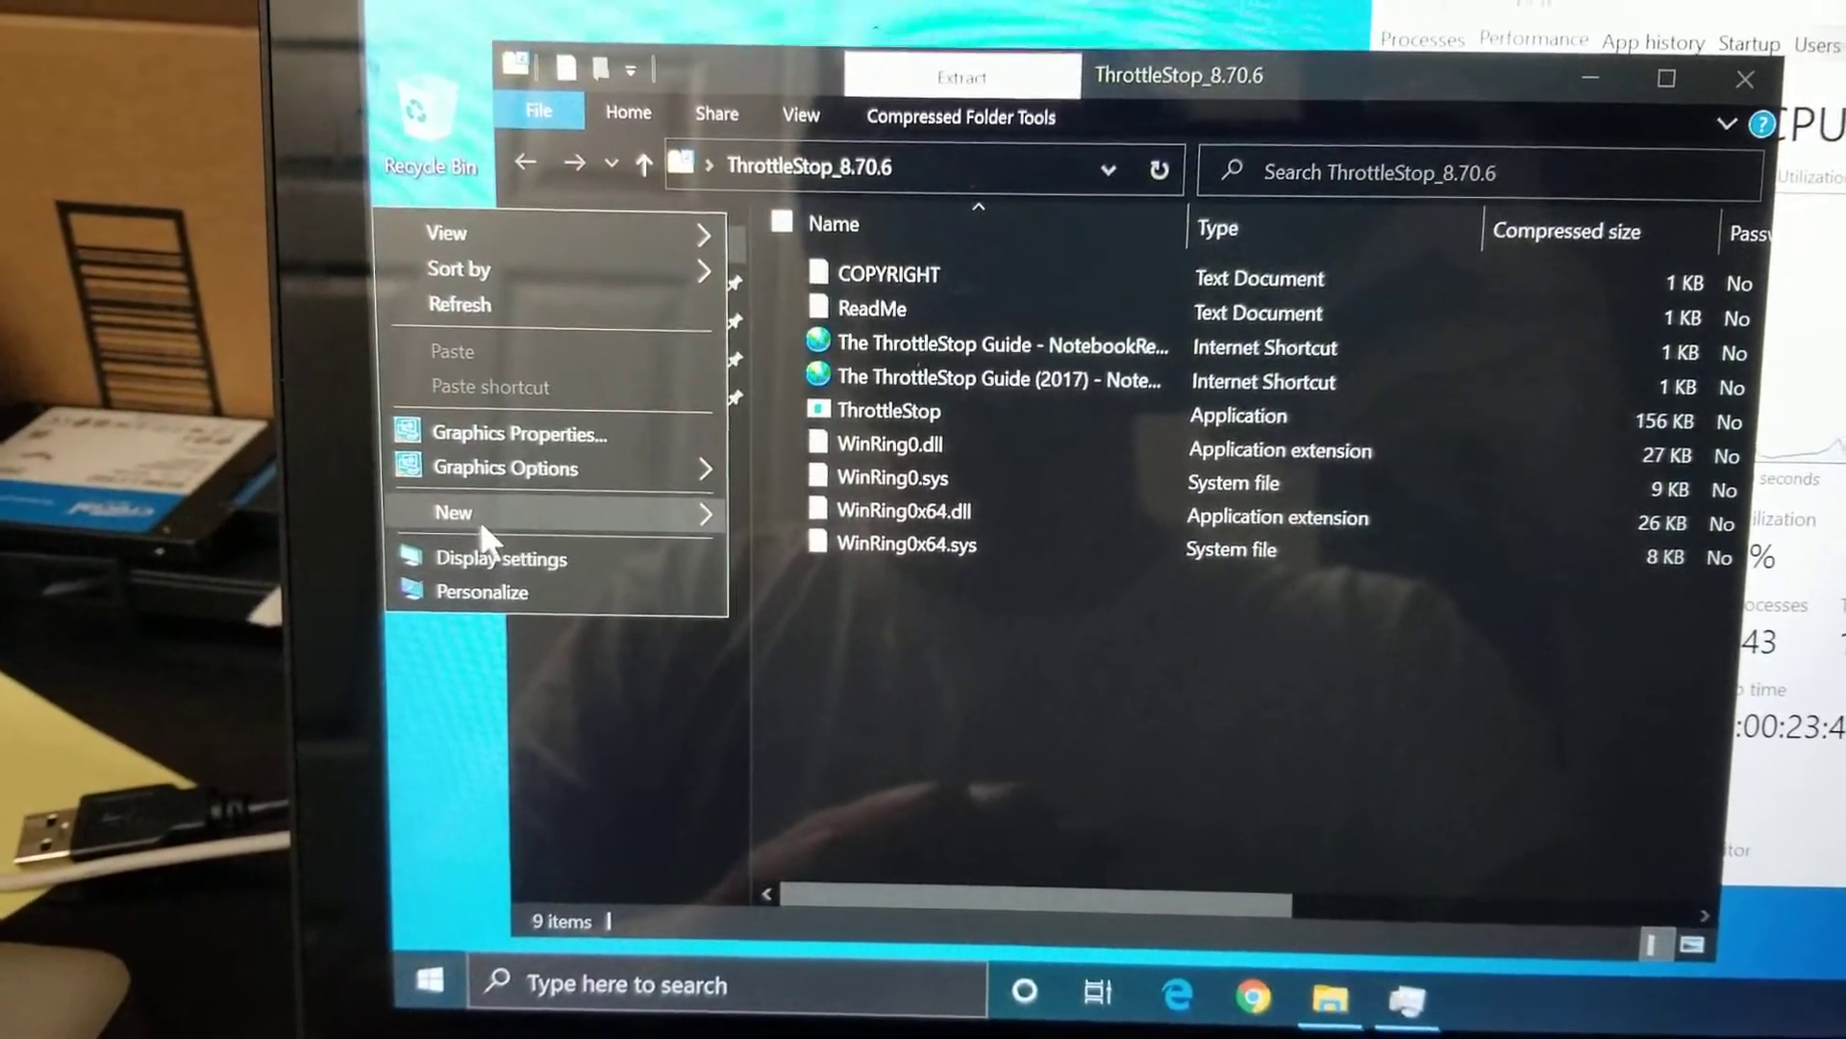
Create a New folder on the desktop holding the nine extracted ThrottleStop files and view it
click(454, 512)
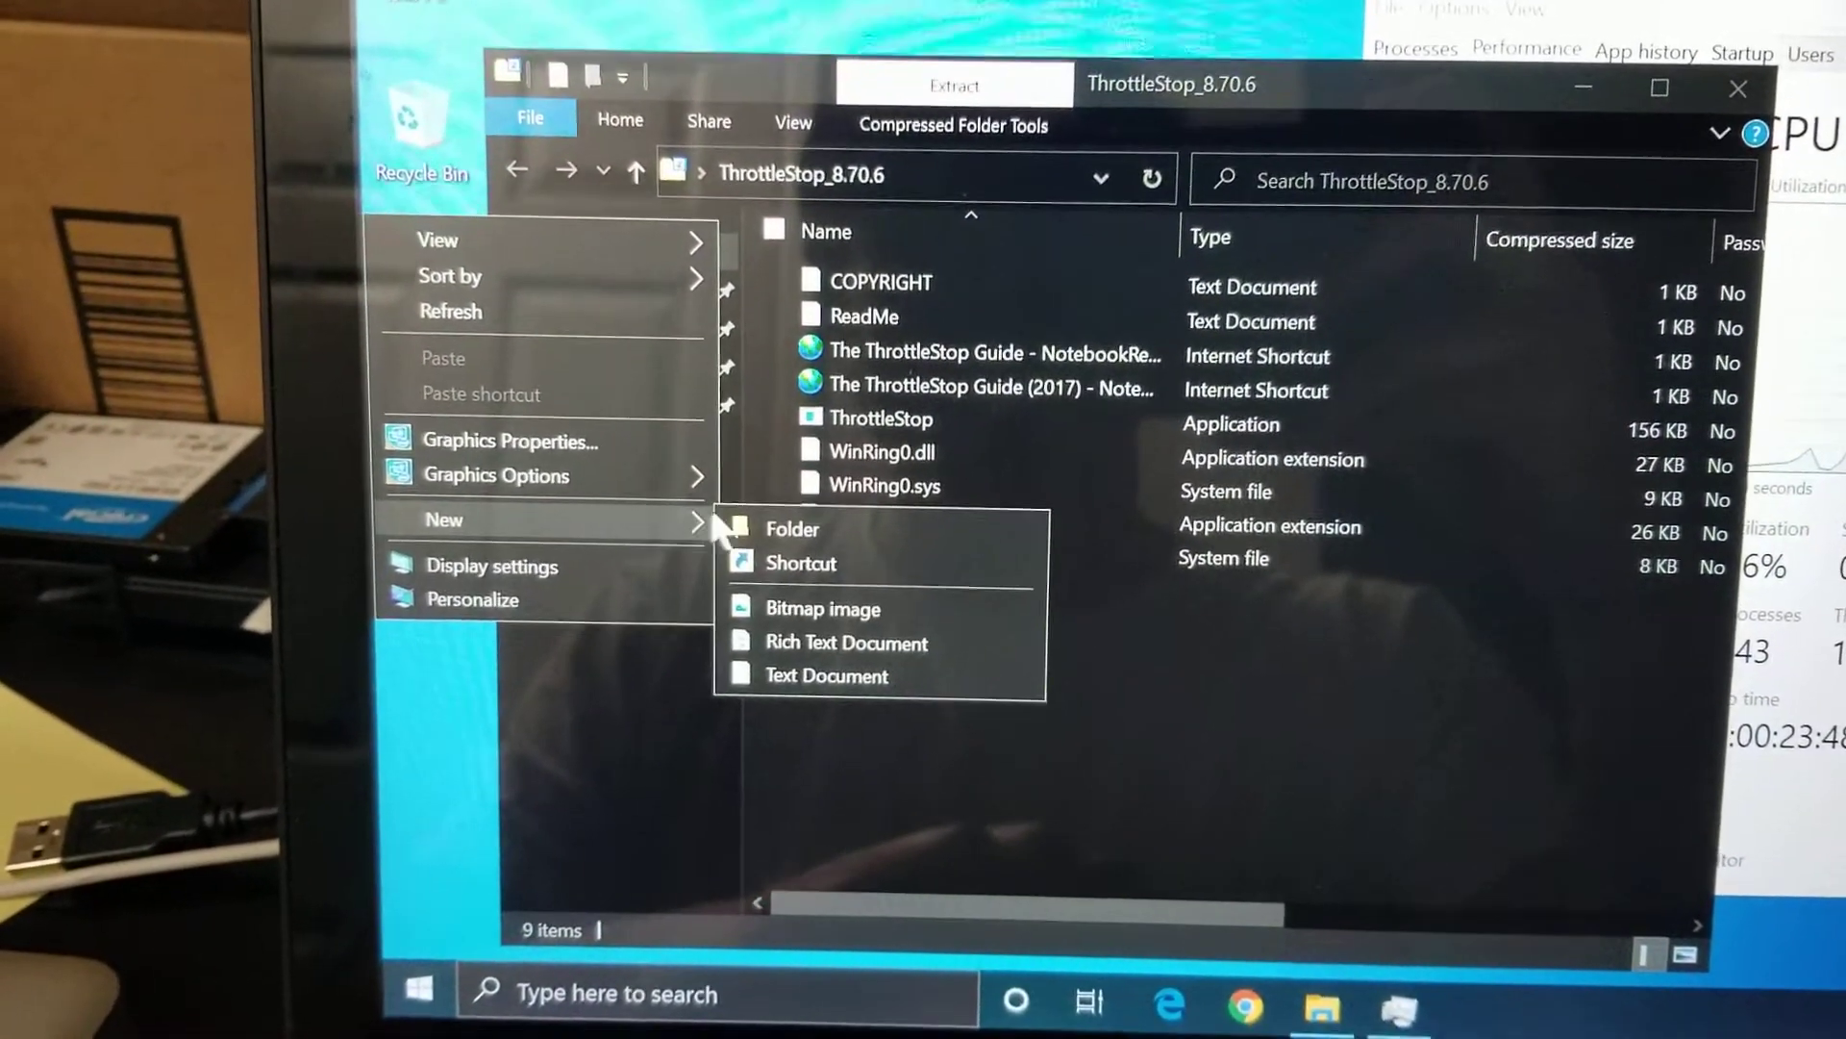
click(792, 526)
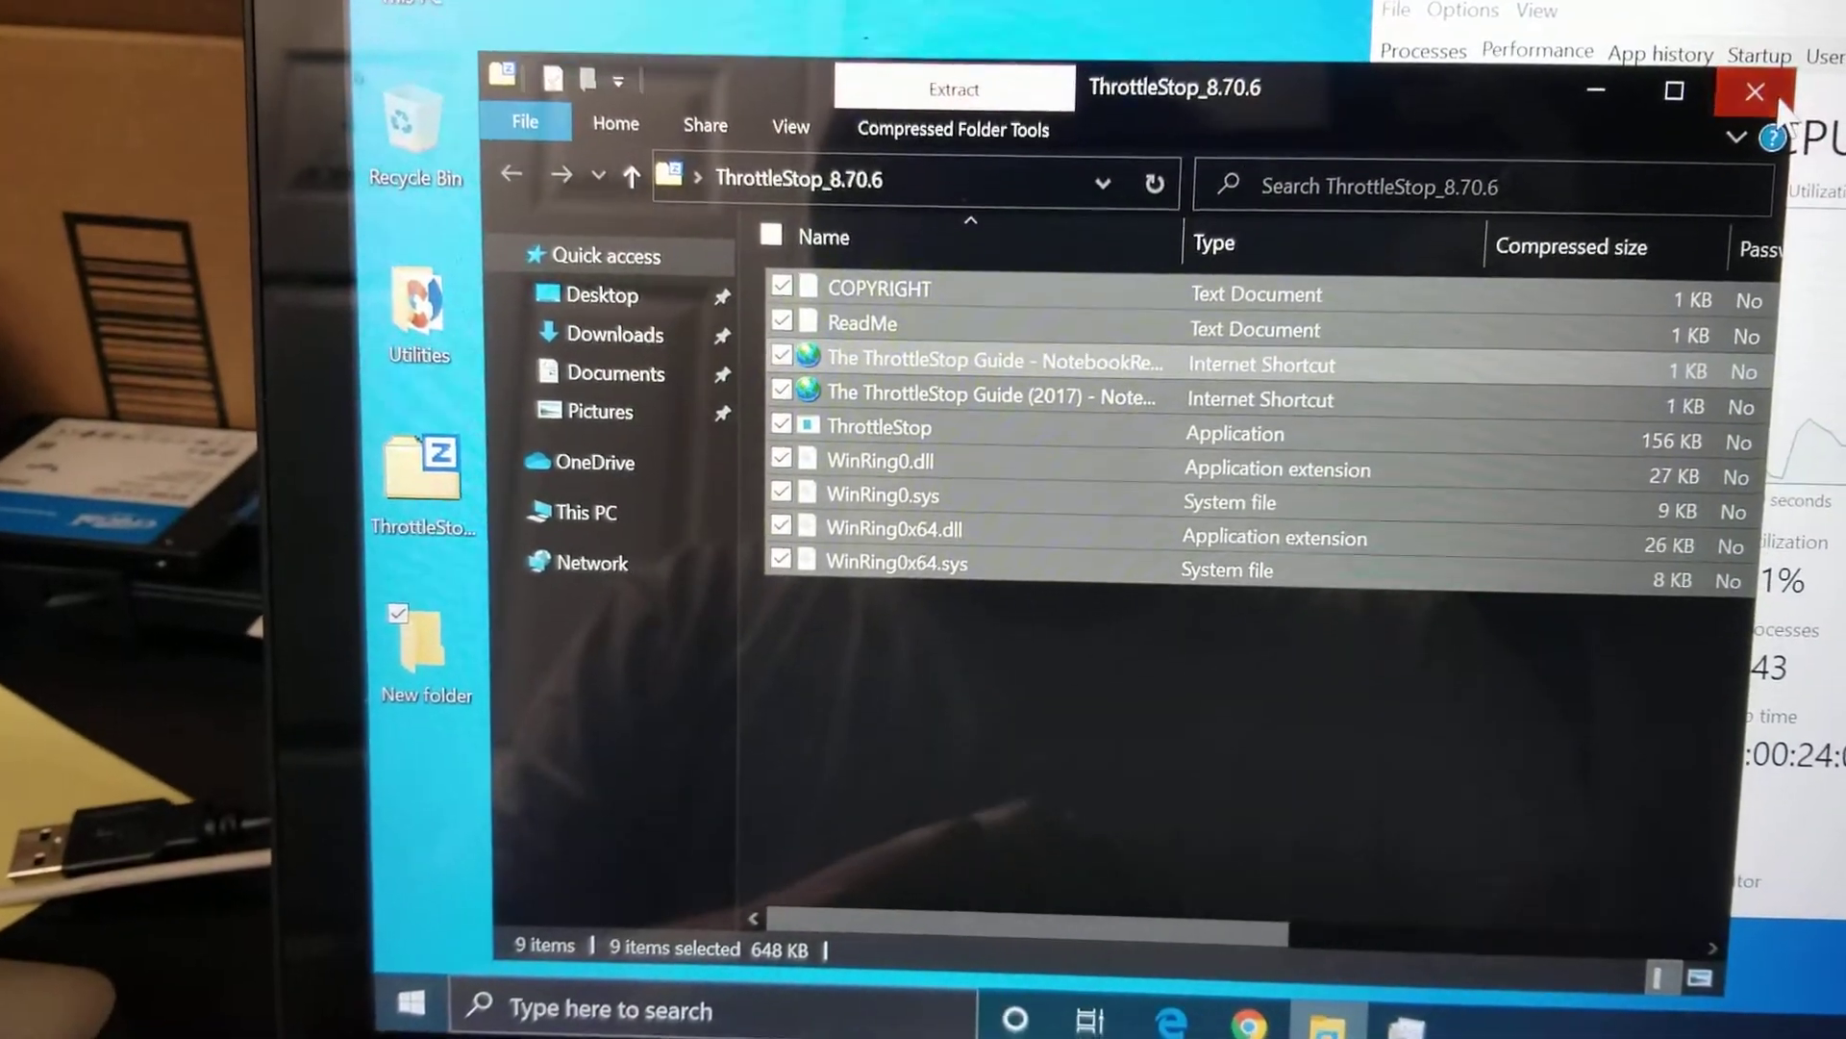
click(1754, 92)
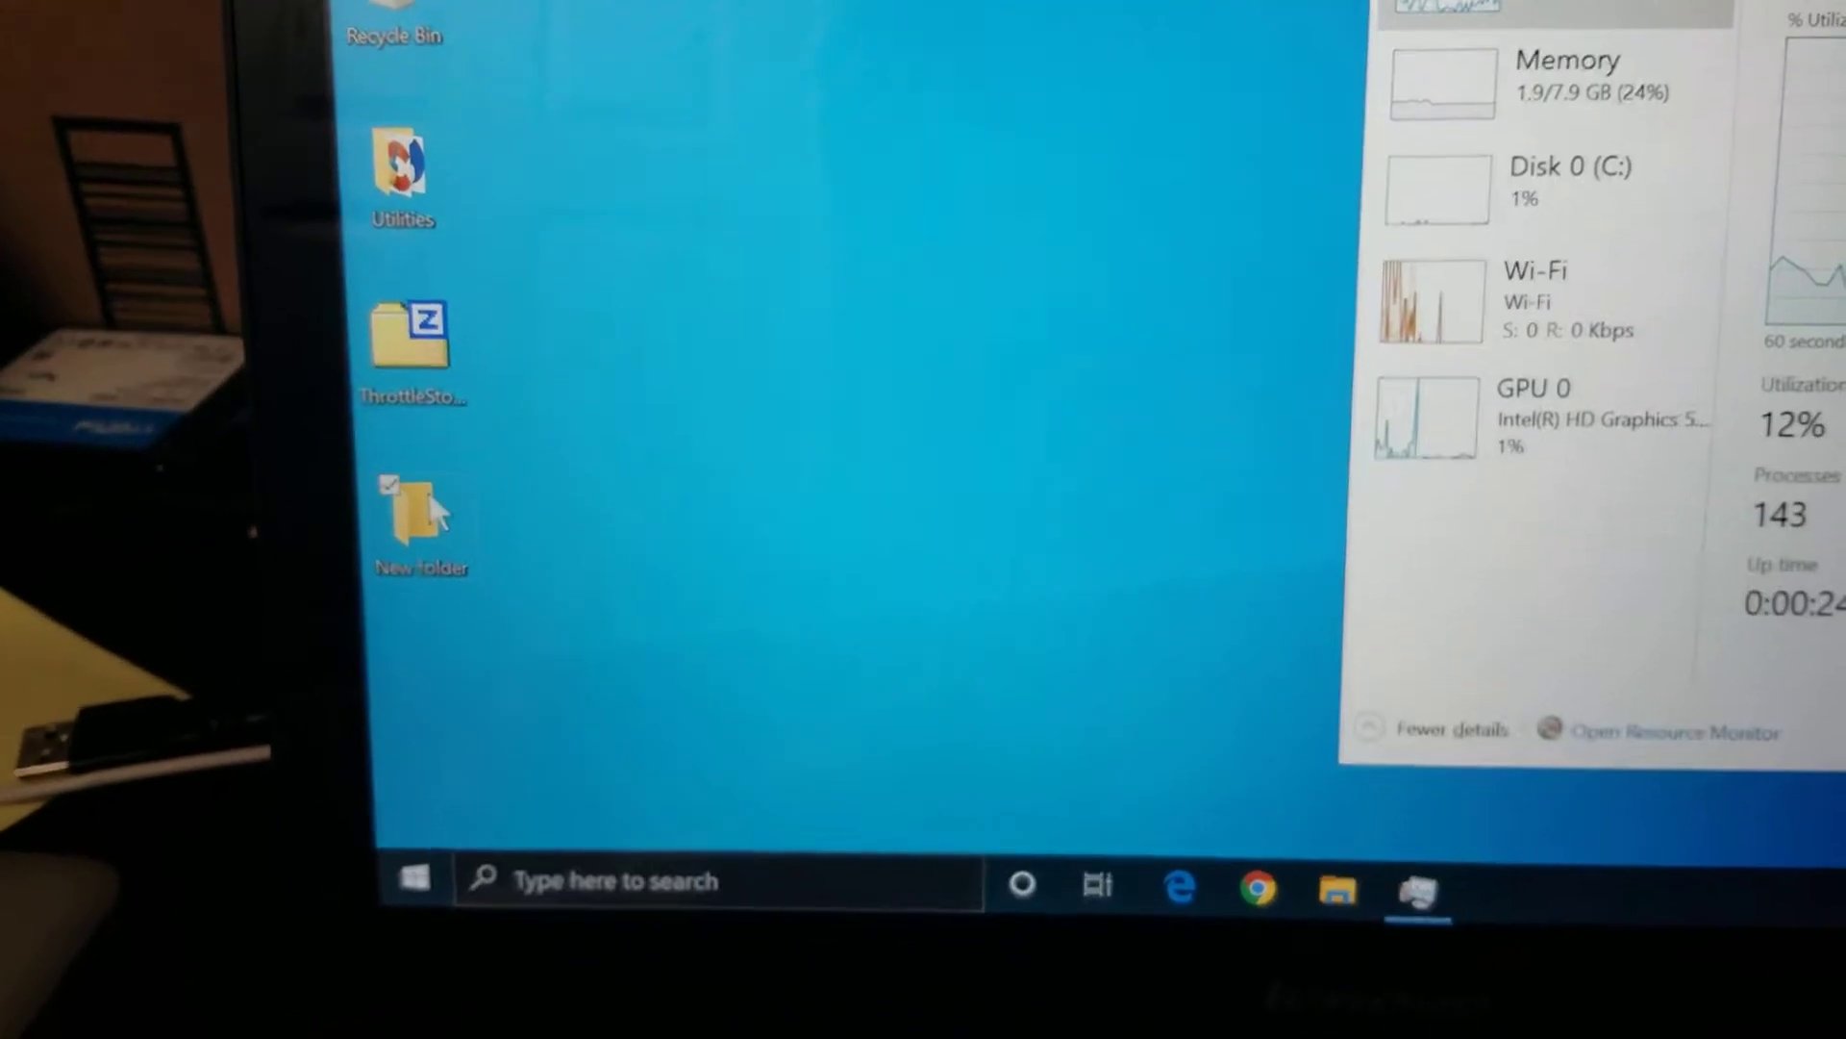
double_click(420, 495)
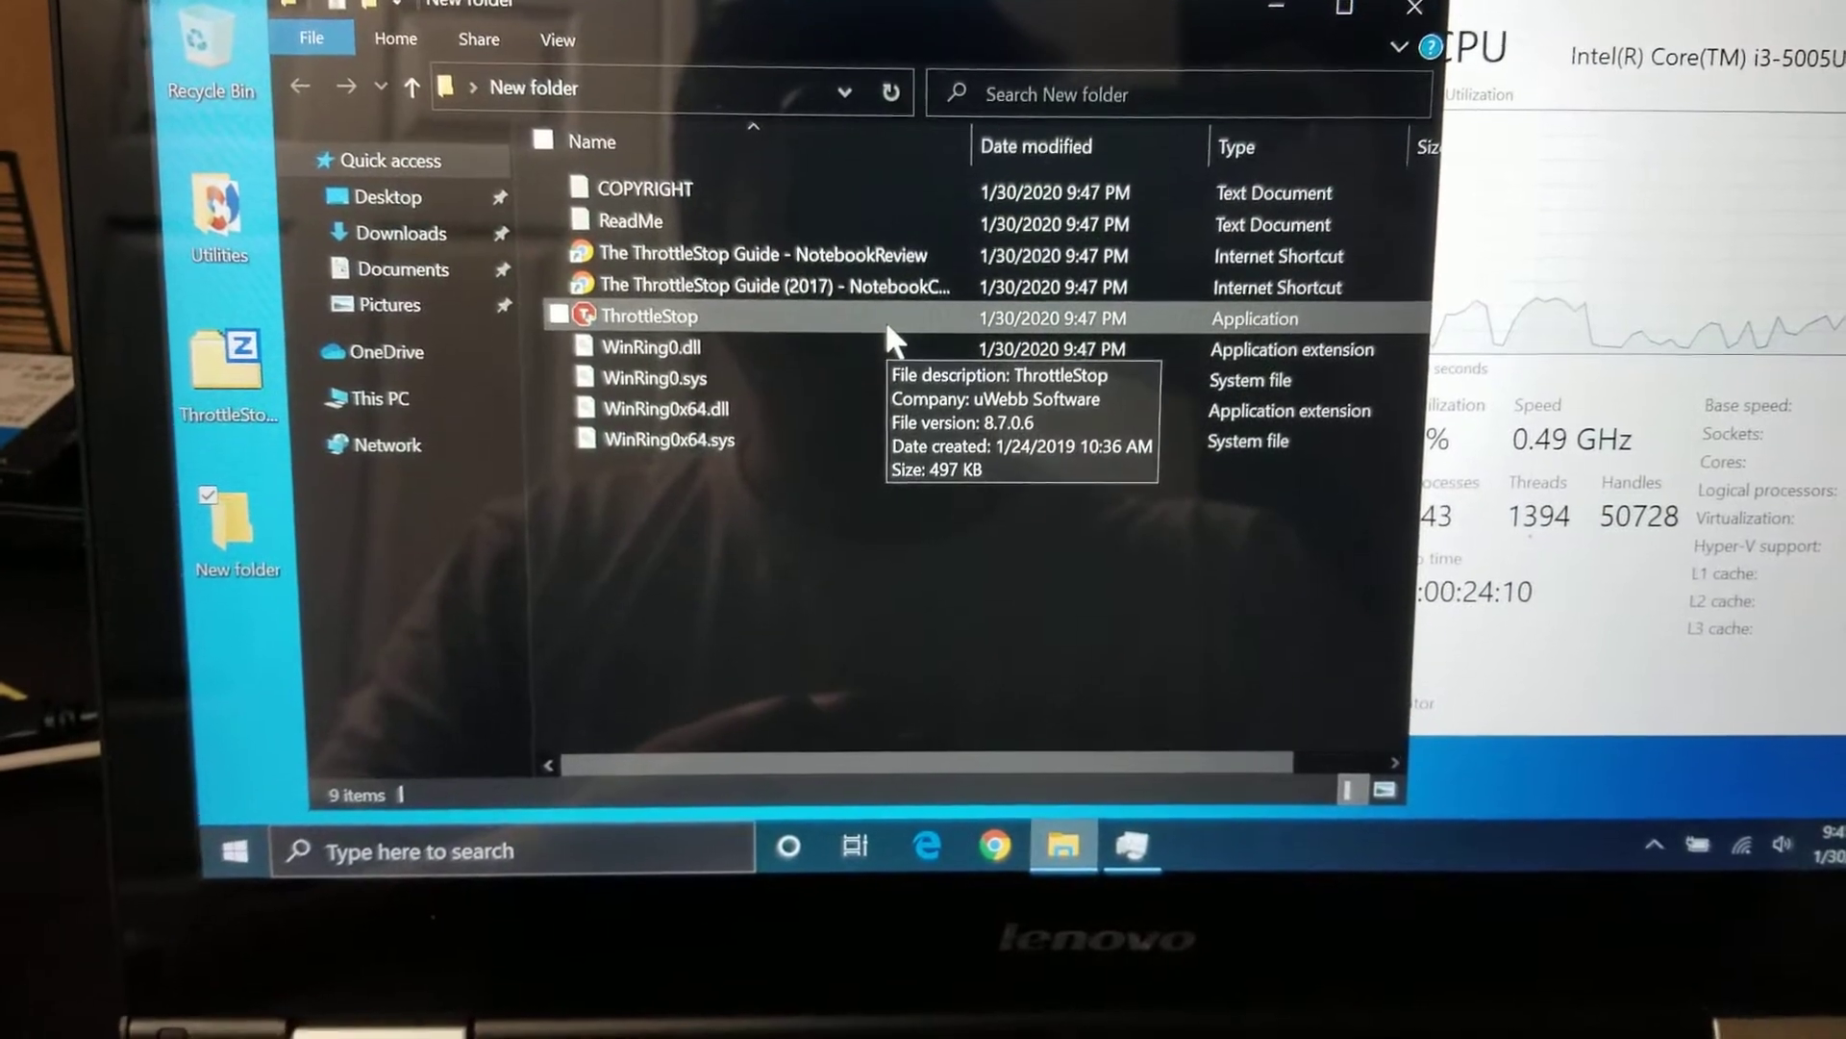
Run ThrottleStop.exe from New folder so its per-core CPU monitor is live
click(650, 321)
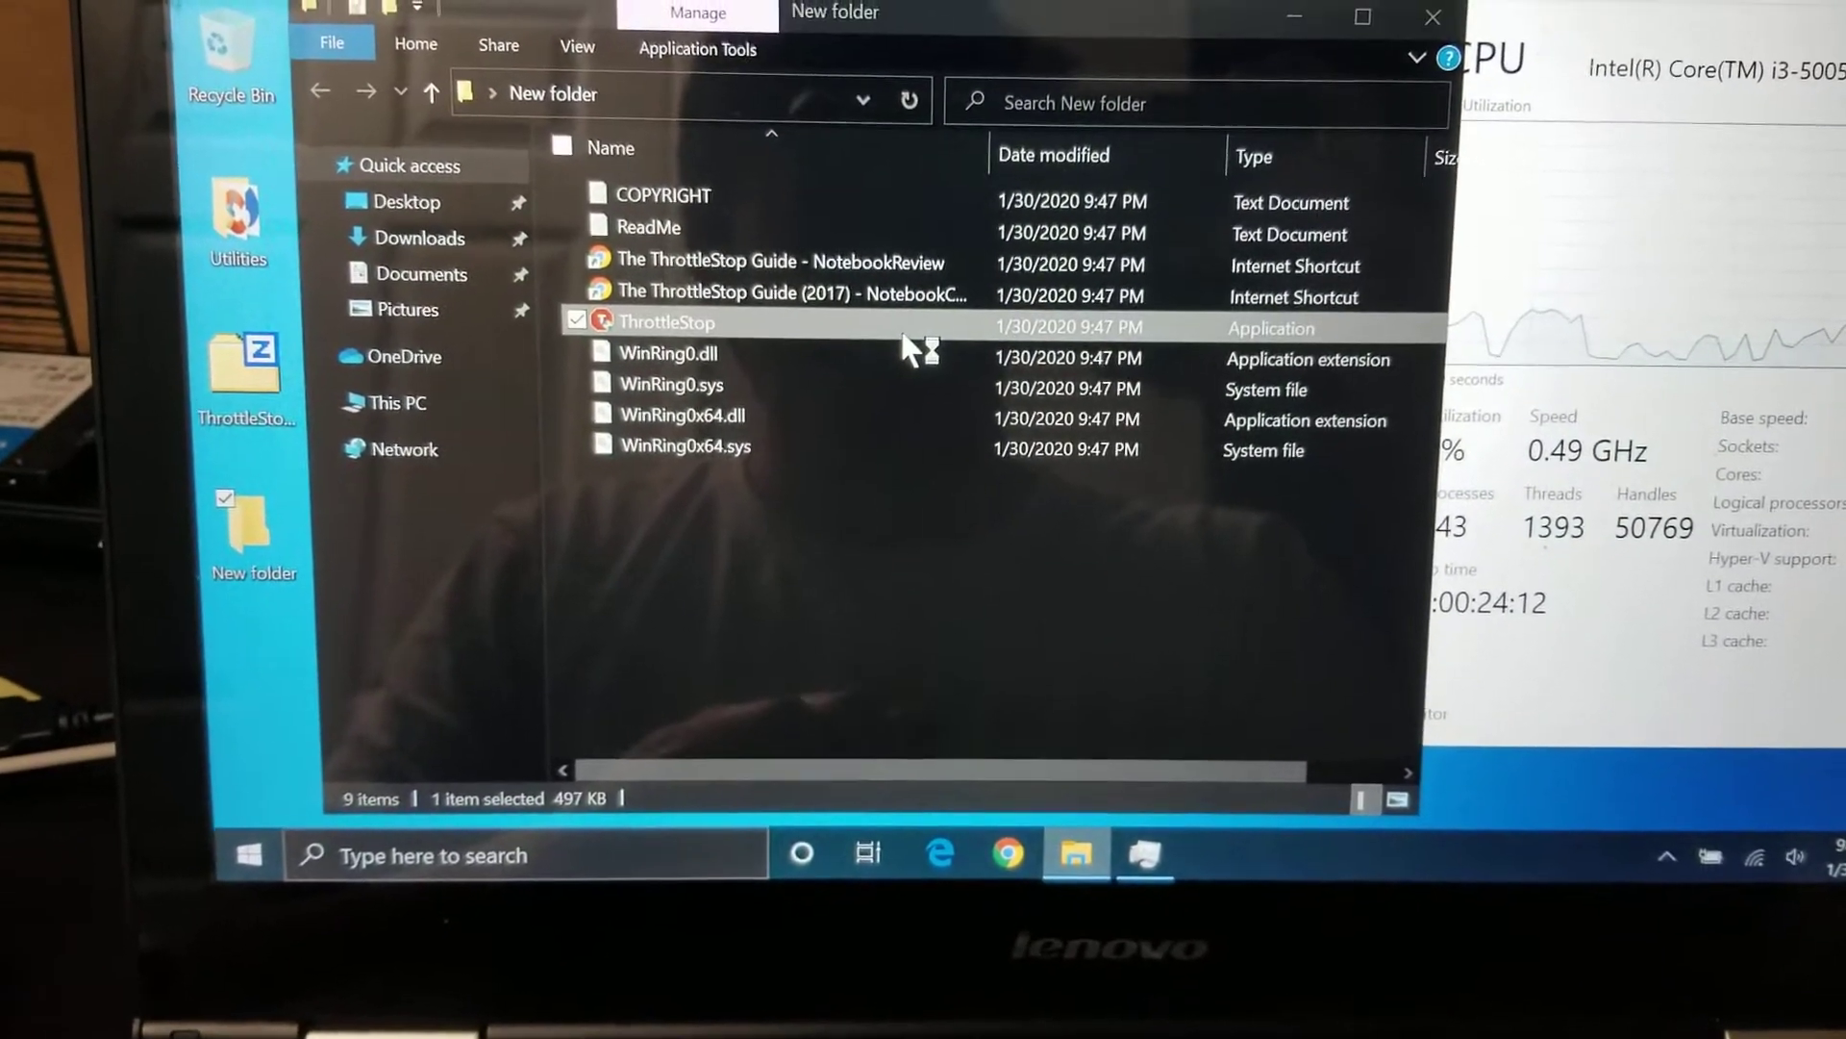
double_click(667, 321)
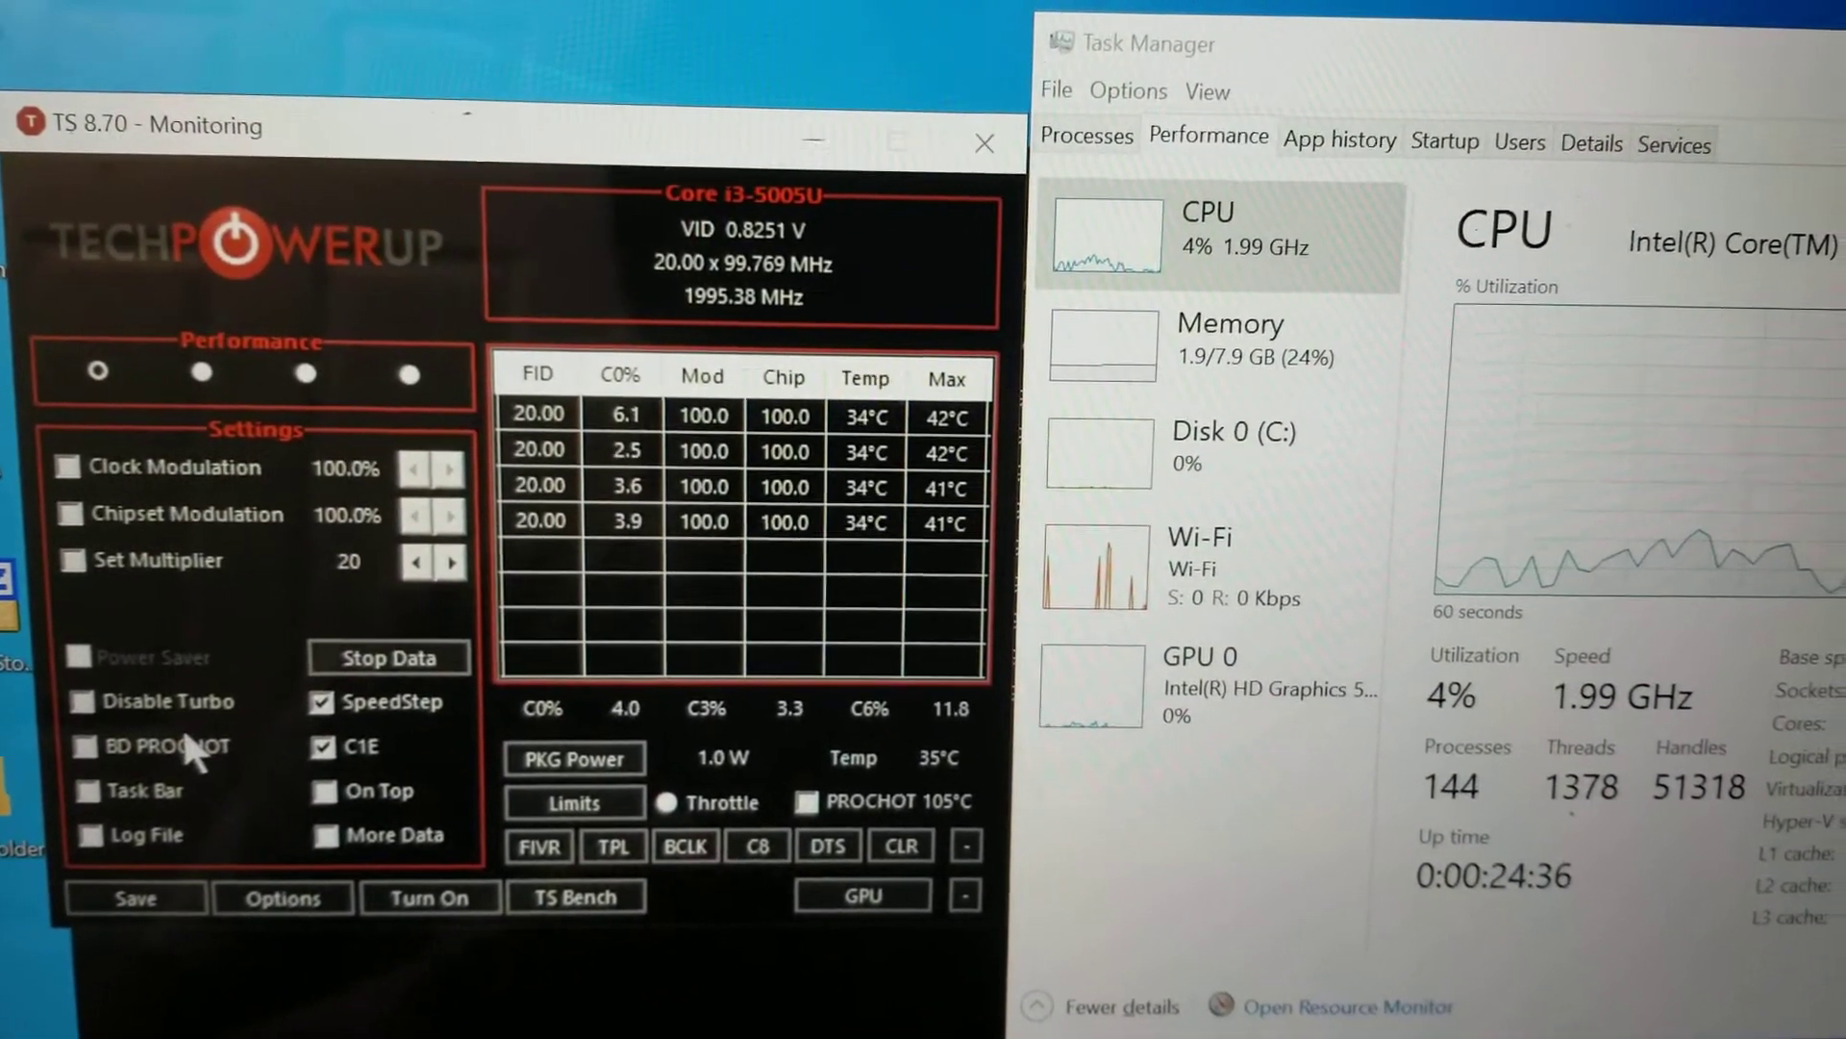
click(46, 762)
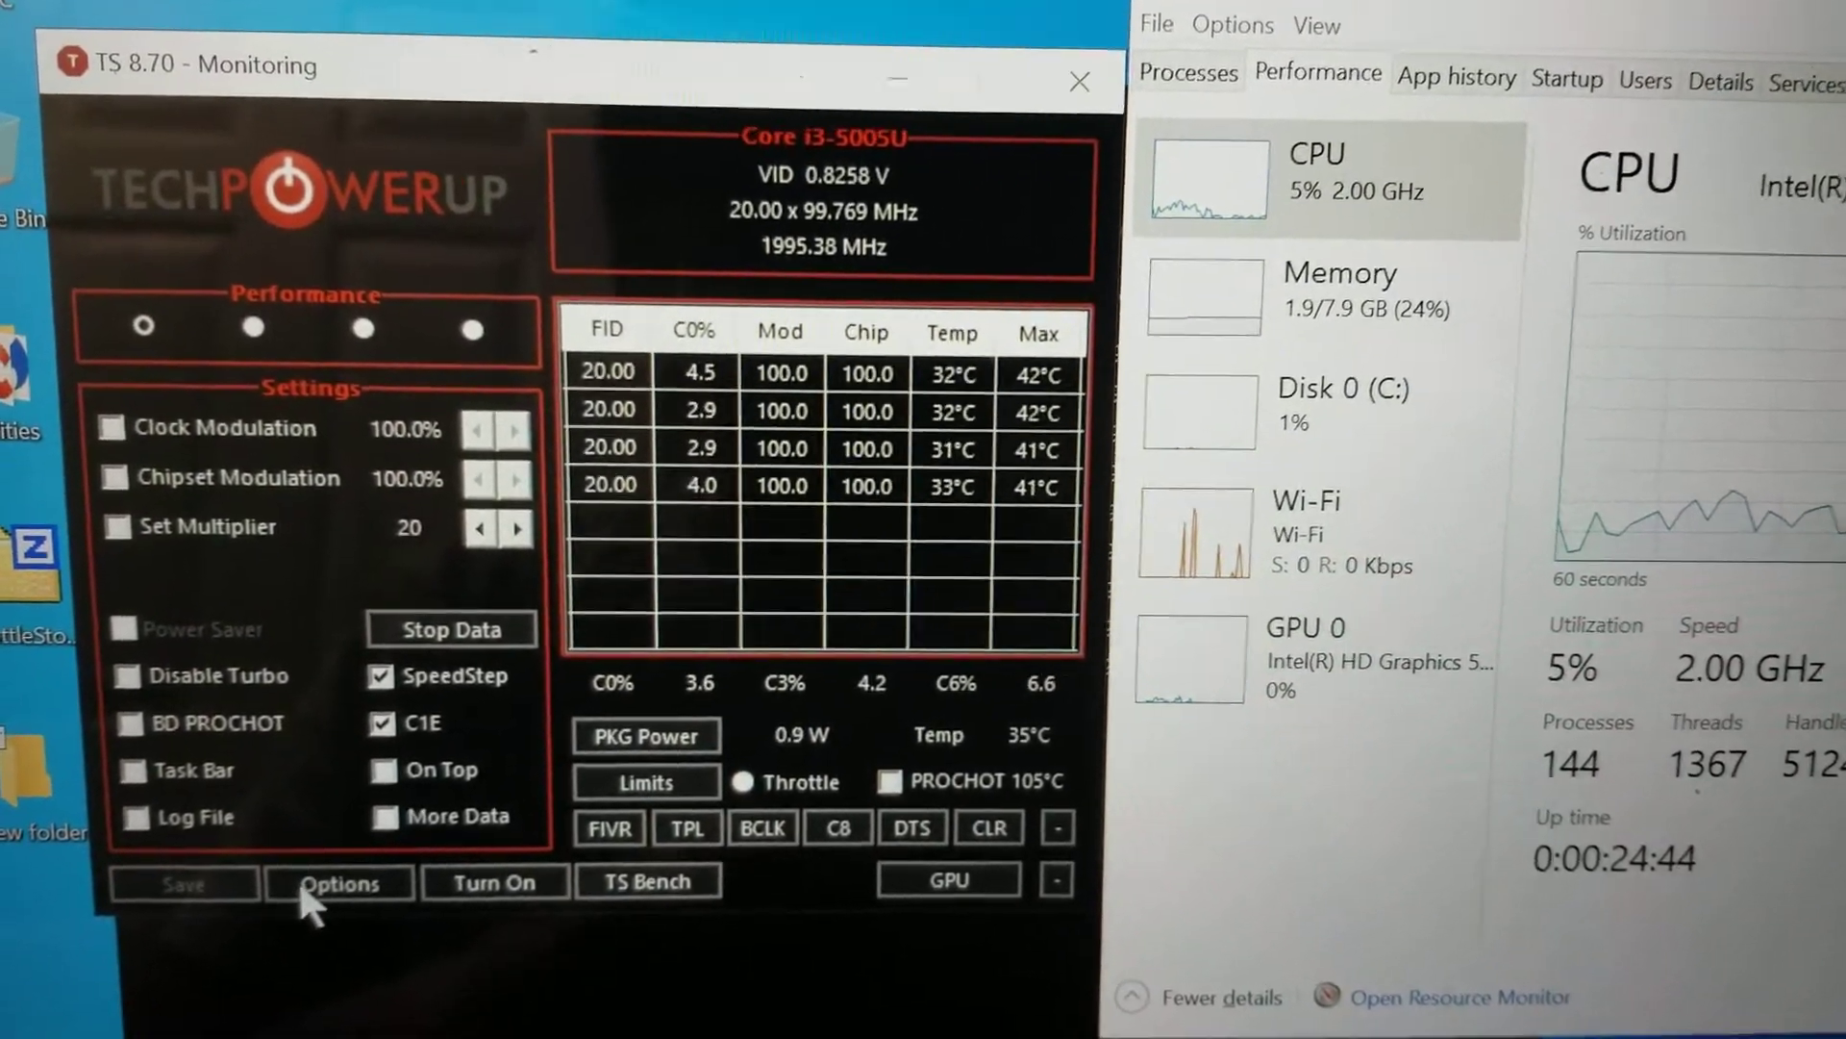
Enable Start Minimized and Minimize on Close in ThrottleStop's options and confirm
click(338, 883)
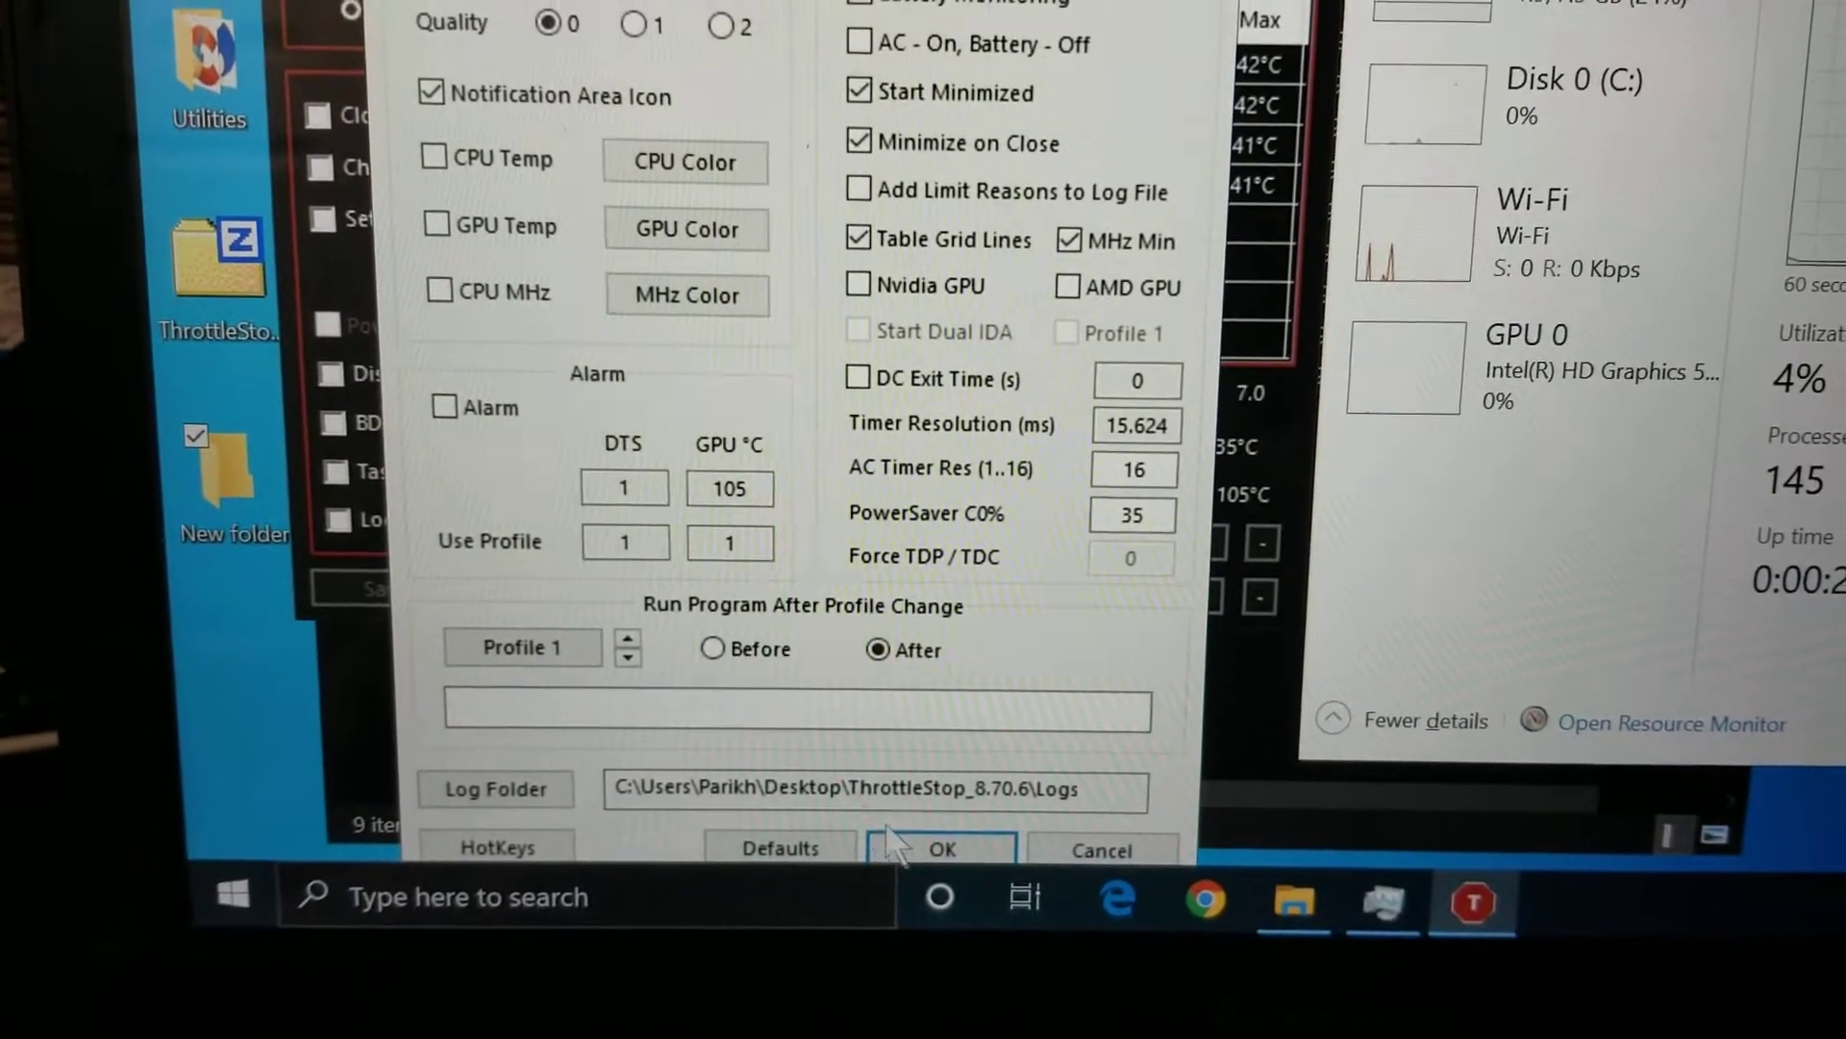
click(939, 848)
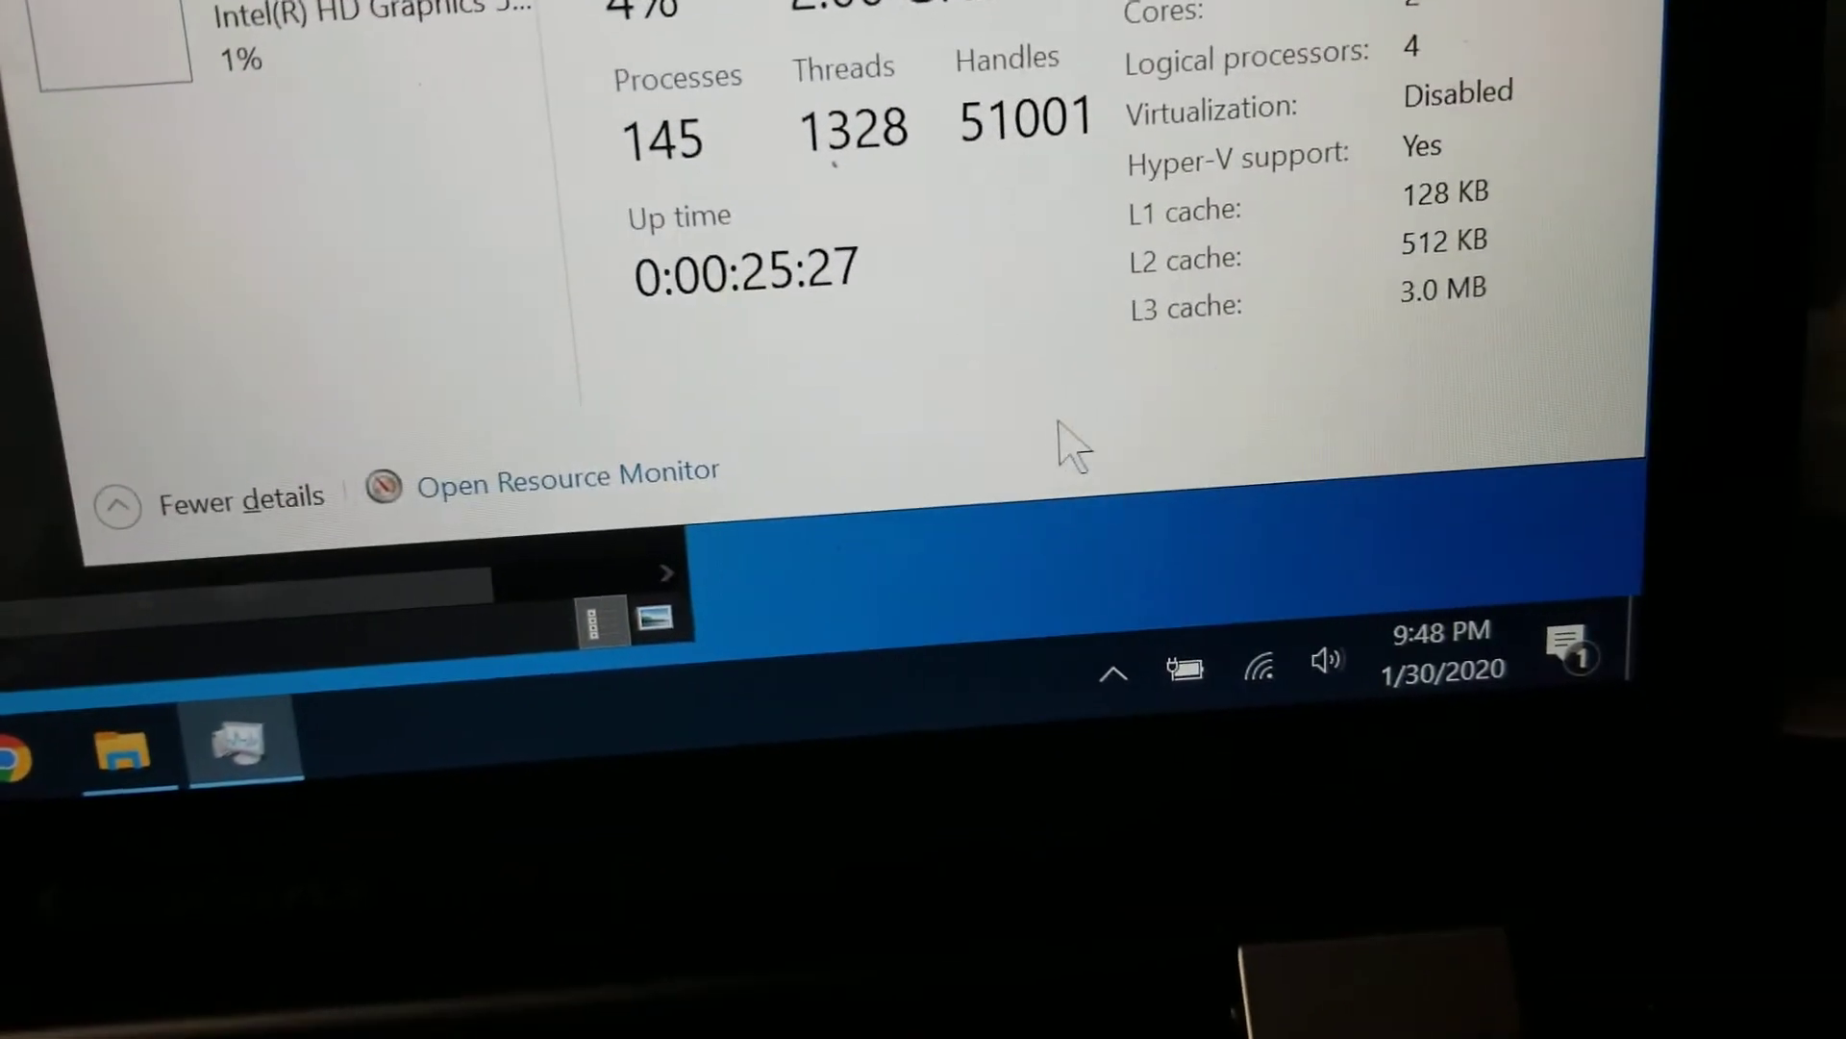
Close the New folder Explorer window, leaving the desktop
click(1111, 671)
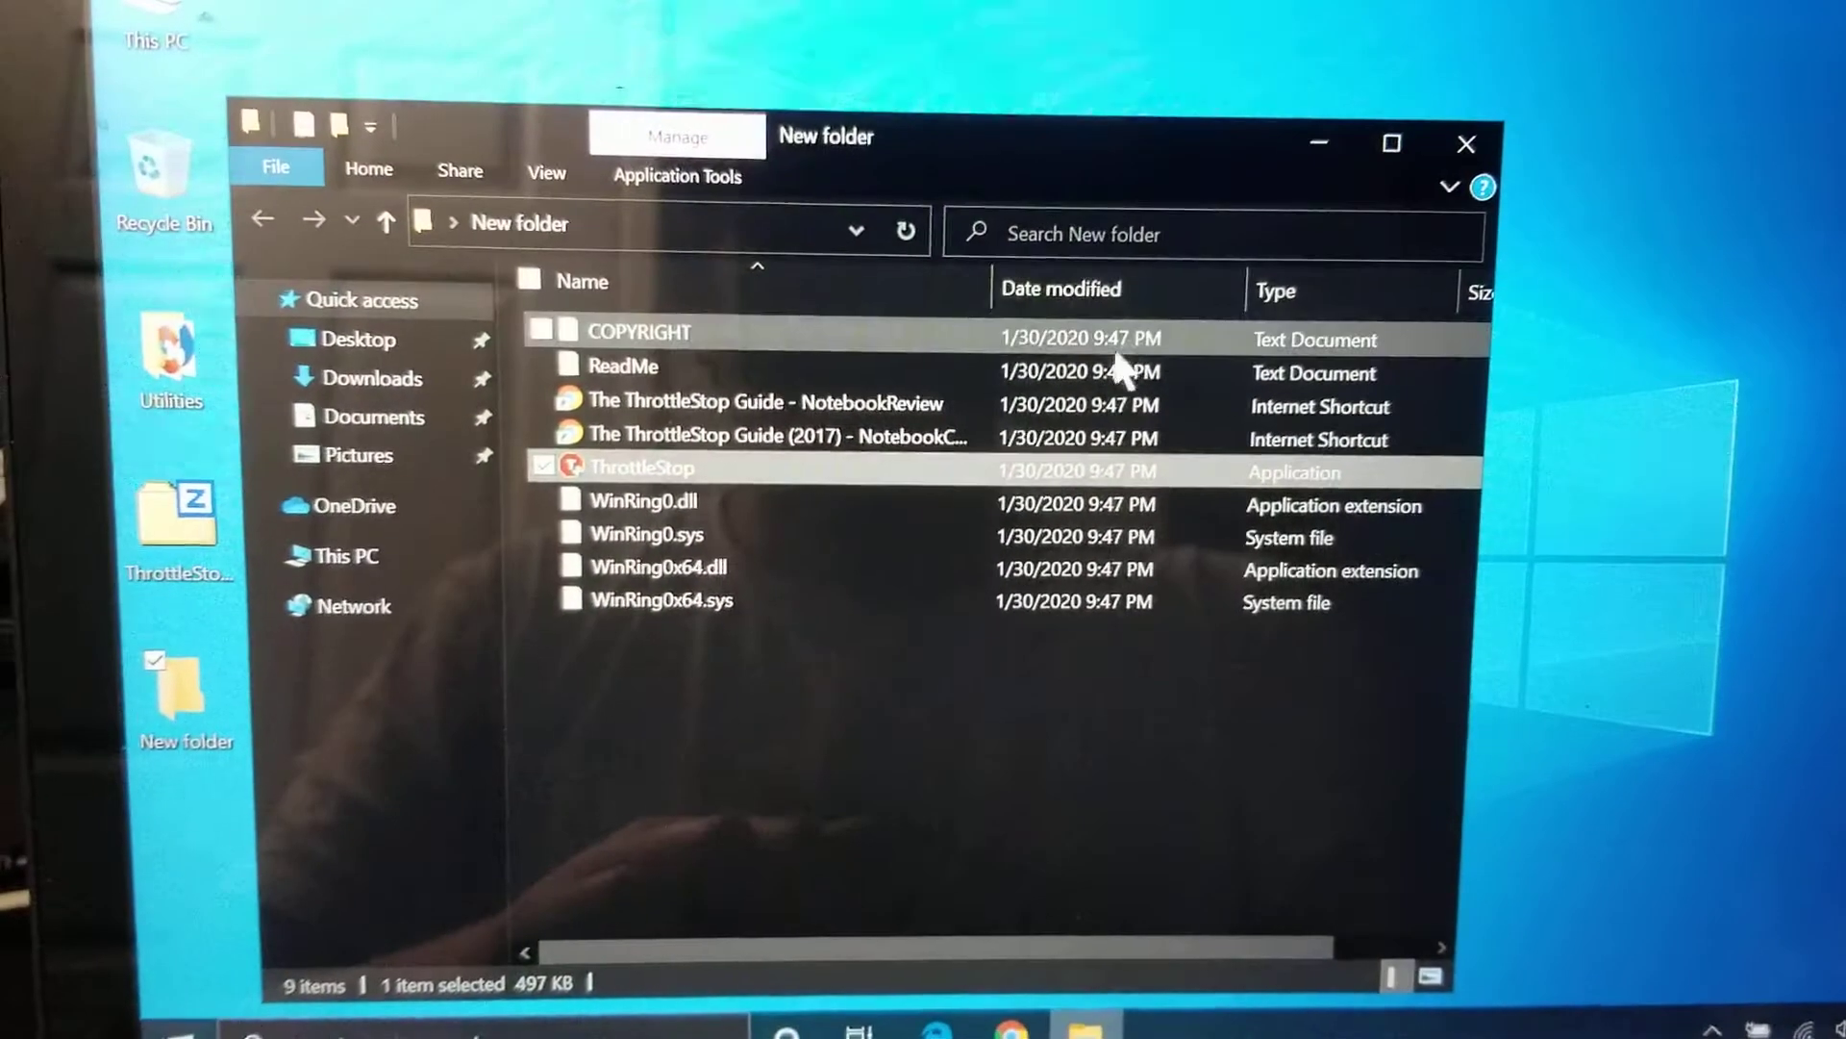
click(1466, 142)
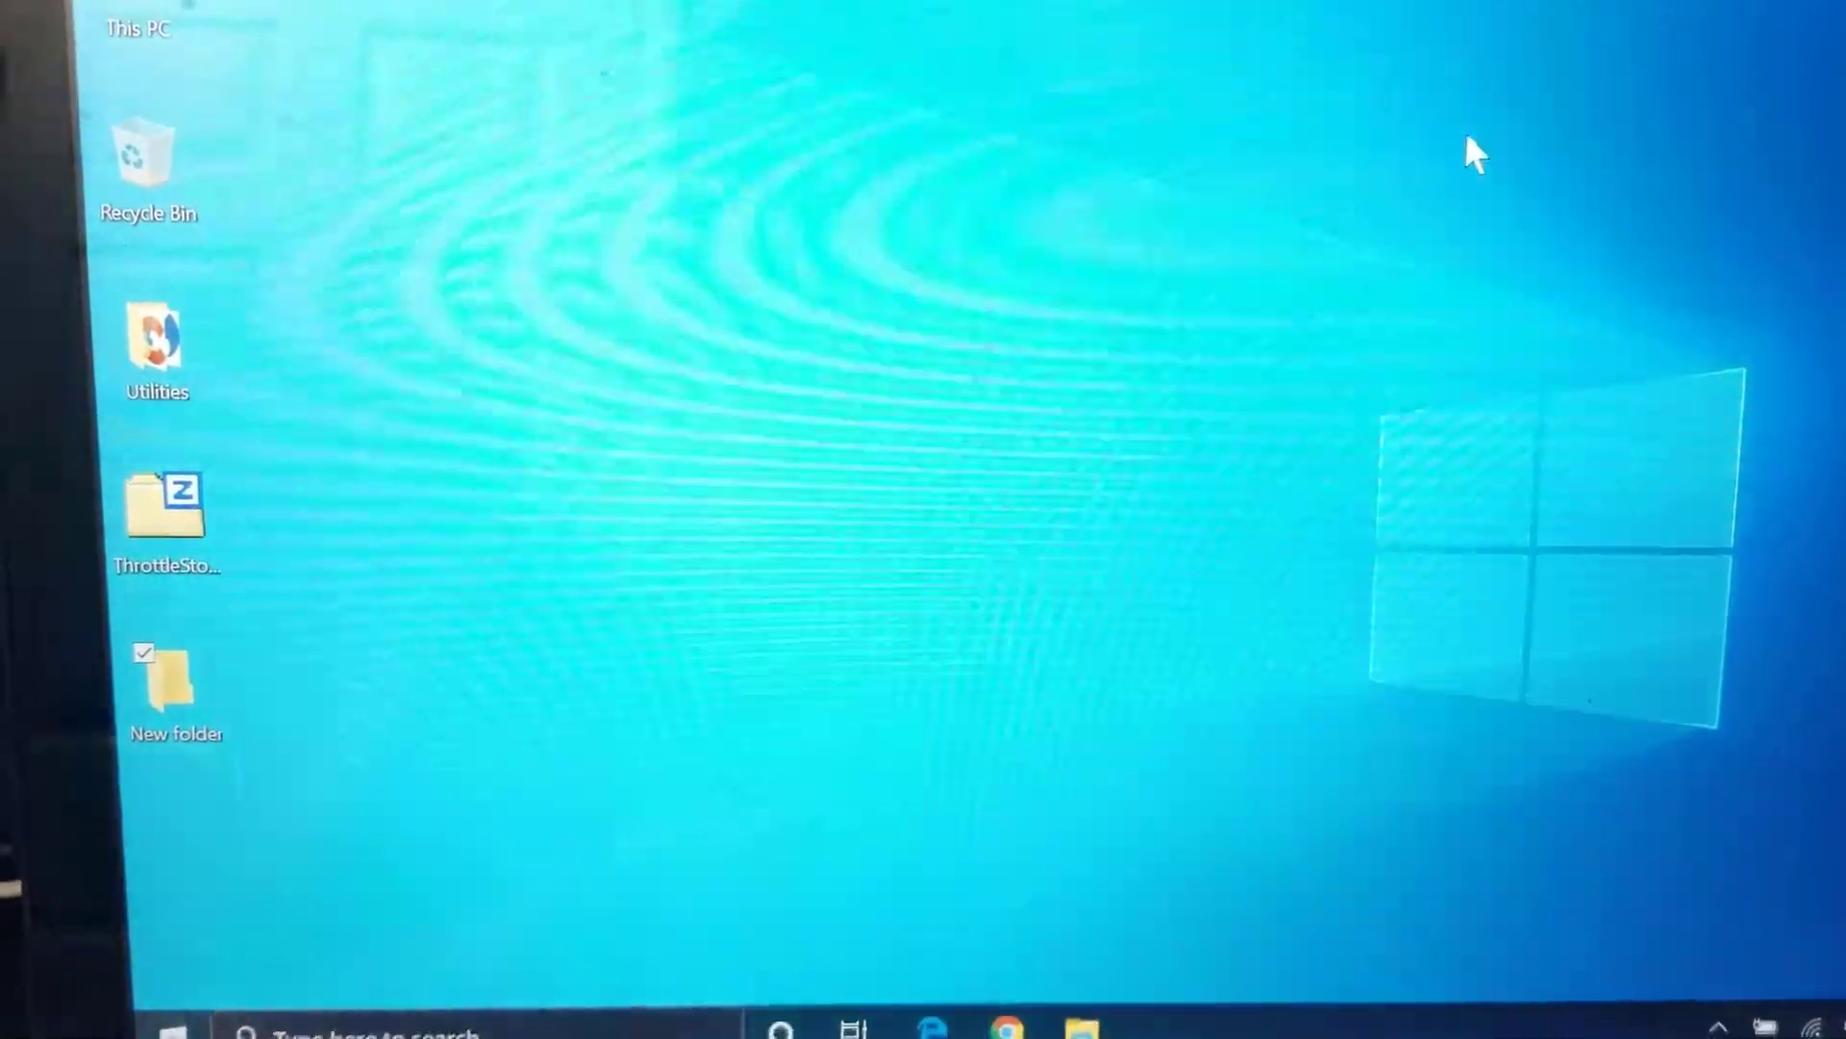
Launch Task Scheduler and create a full-options task named 'ThStop' via Action > Create Task
click(437, 912)
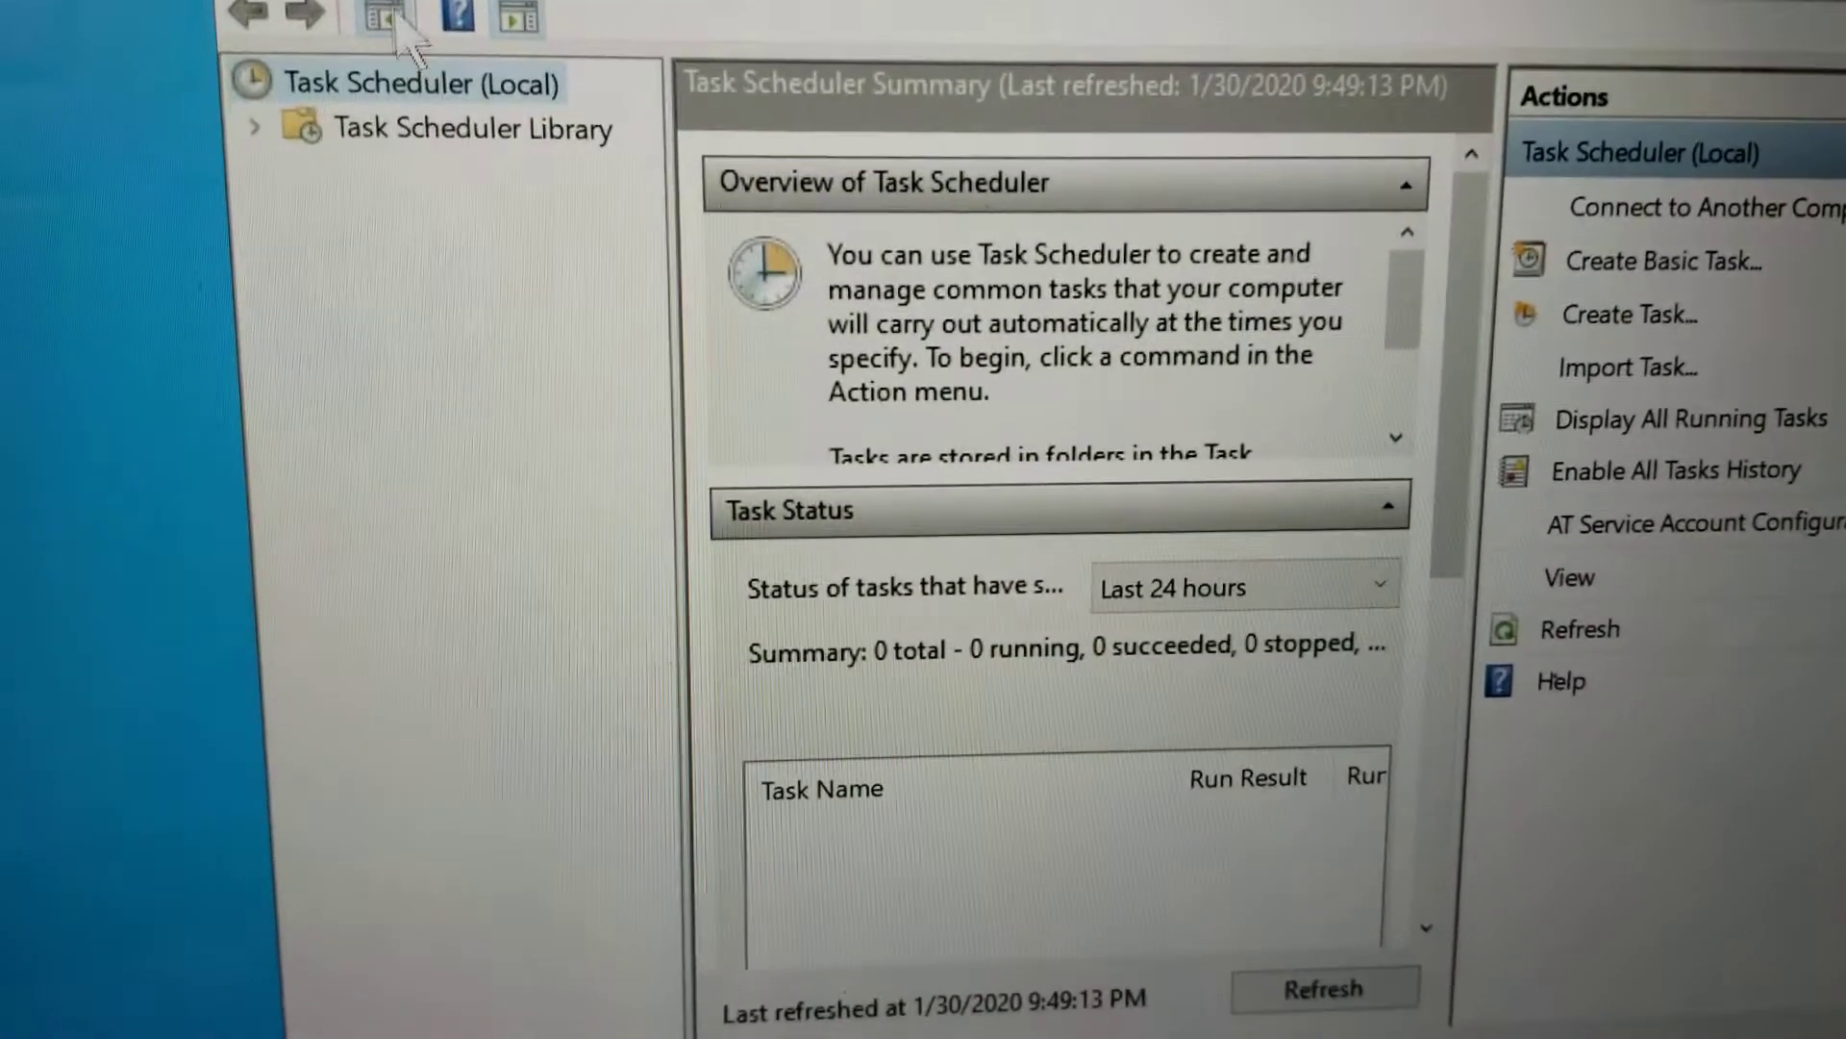
click(308, 104)
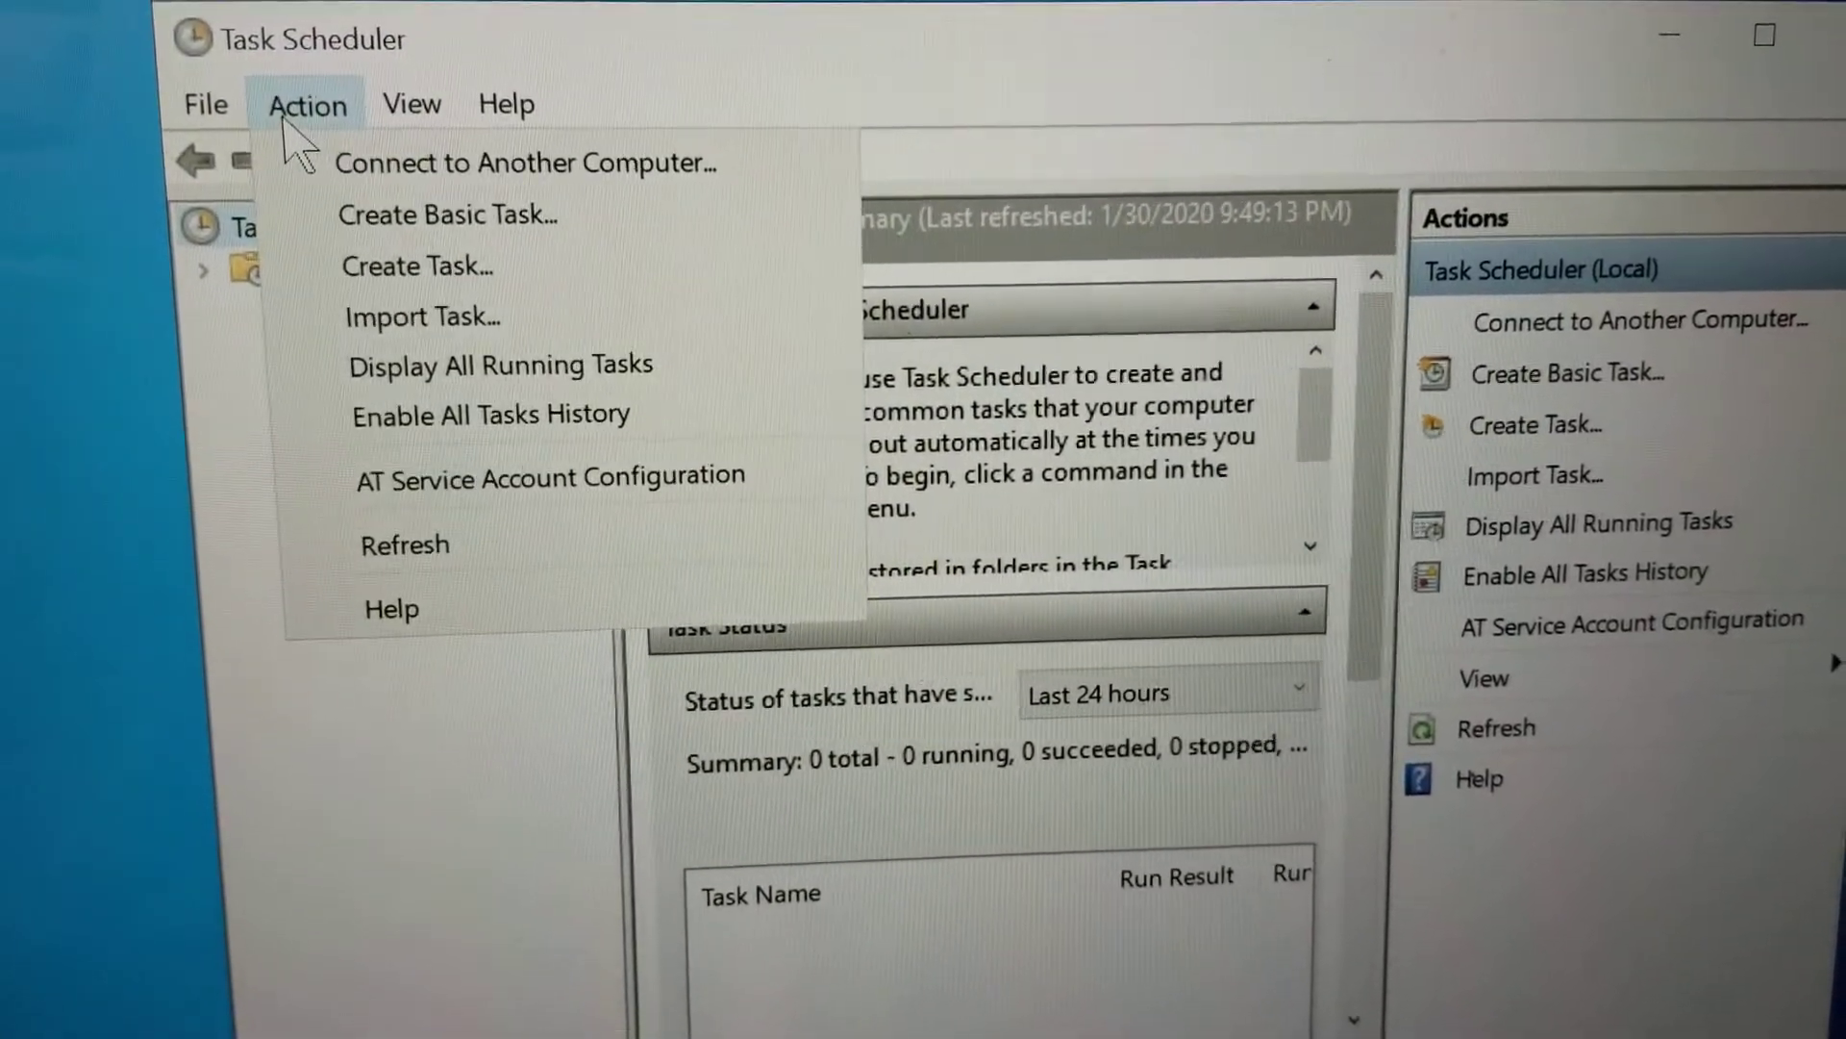
mouse_move(417, 266)
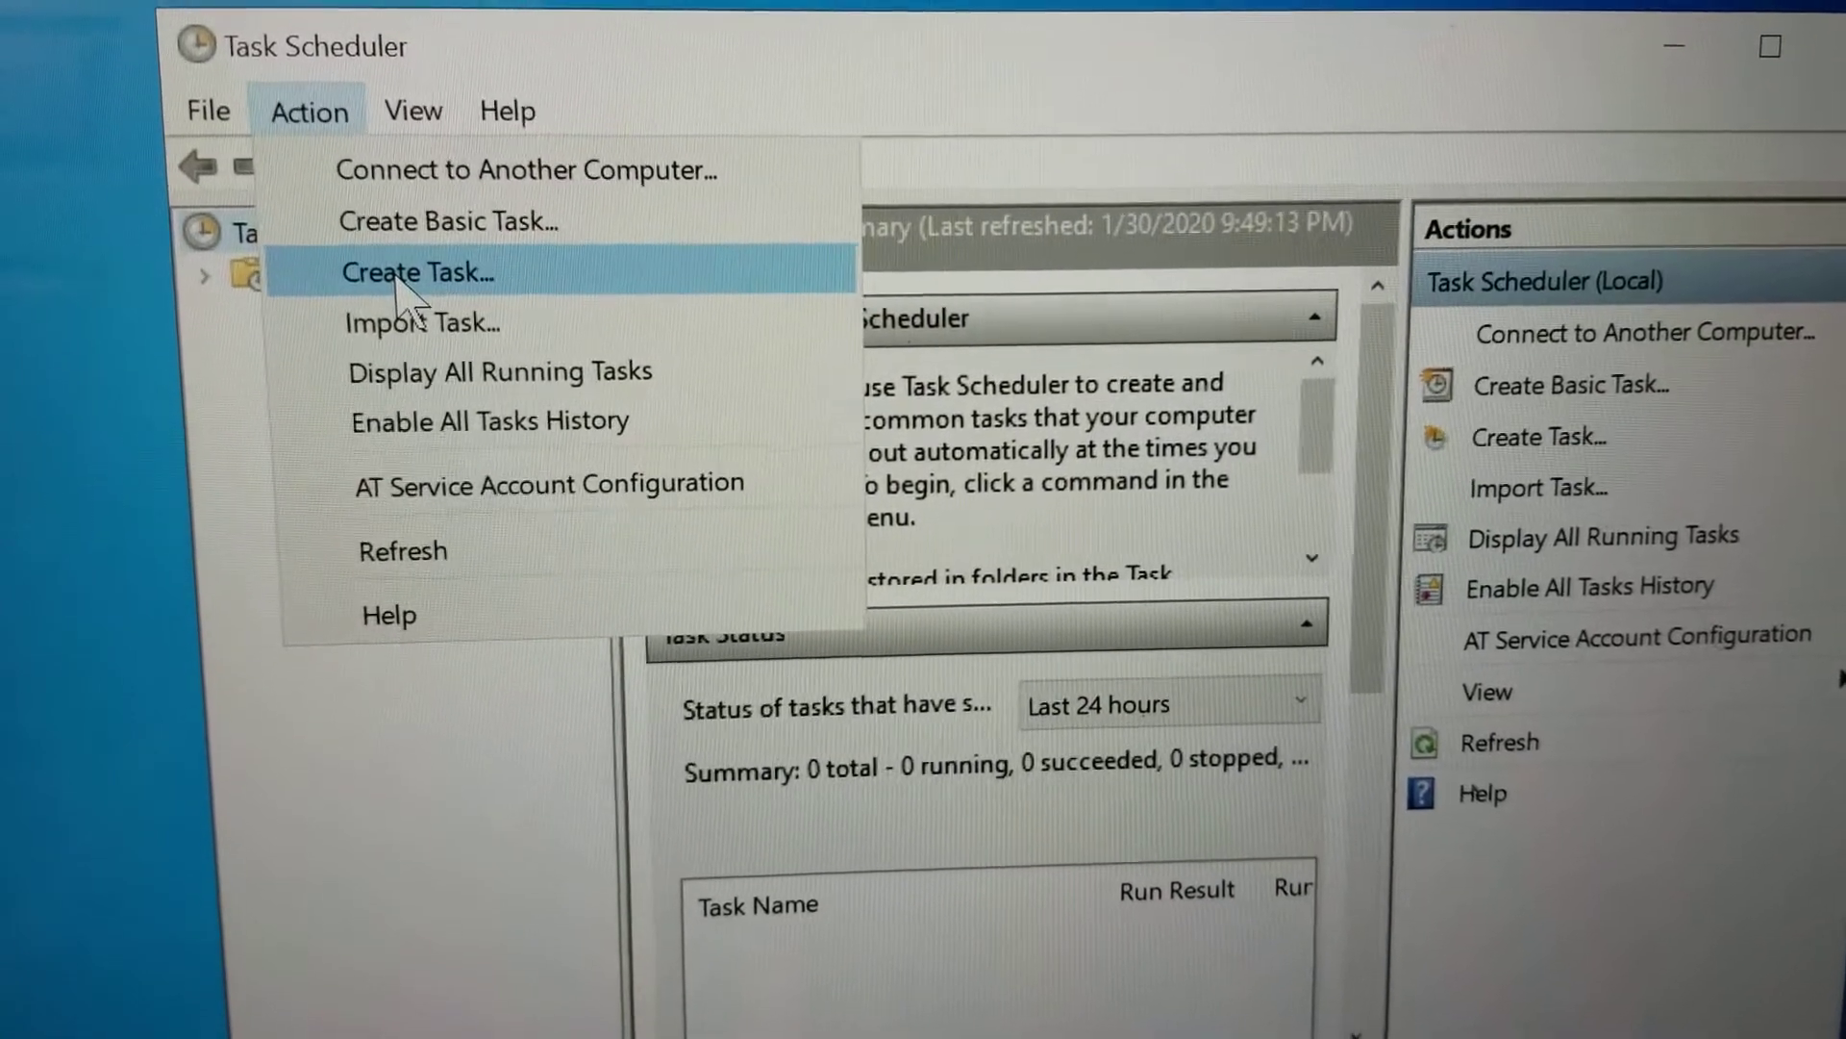
click(415, 272)
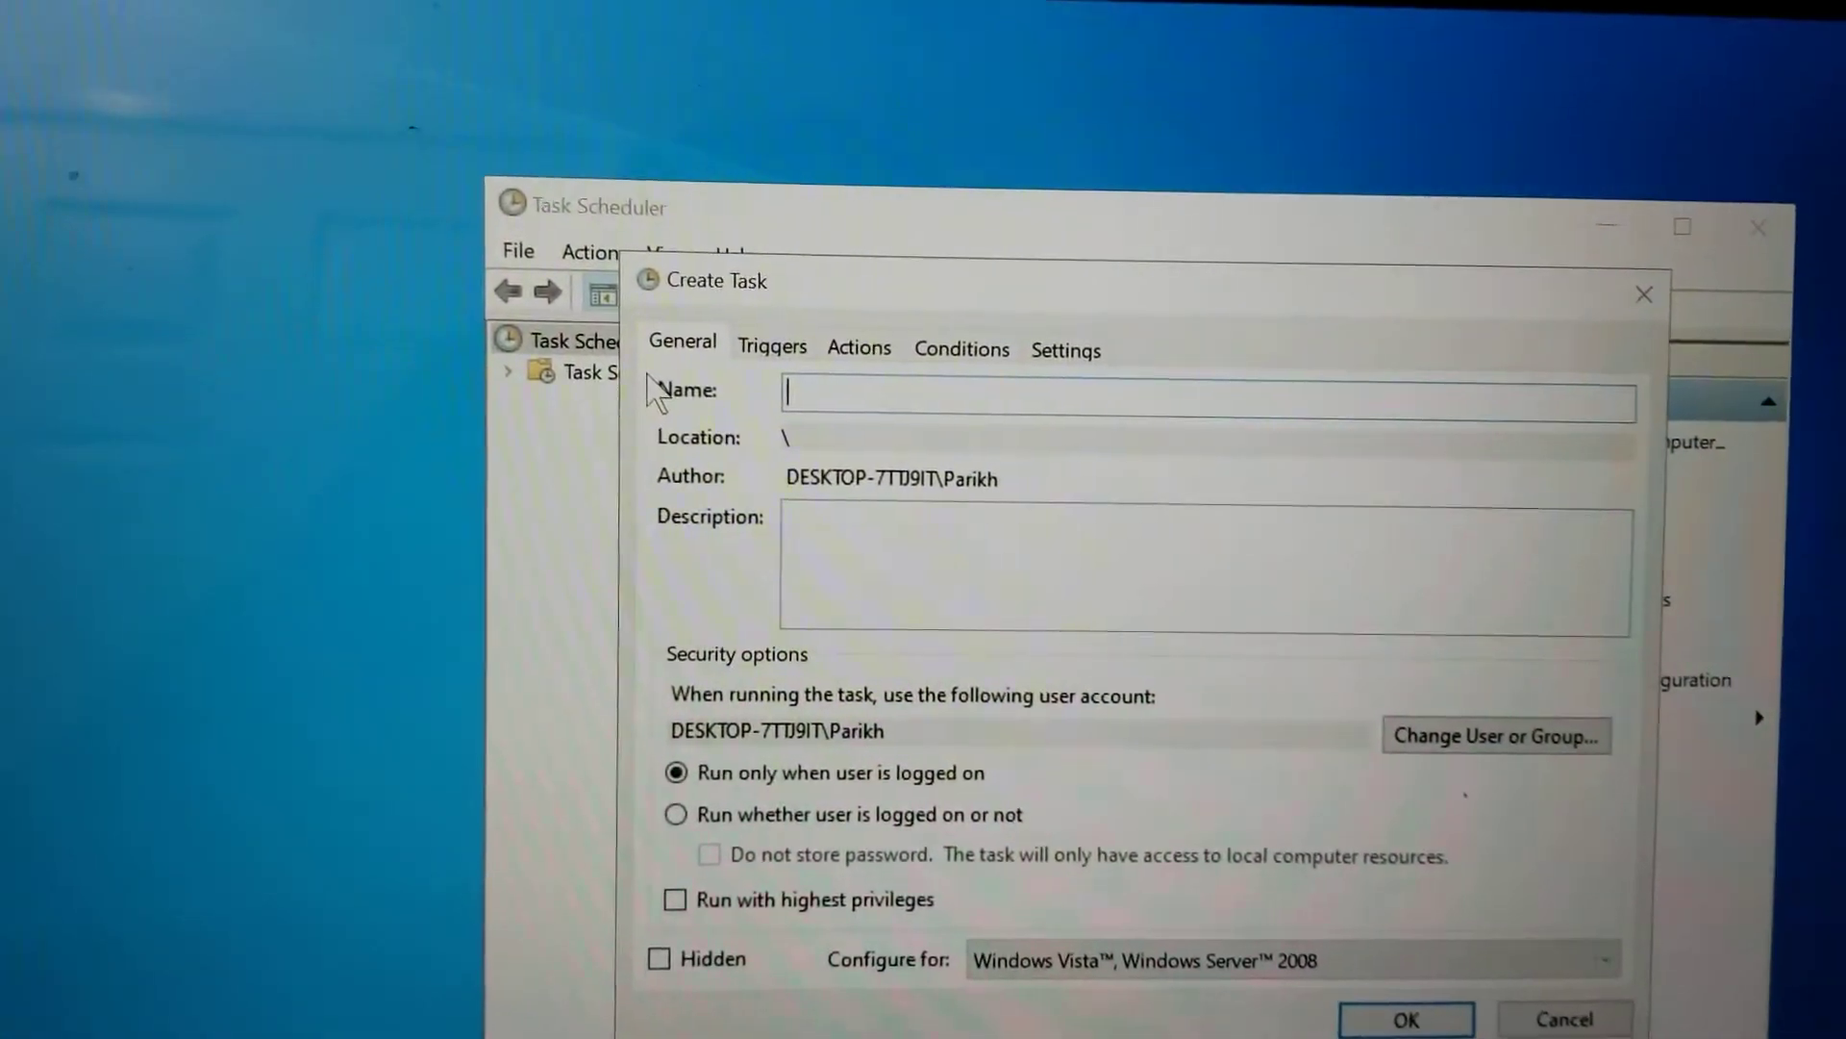
text(Thottle)
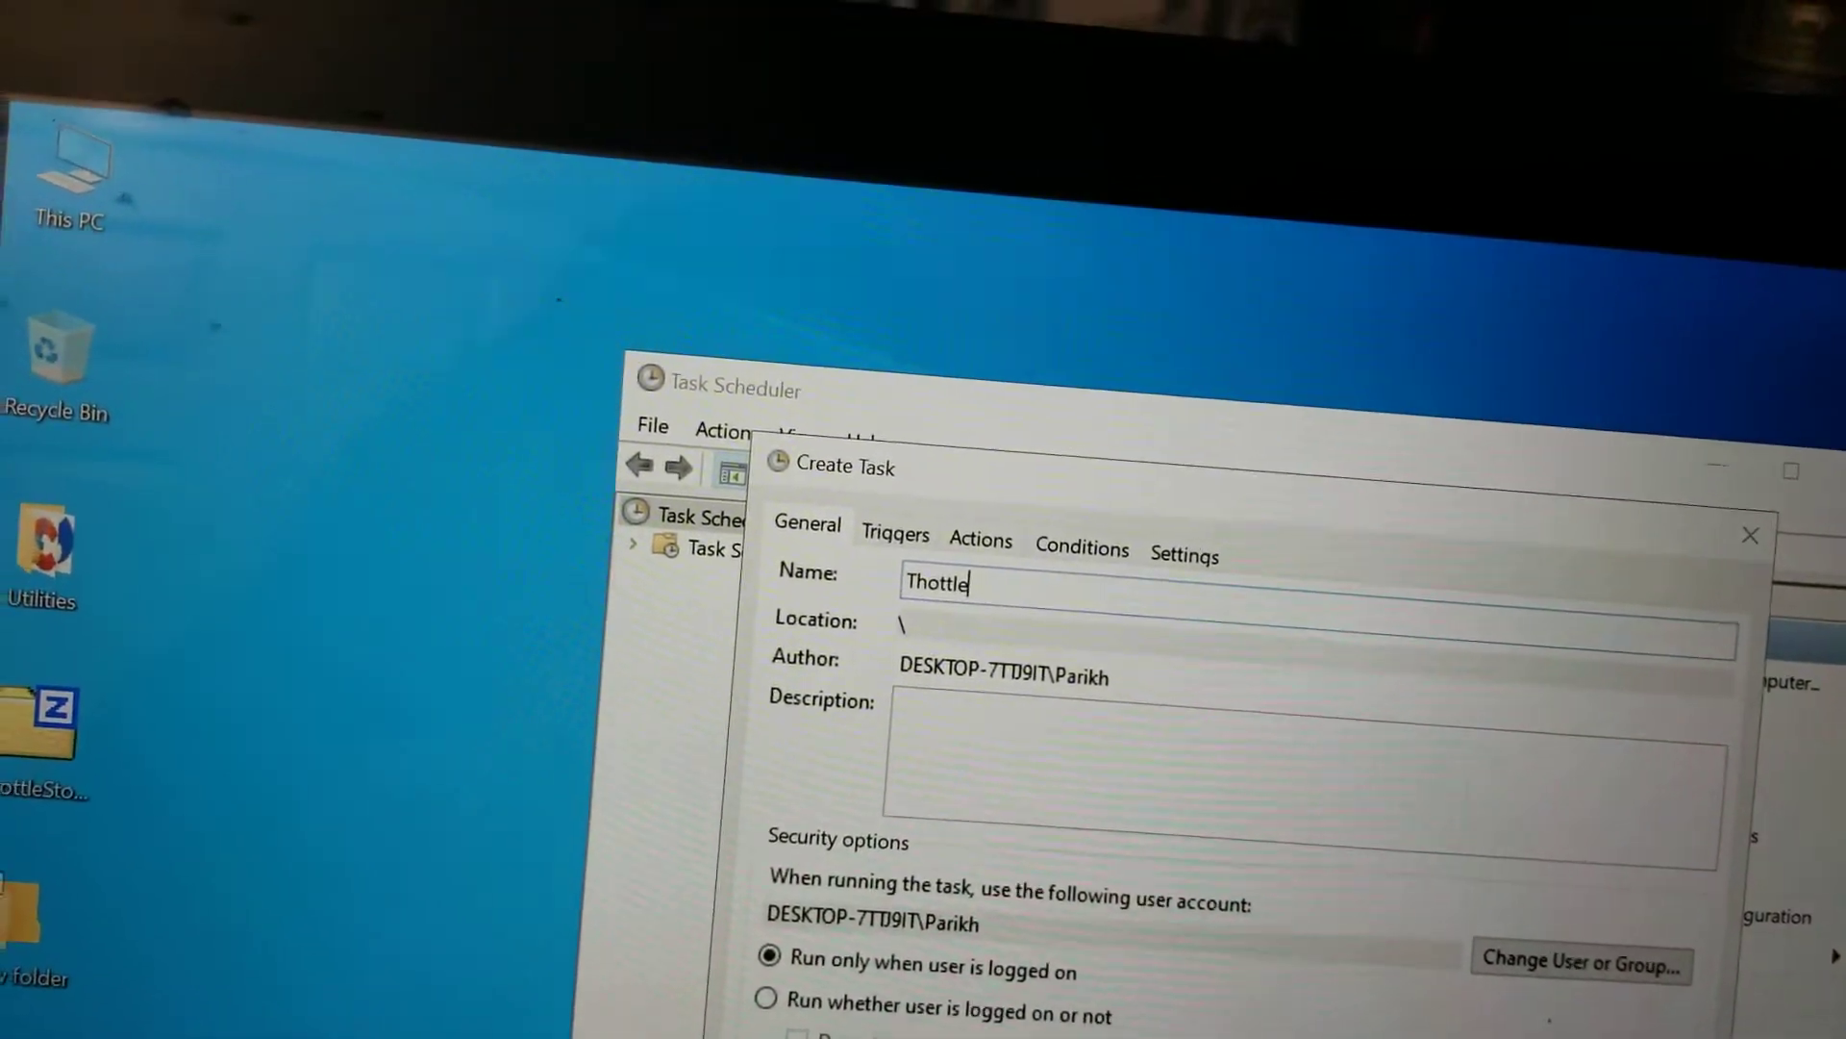
text(Stop)
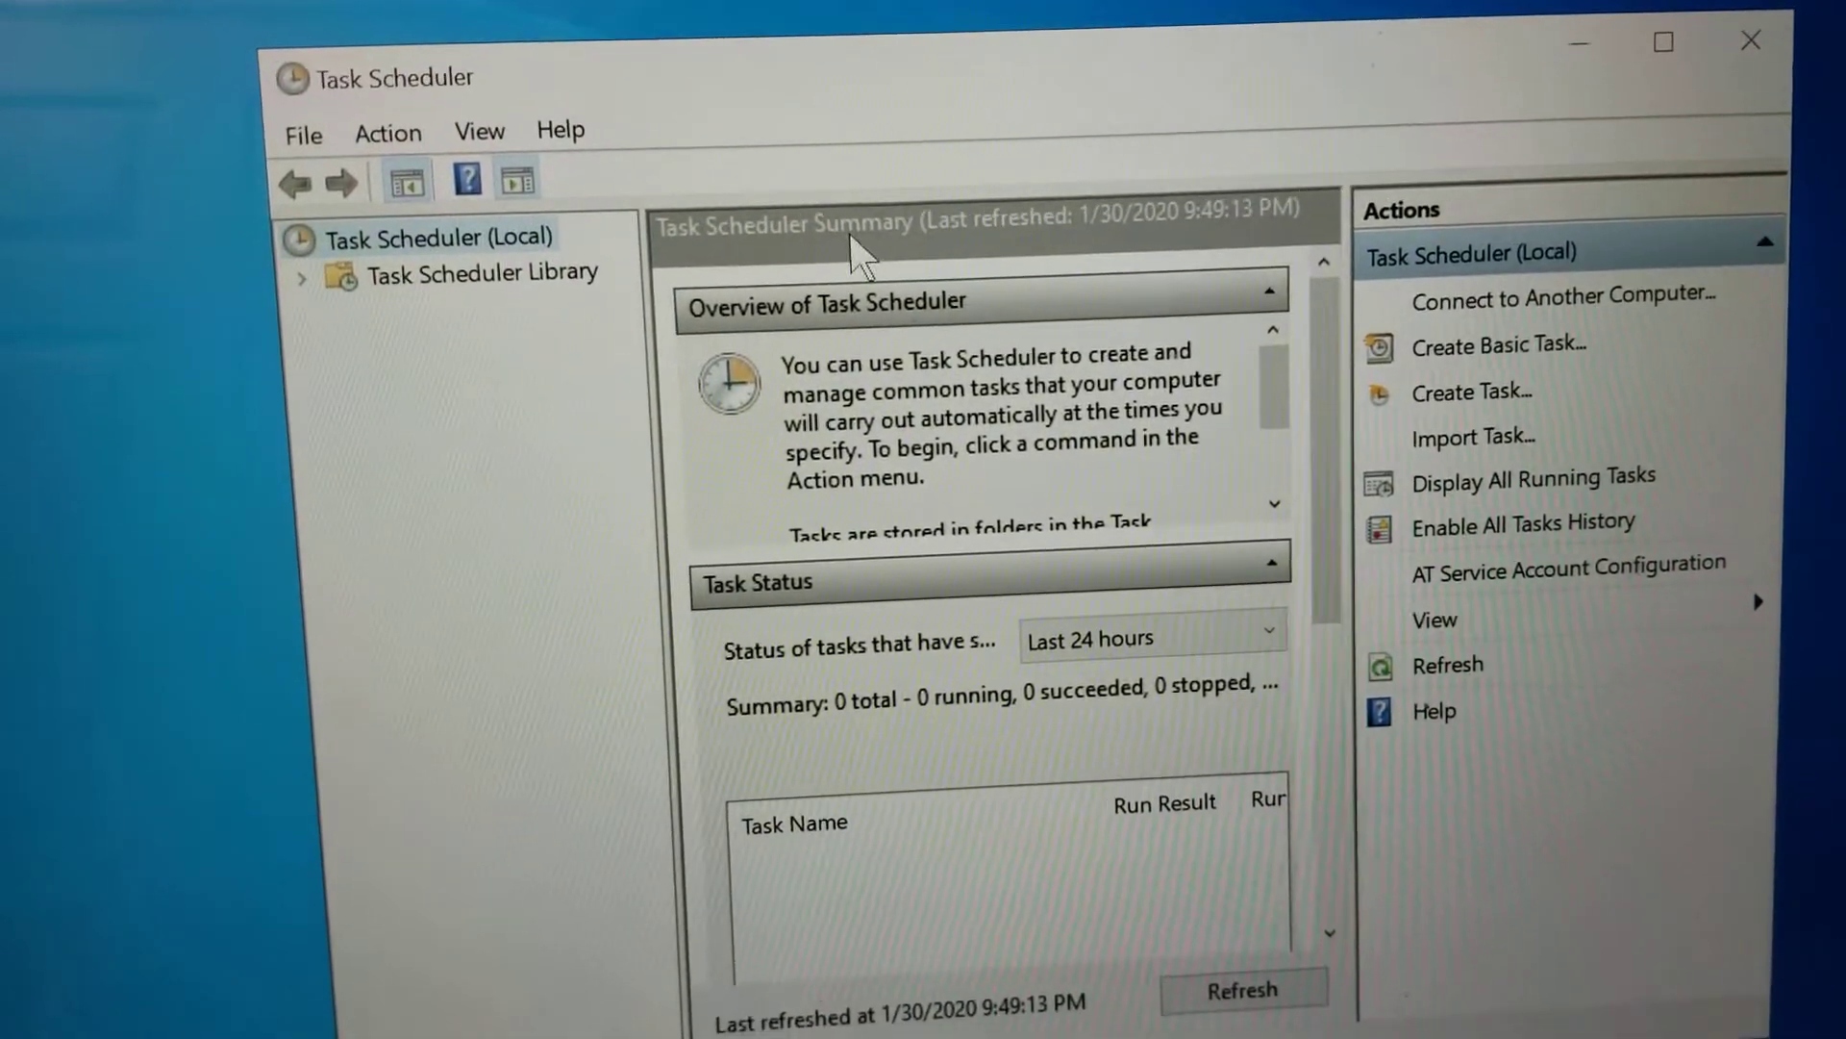
Select the ThrottleStop task in the Task Scheduler Library to view its hidden, highest-privilege setup
click(477, 272)
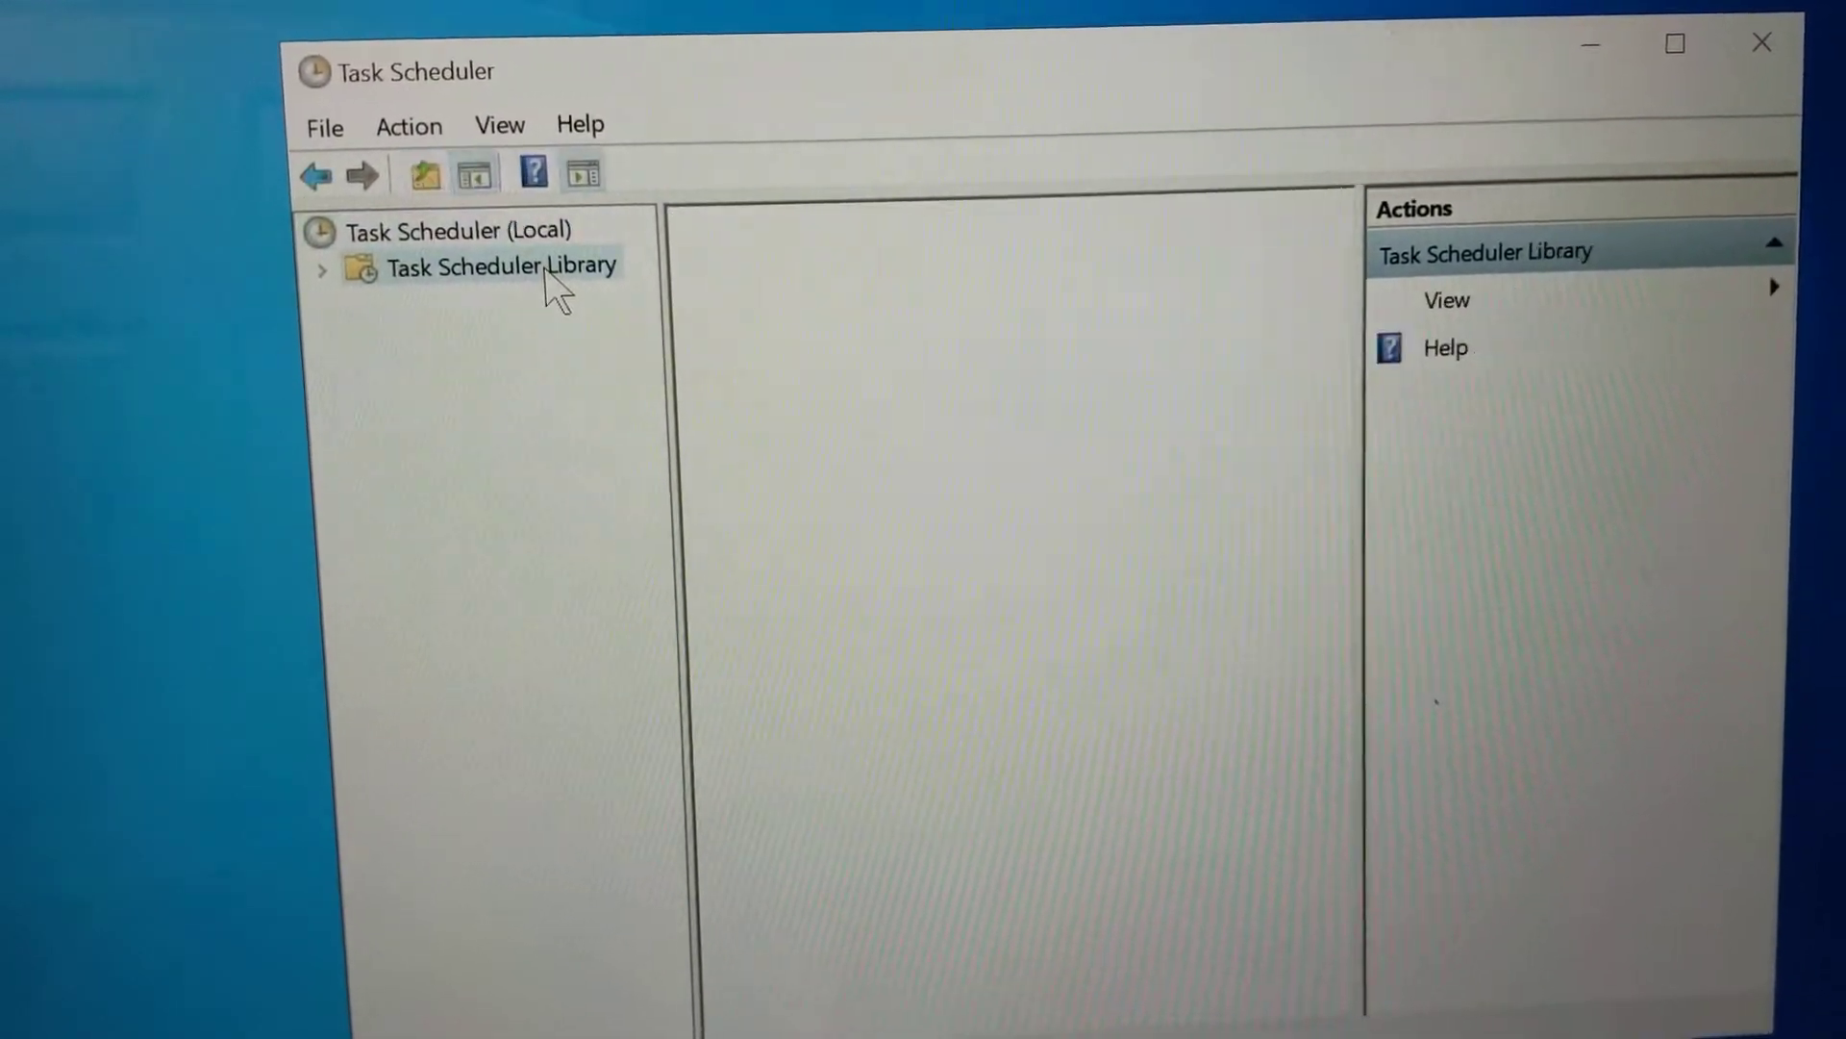
click(500, 265)
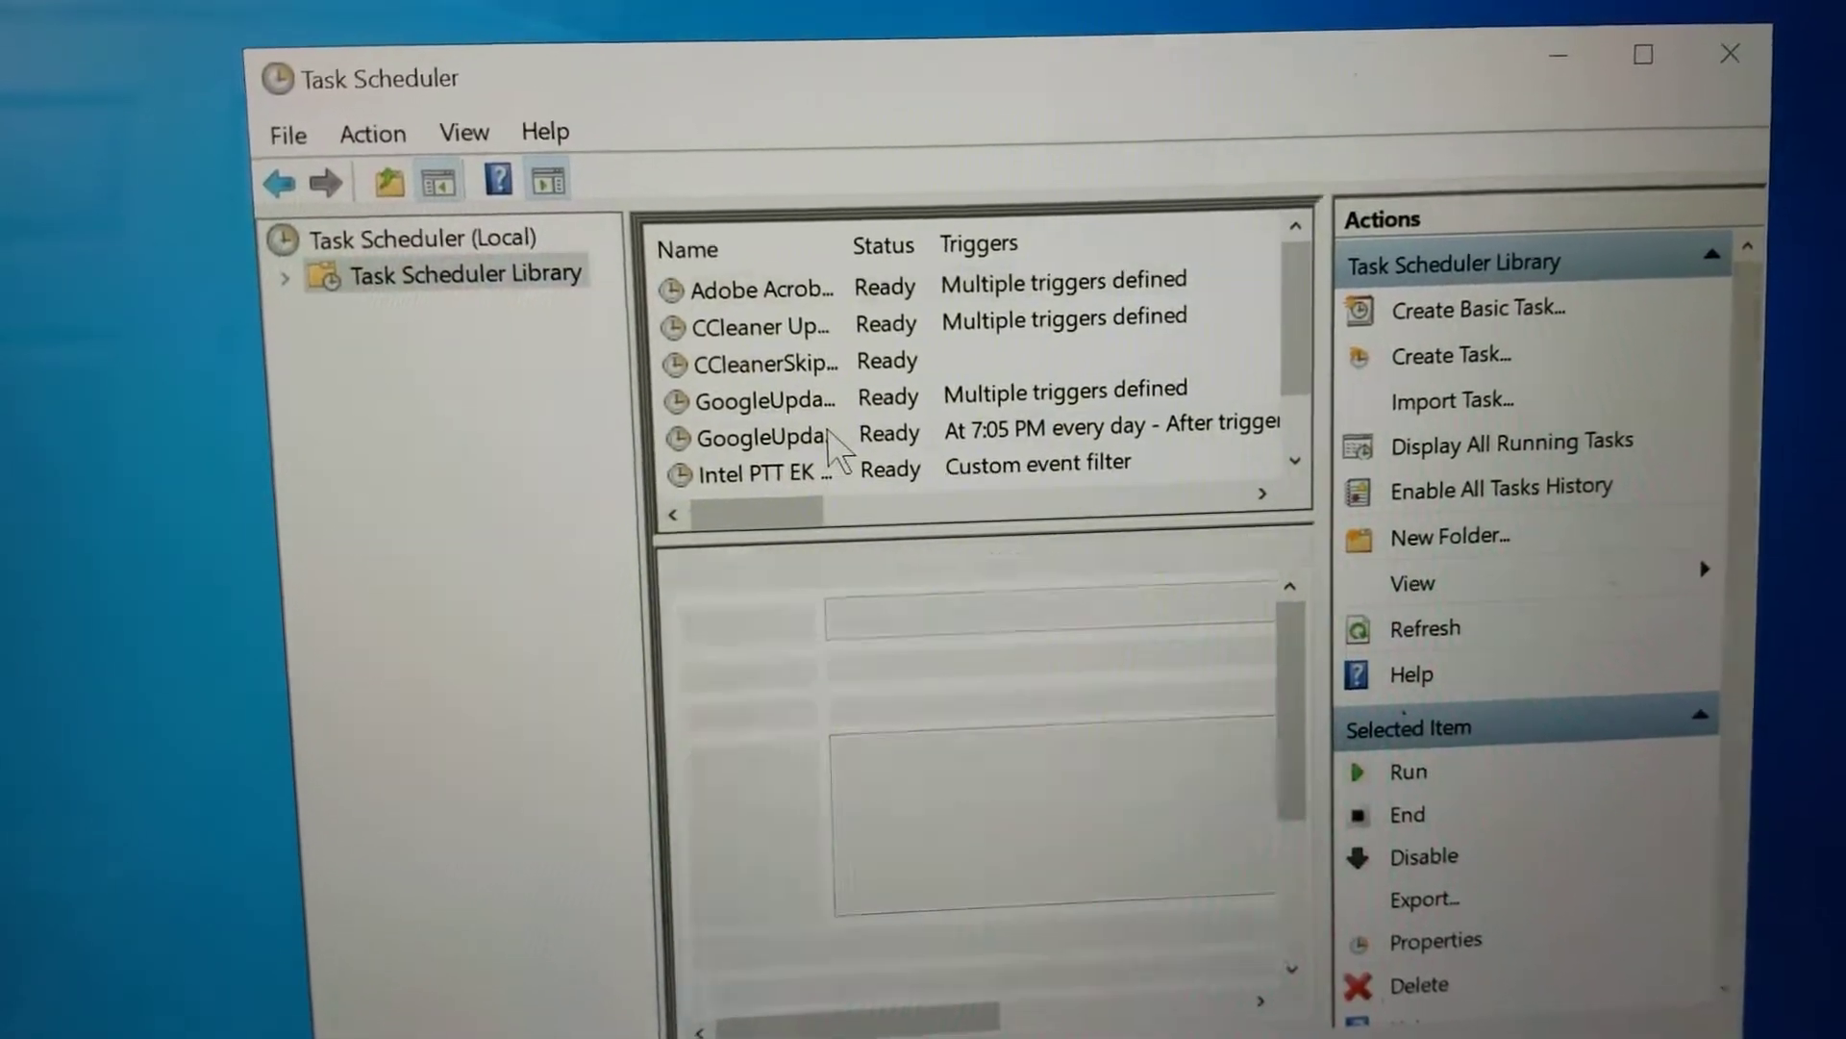
click(789, 462)
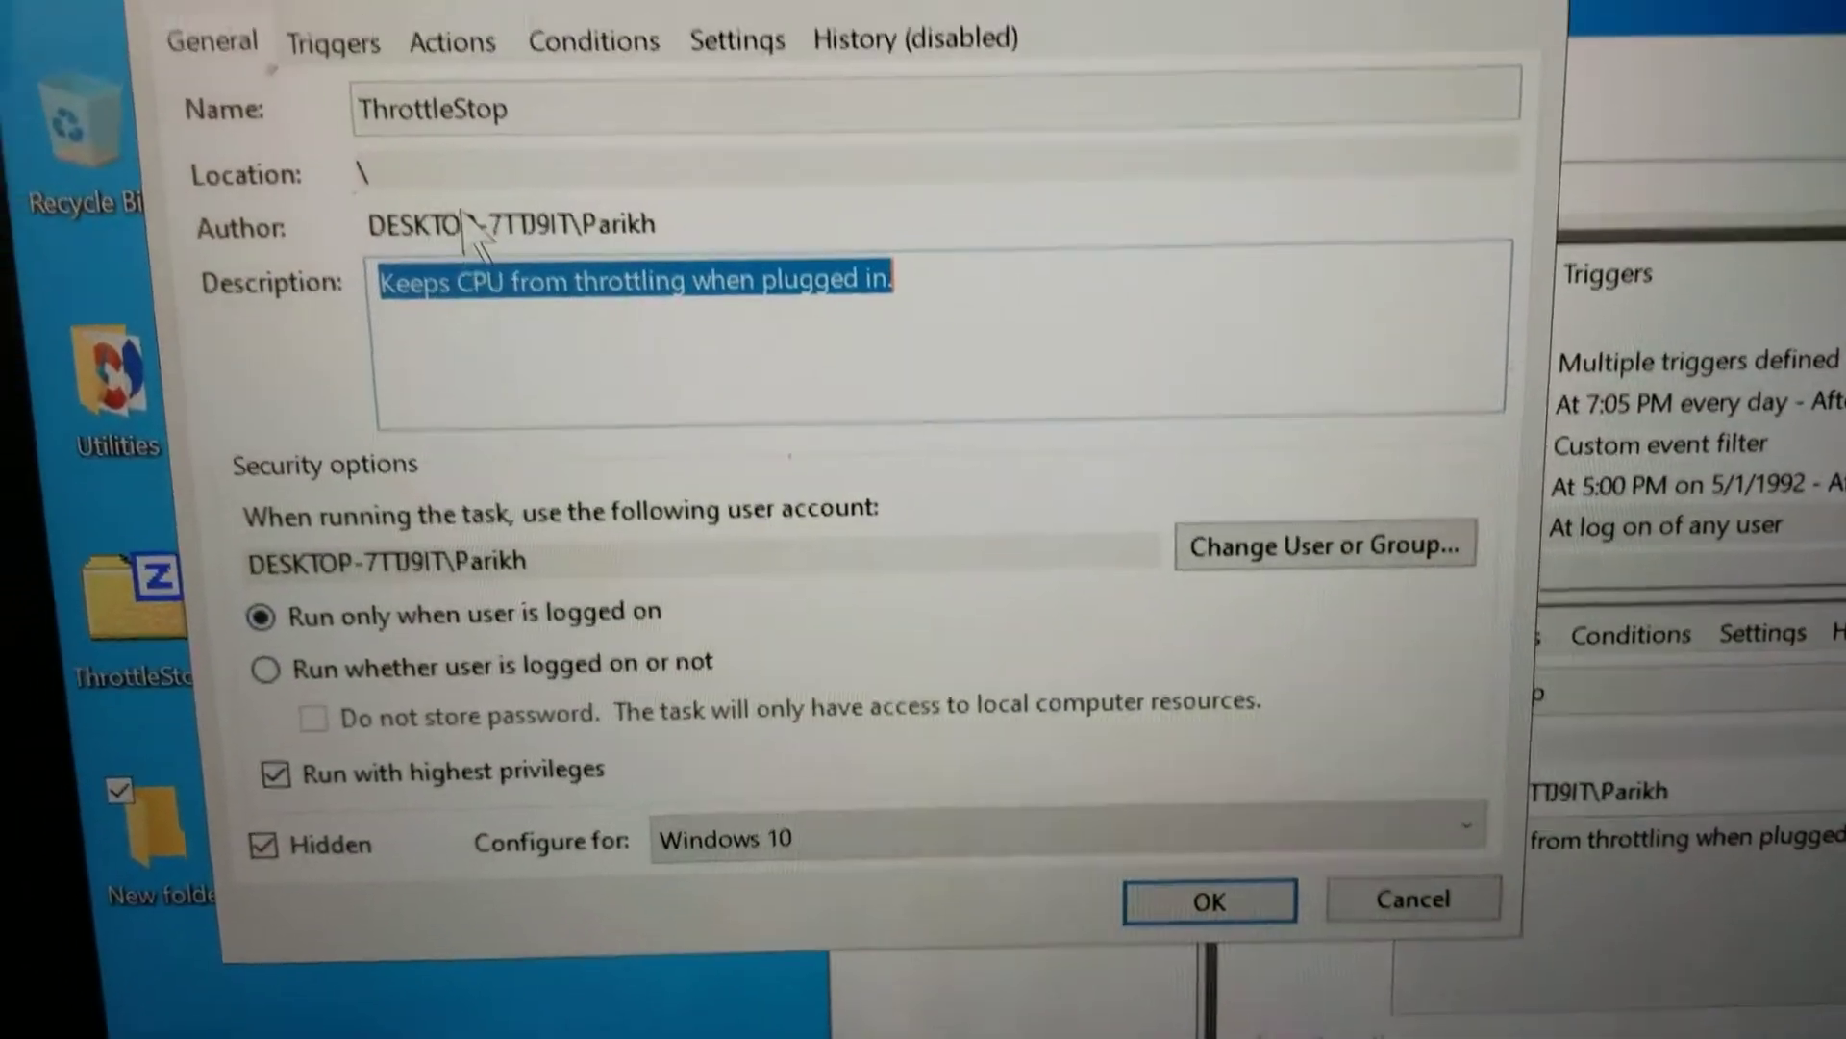
Confirm the ThrottleStop task's enabled trigger starts at log on of any user
click(348, 177)
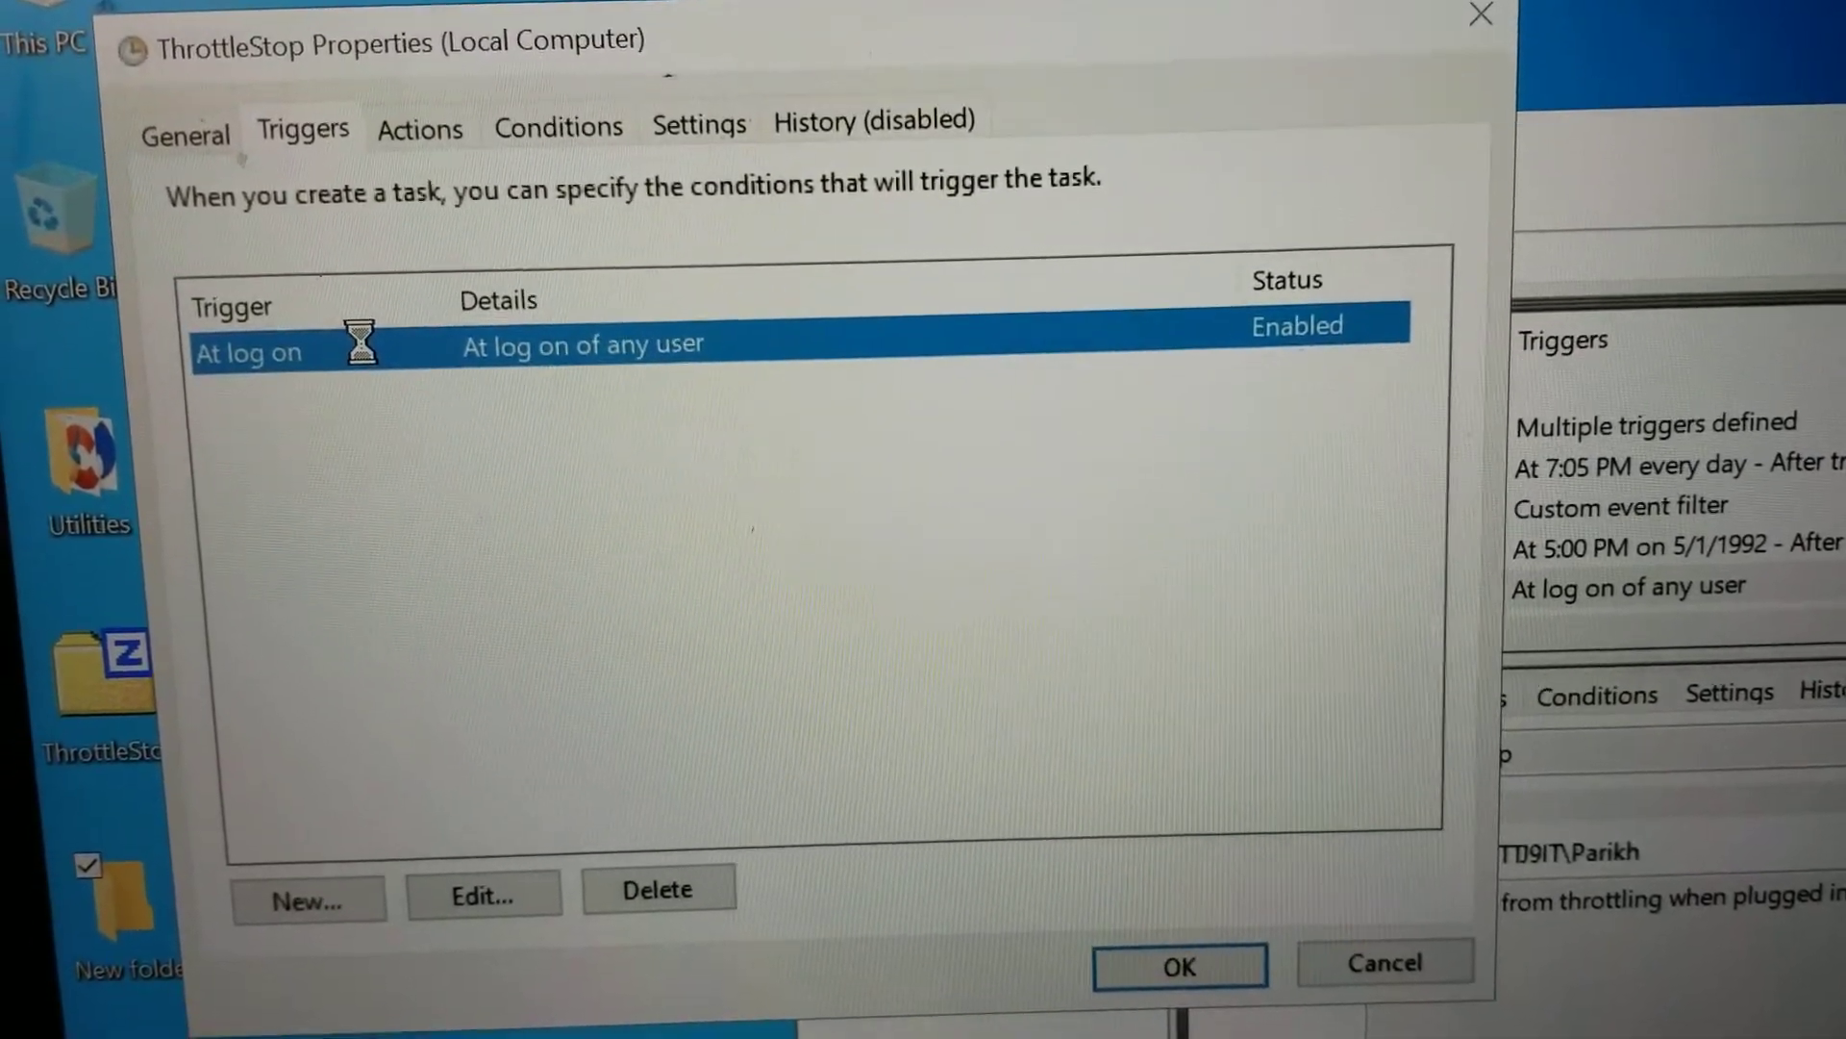
click(481, 894)
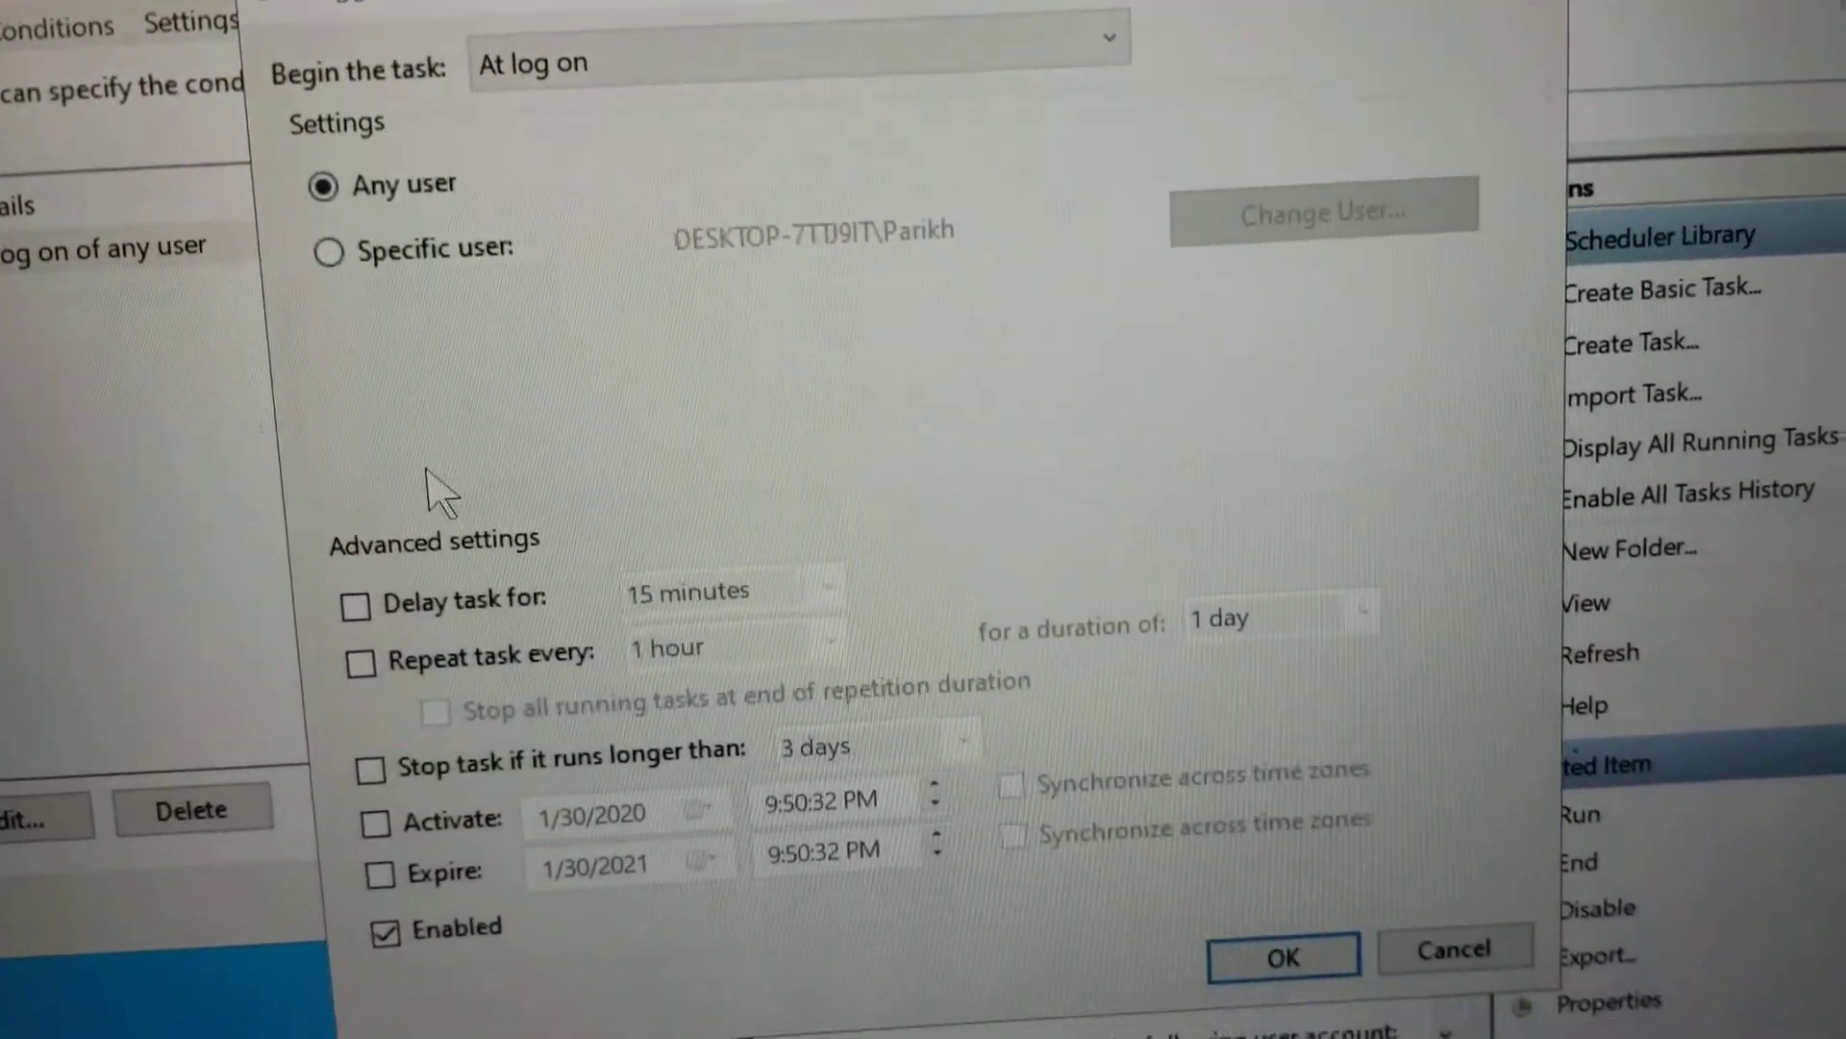
scroll(down, 3)
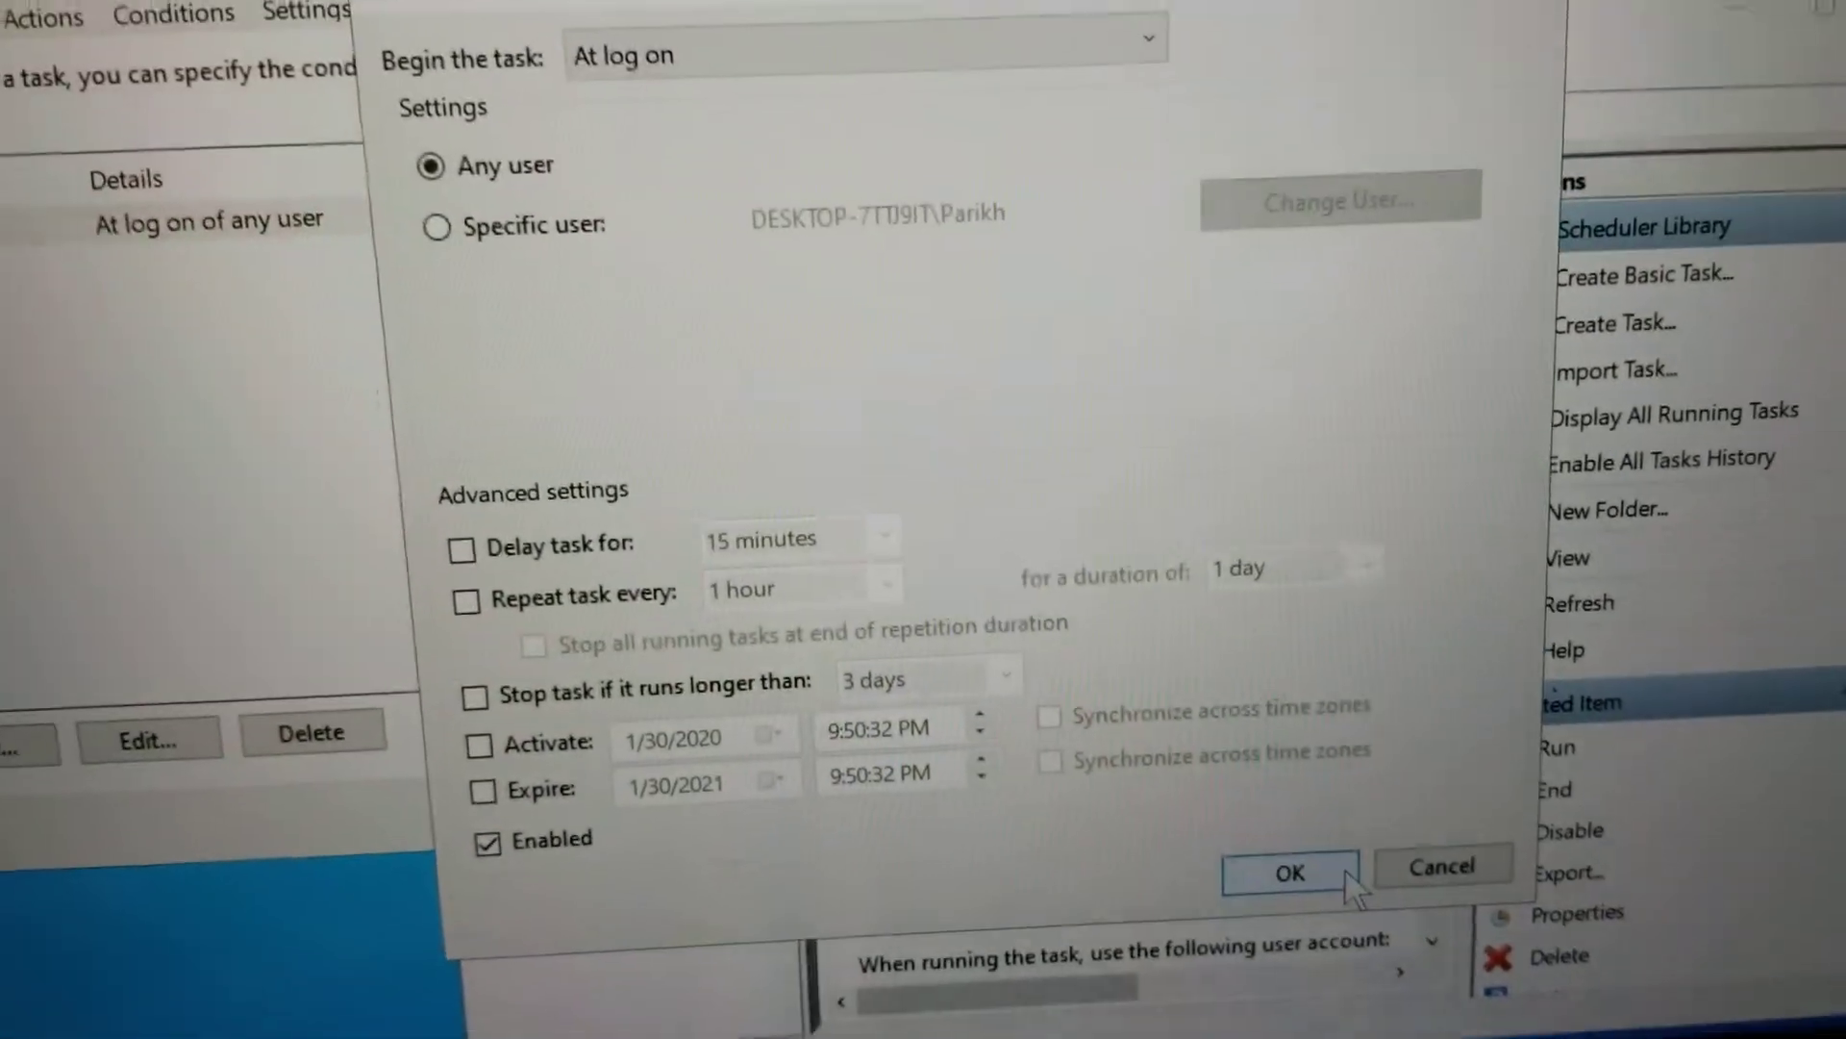
click(1287, 873)
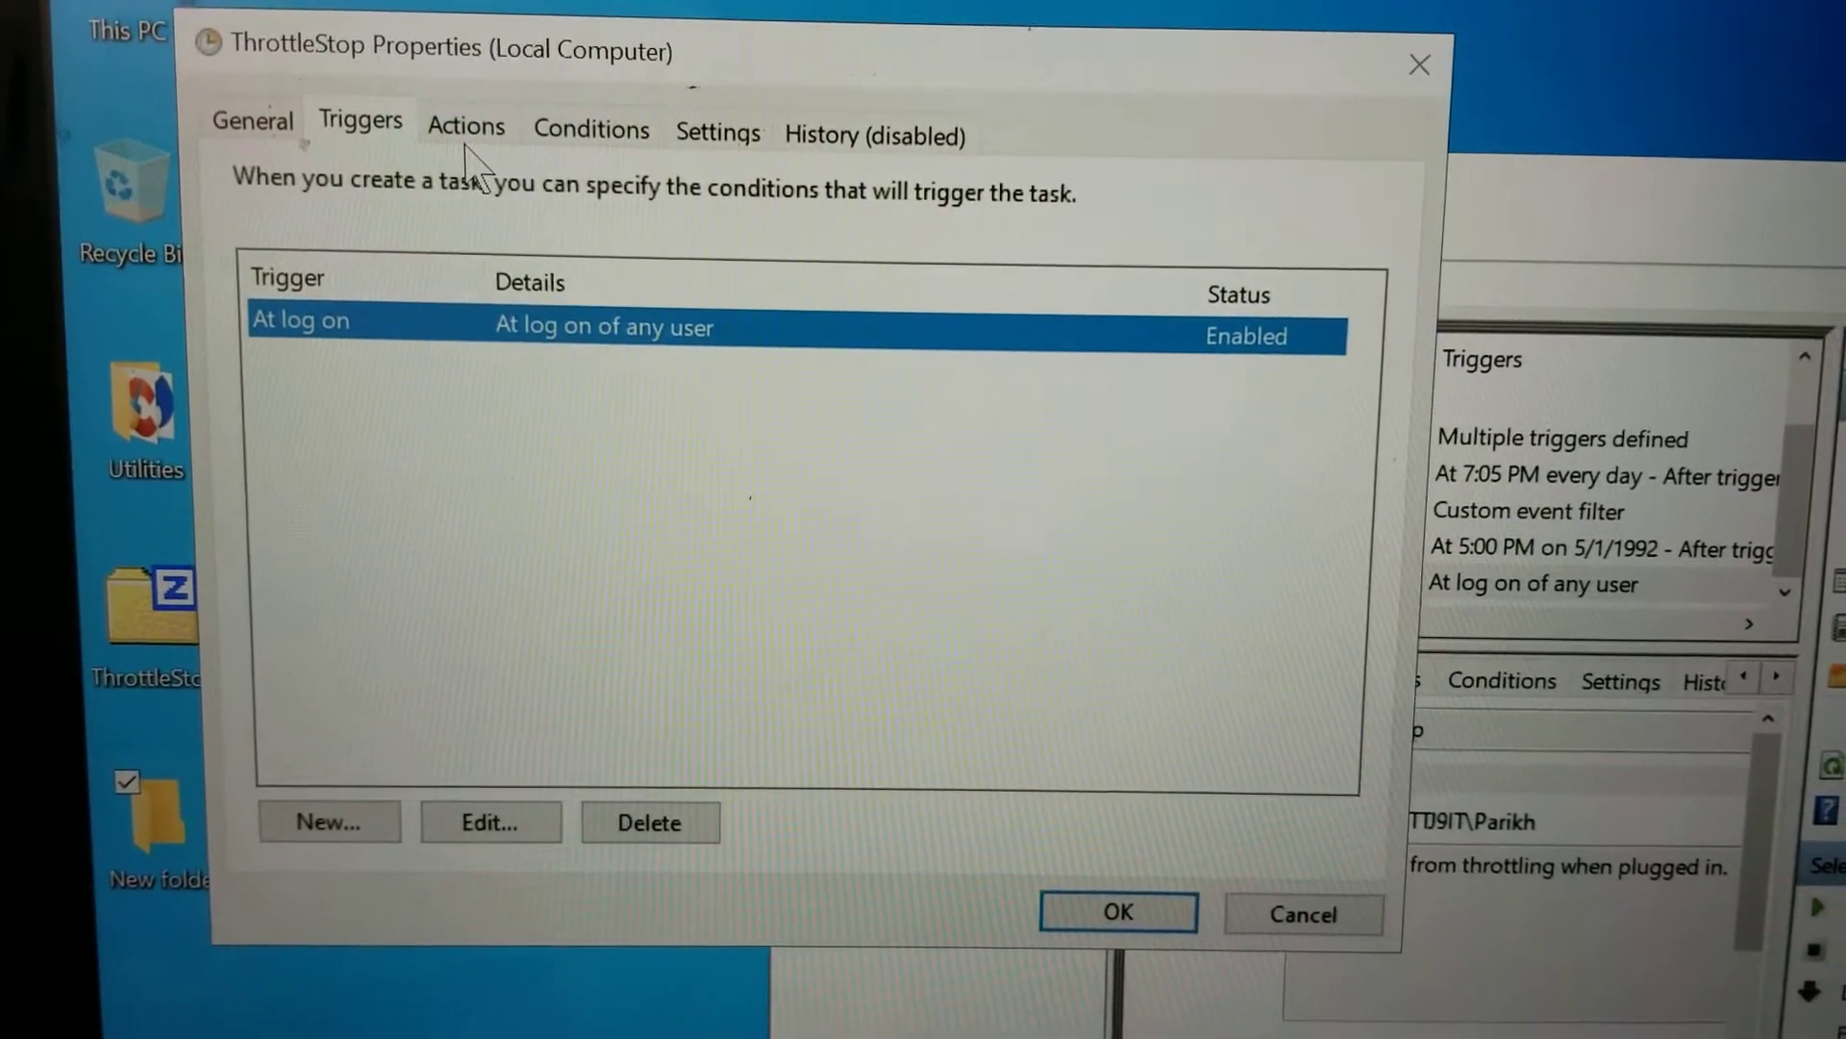
Verify the action starts C:\Program Files\ThrottleStop_8.70.6\ThrottleStop.exe, browsing Desktop\New folder without changing it
click(466, 125)
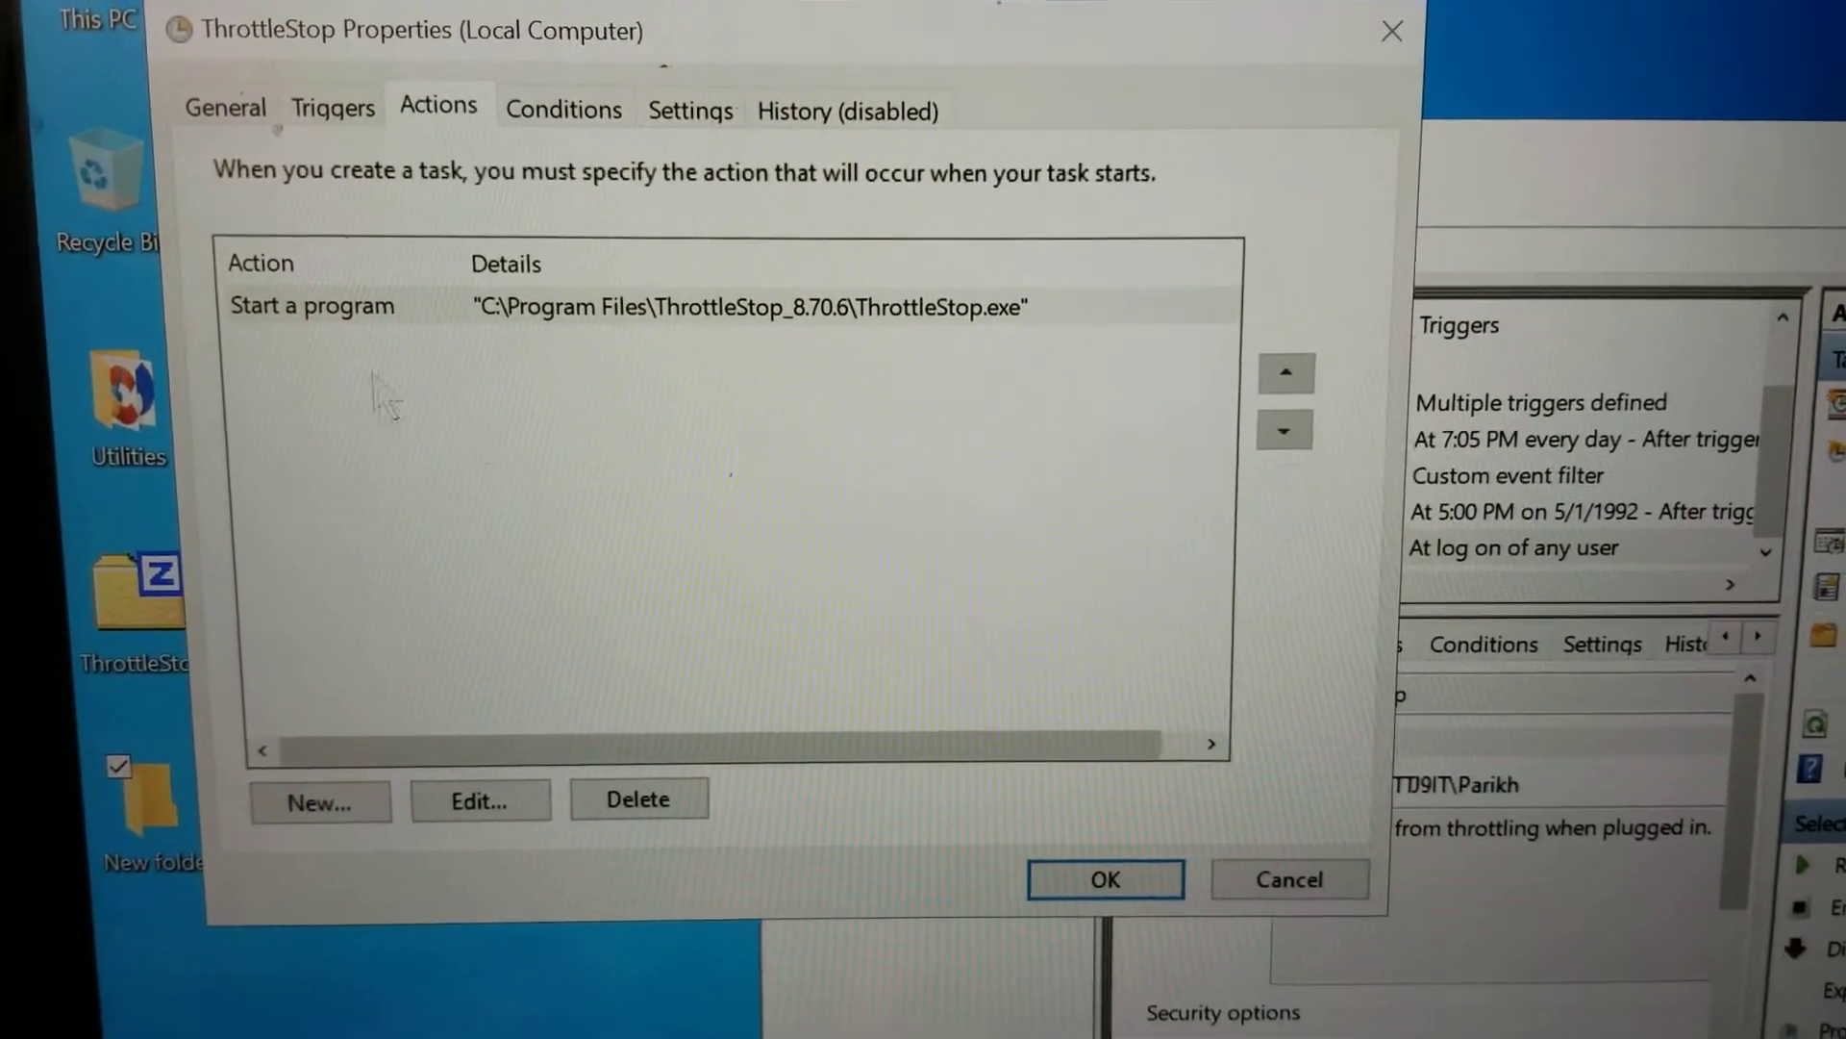
click(479, 800)
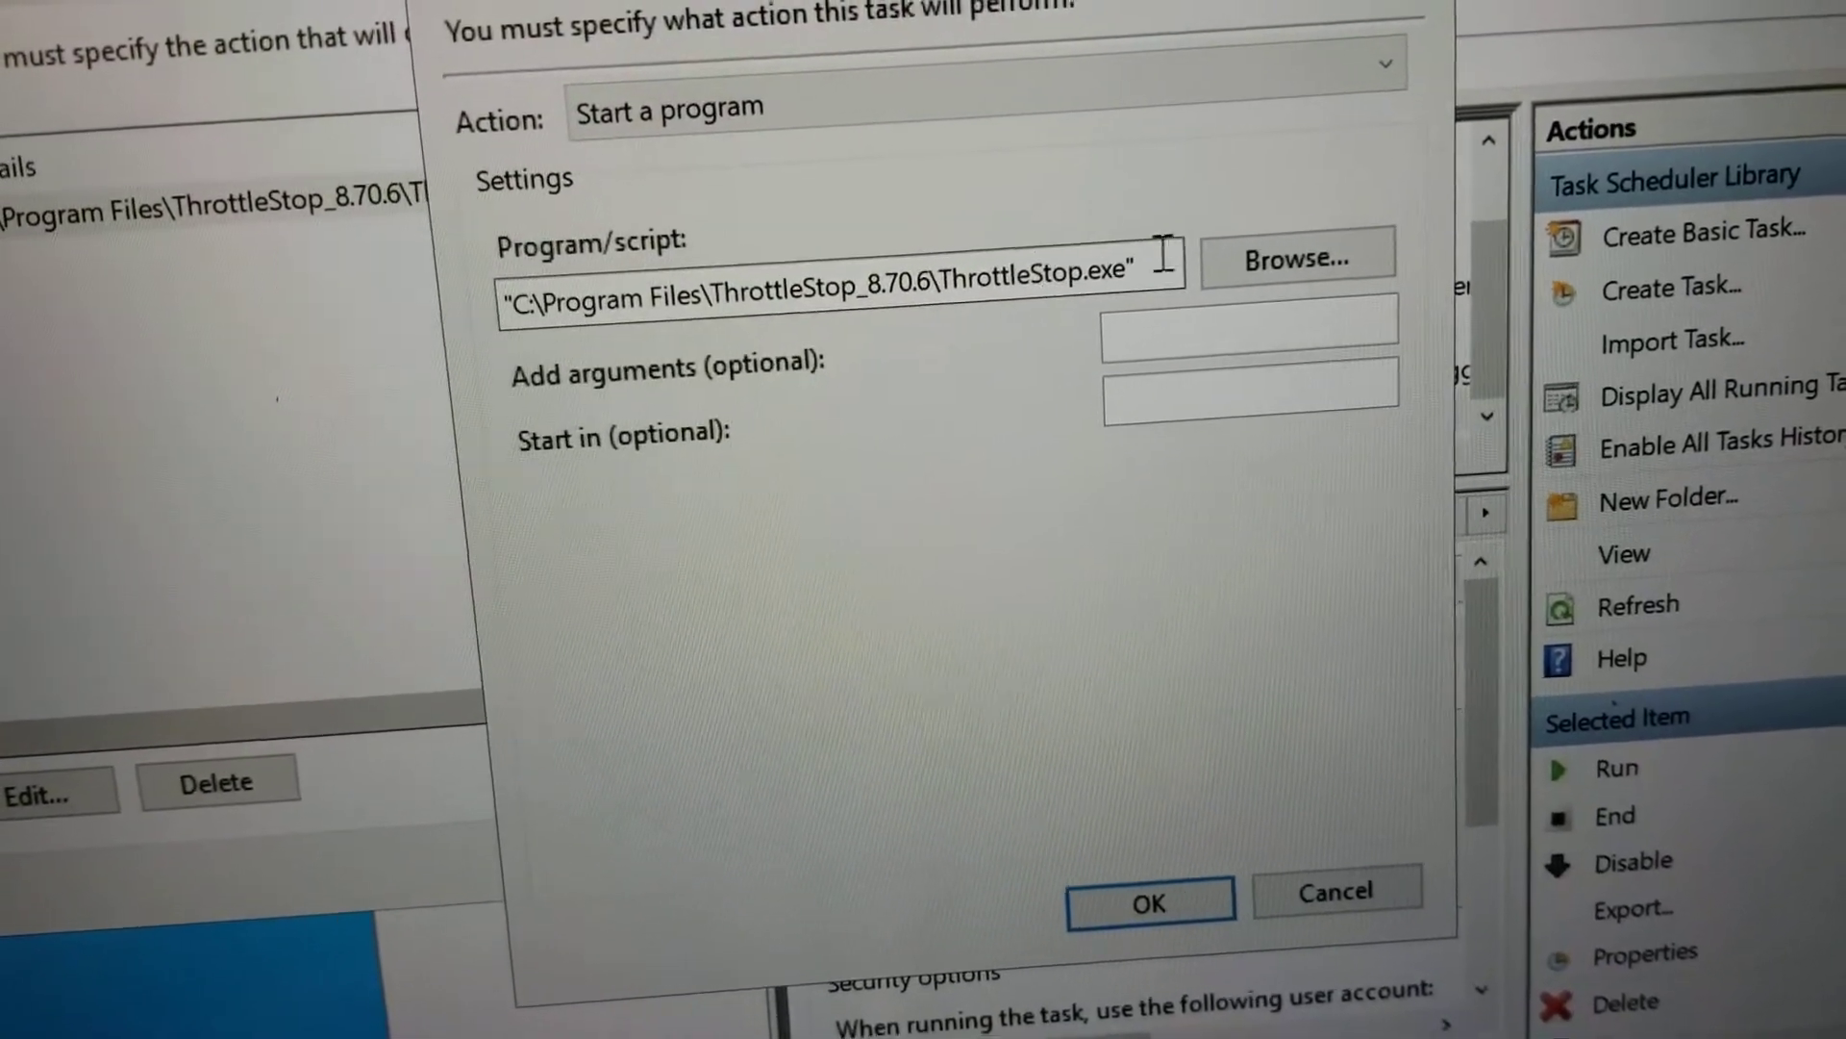
click(1295, 256)
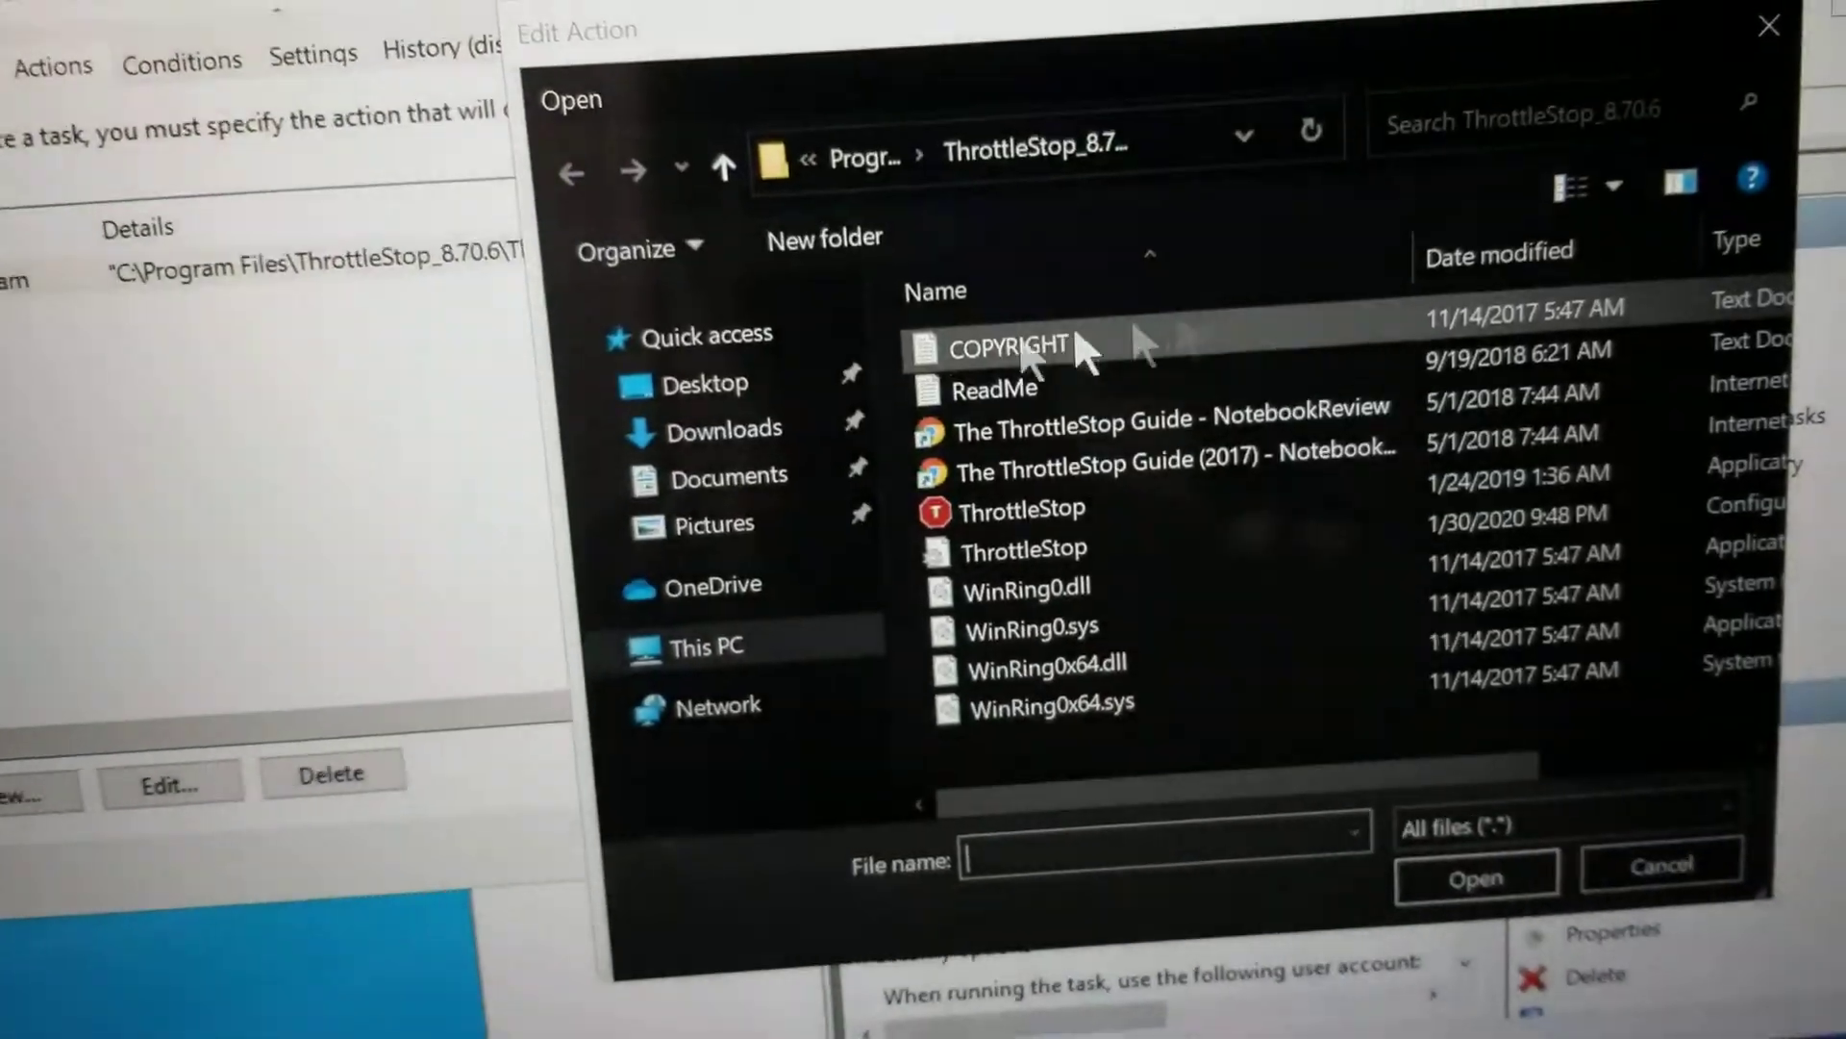
click(683, 383)
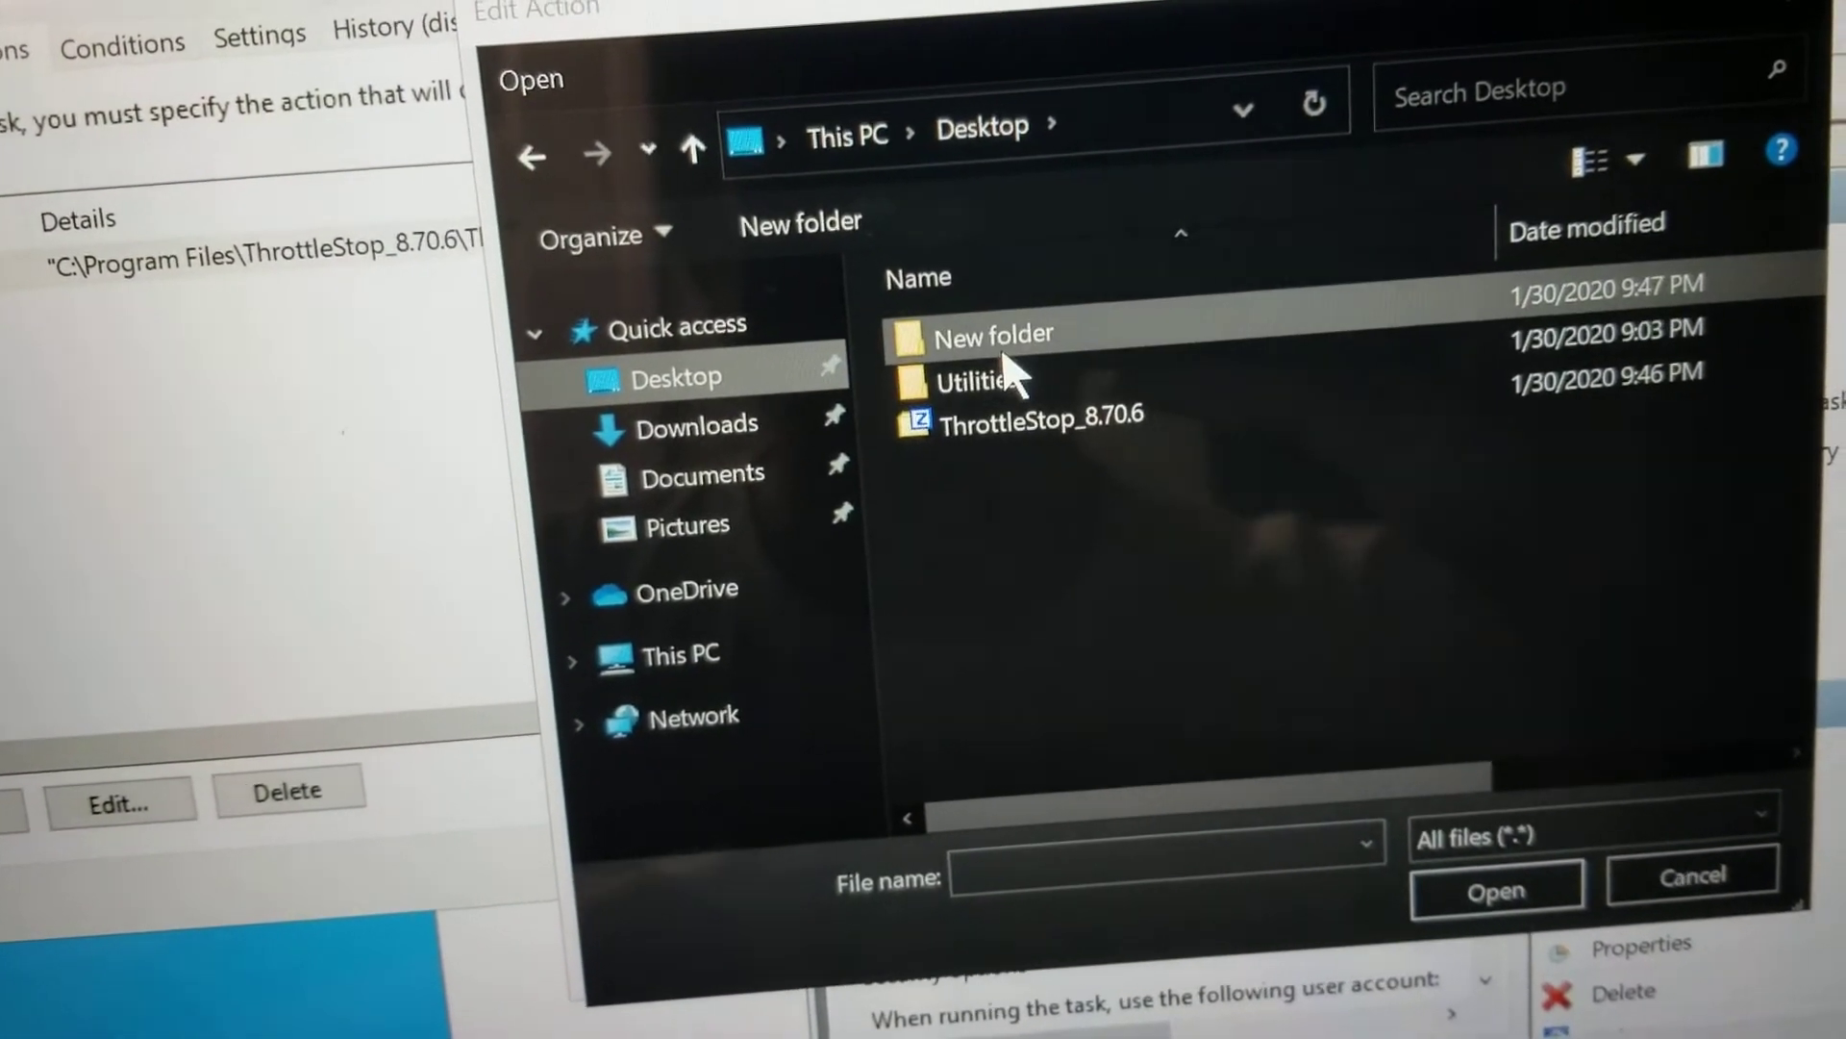
double_click(992, 335)
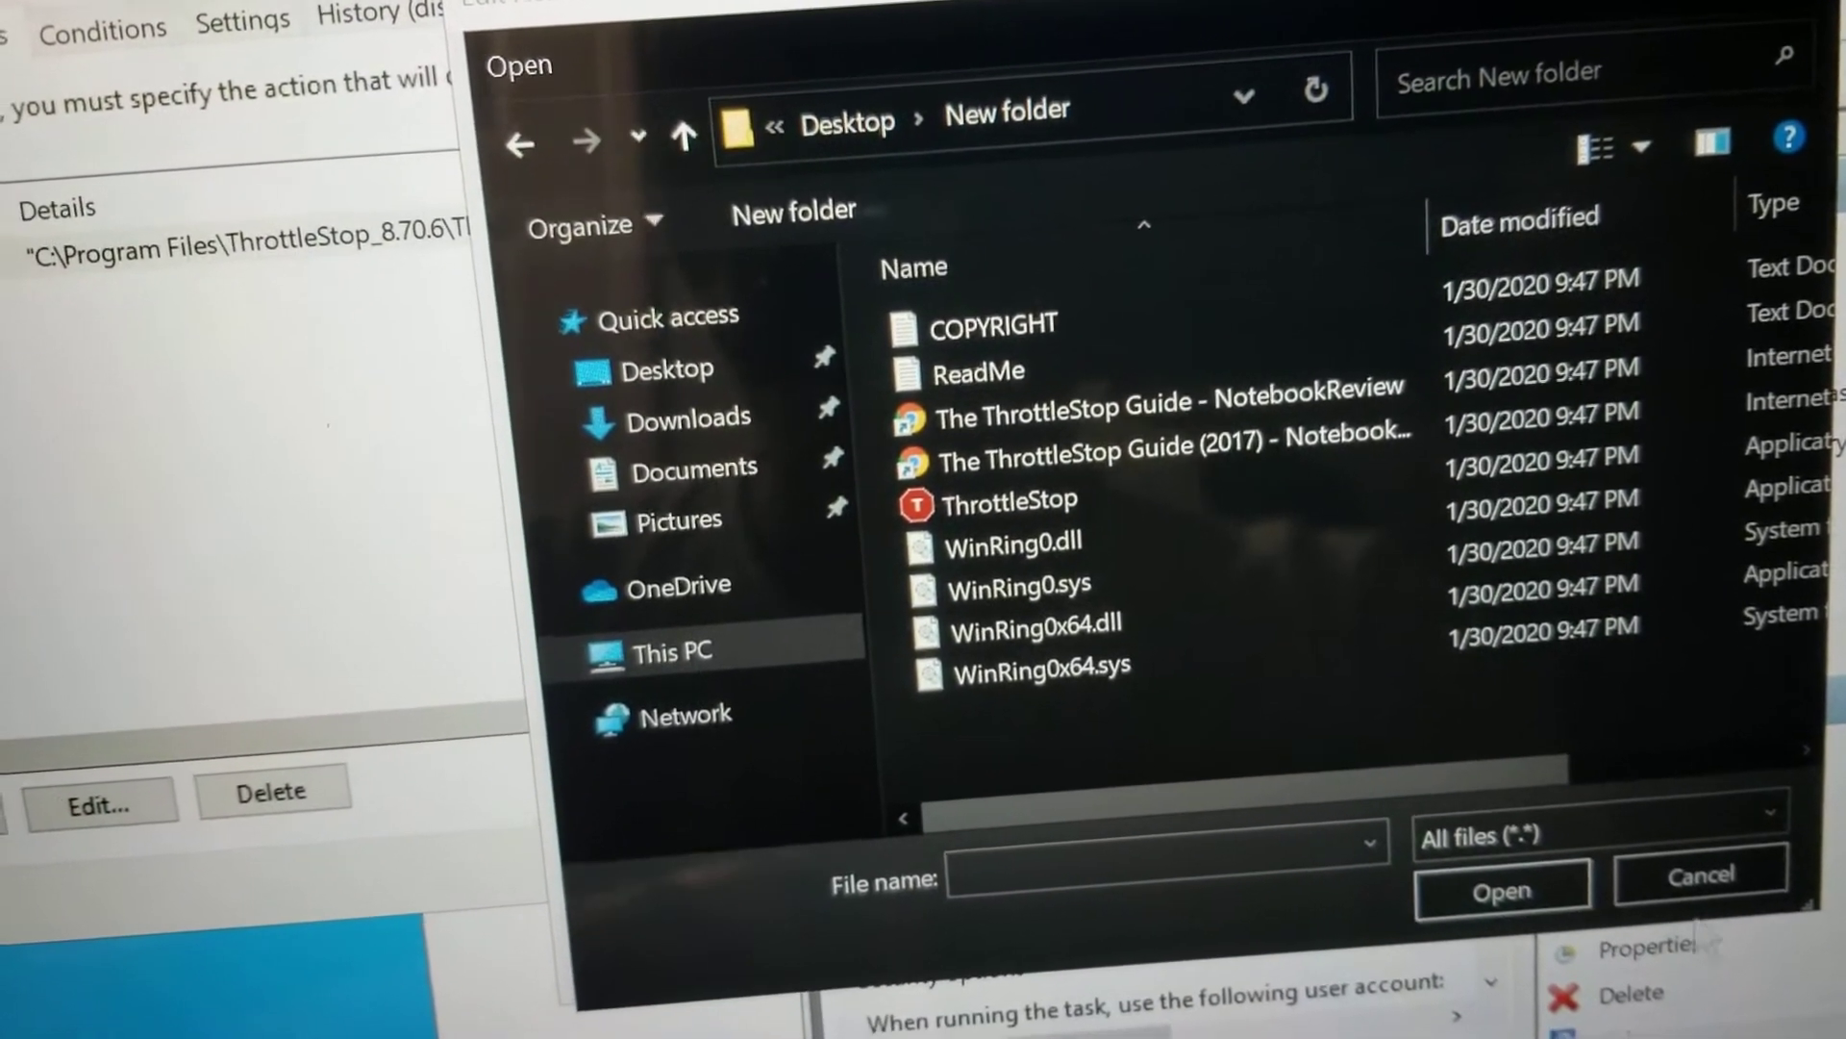
click(1696, 873)
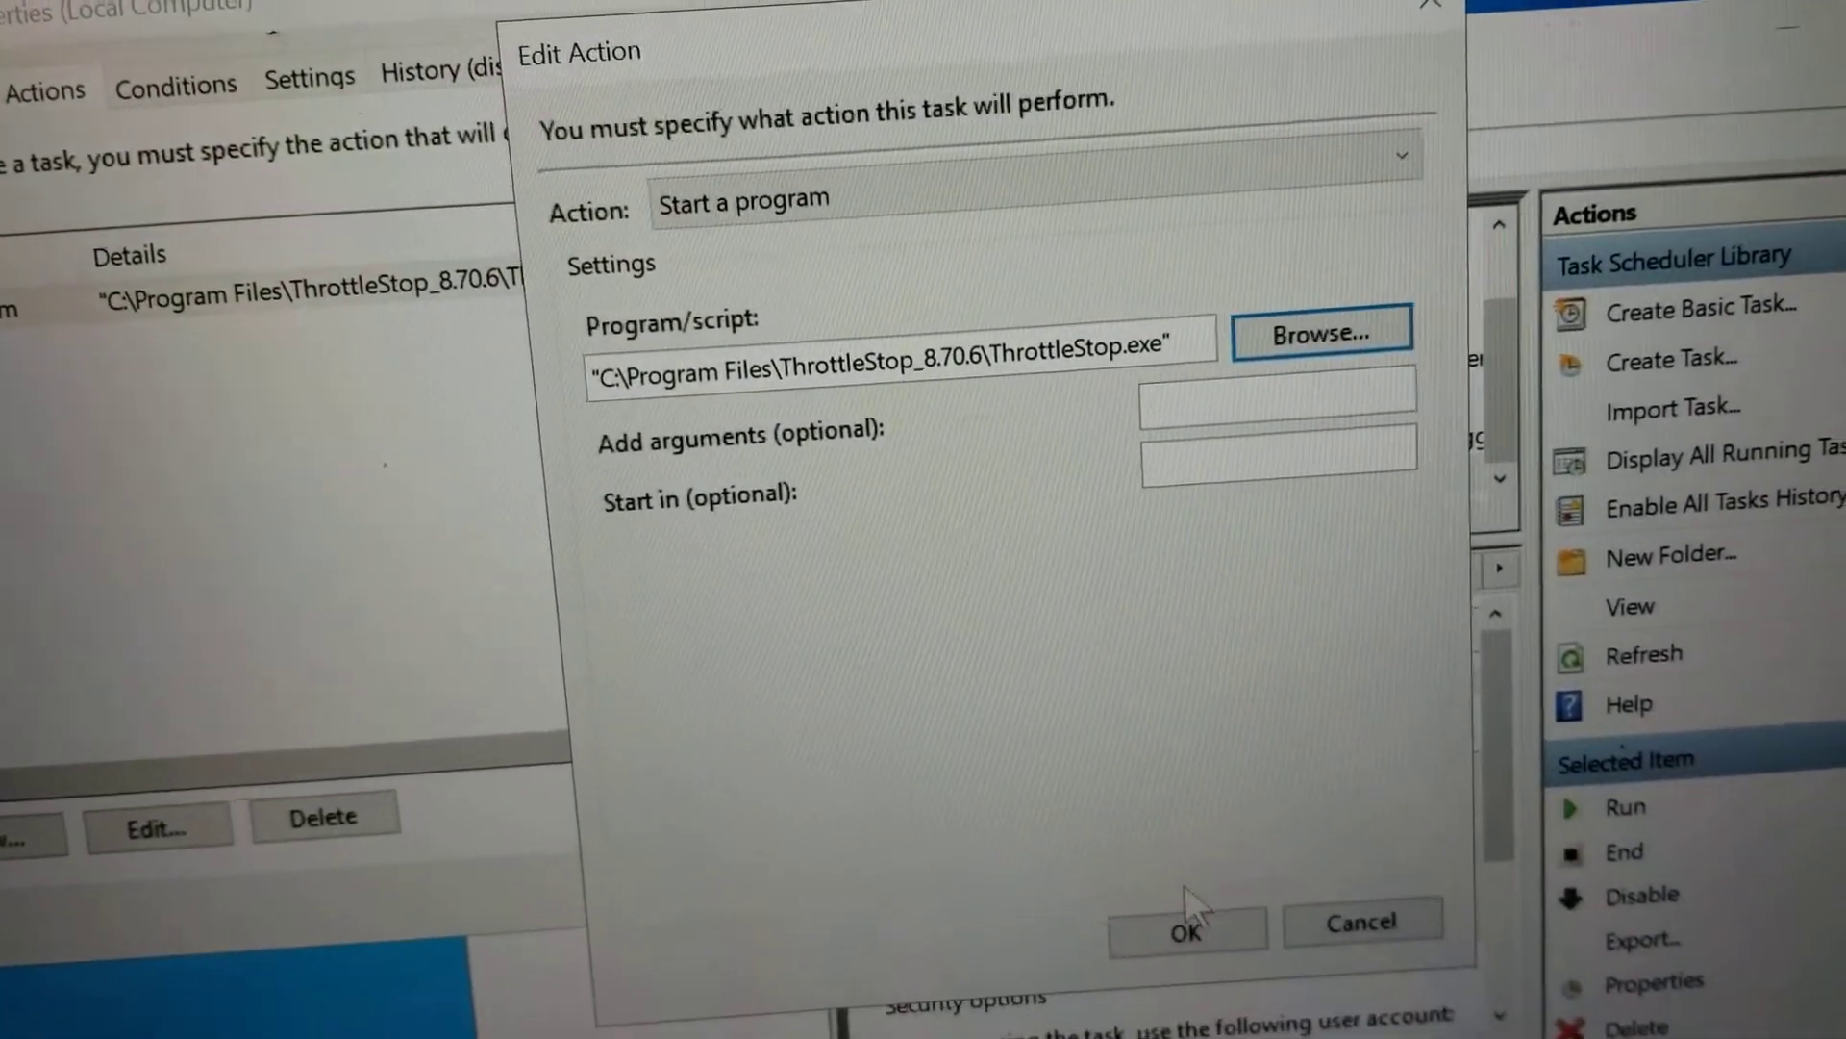
Accept the ThrottleStop.exe action, save the task properties and close Task Scheduler
click(1183, 929)
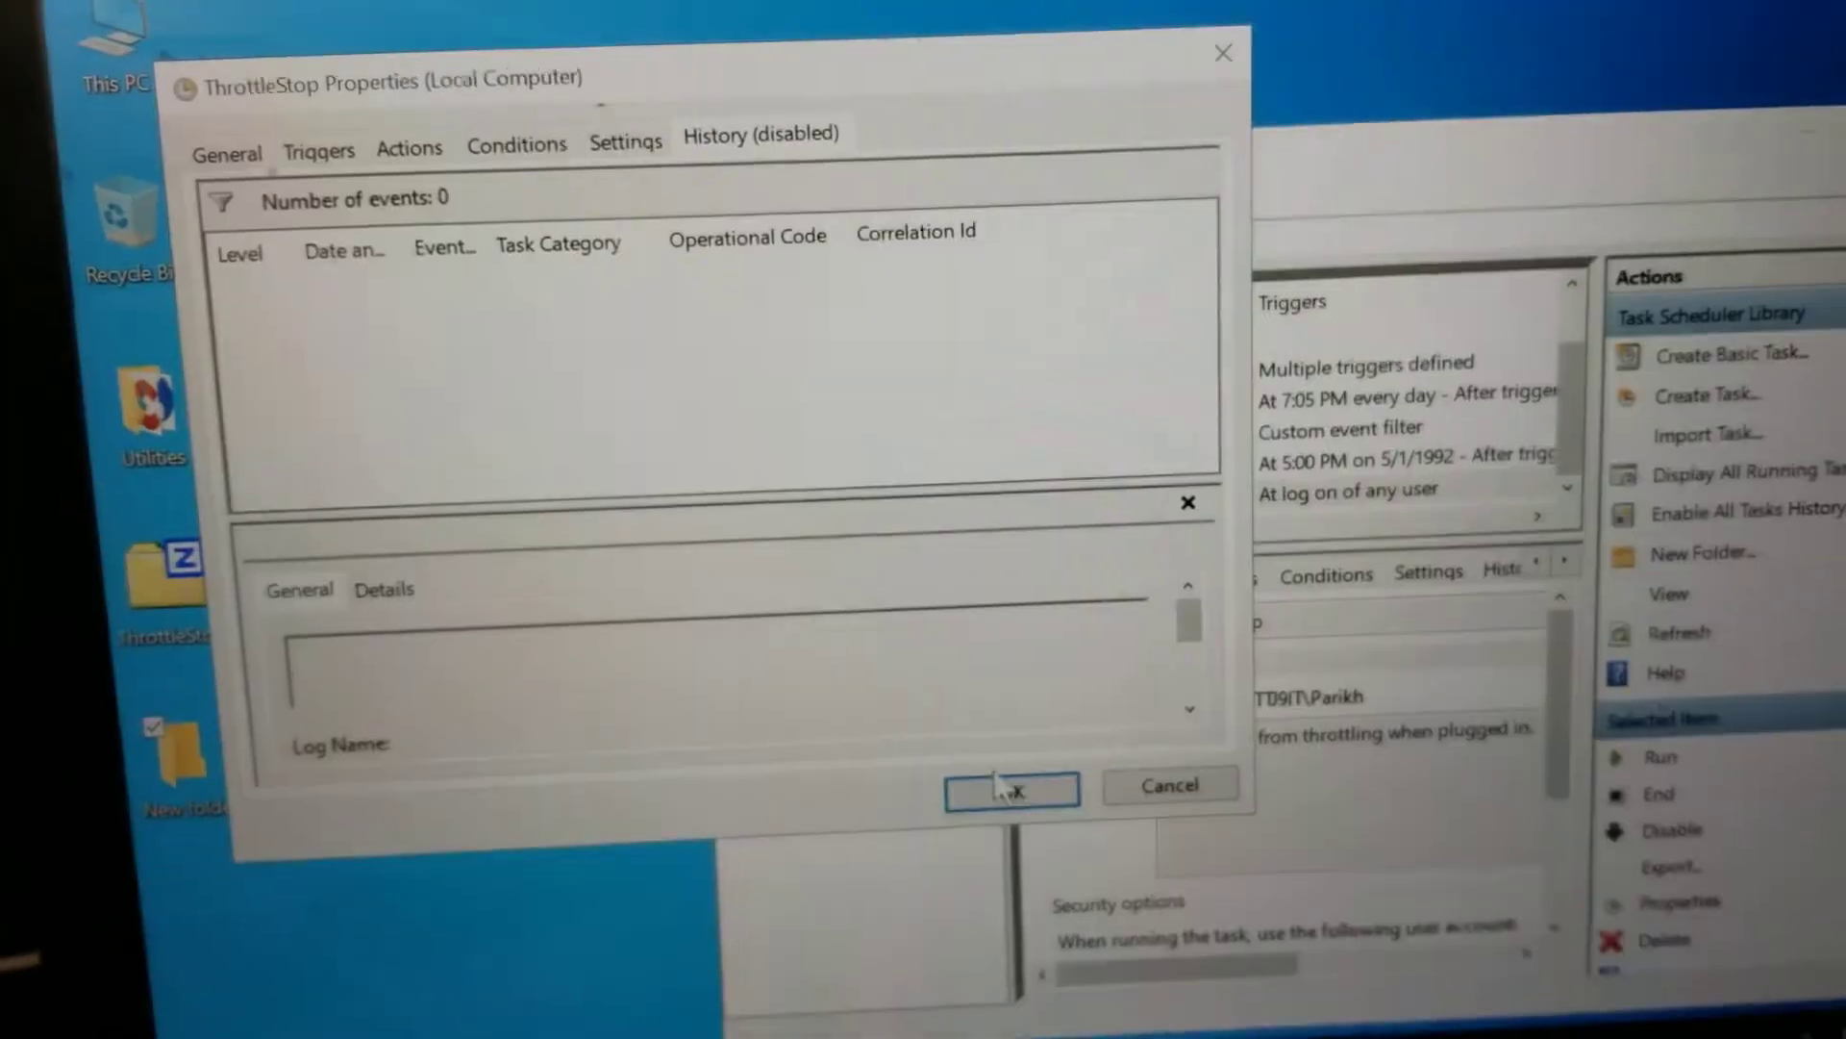
click(1010, 785)
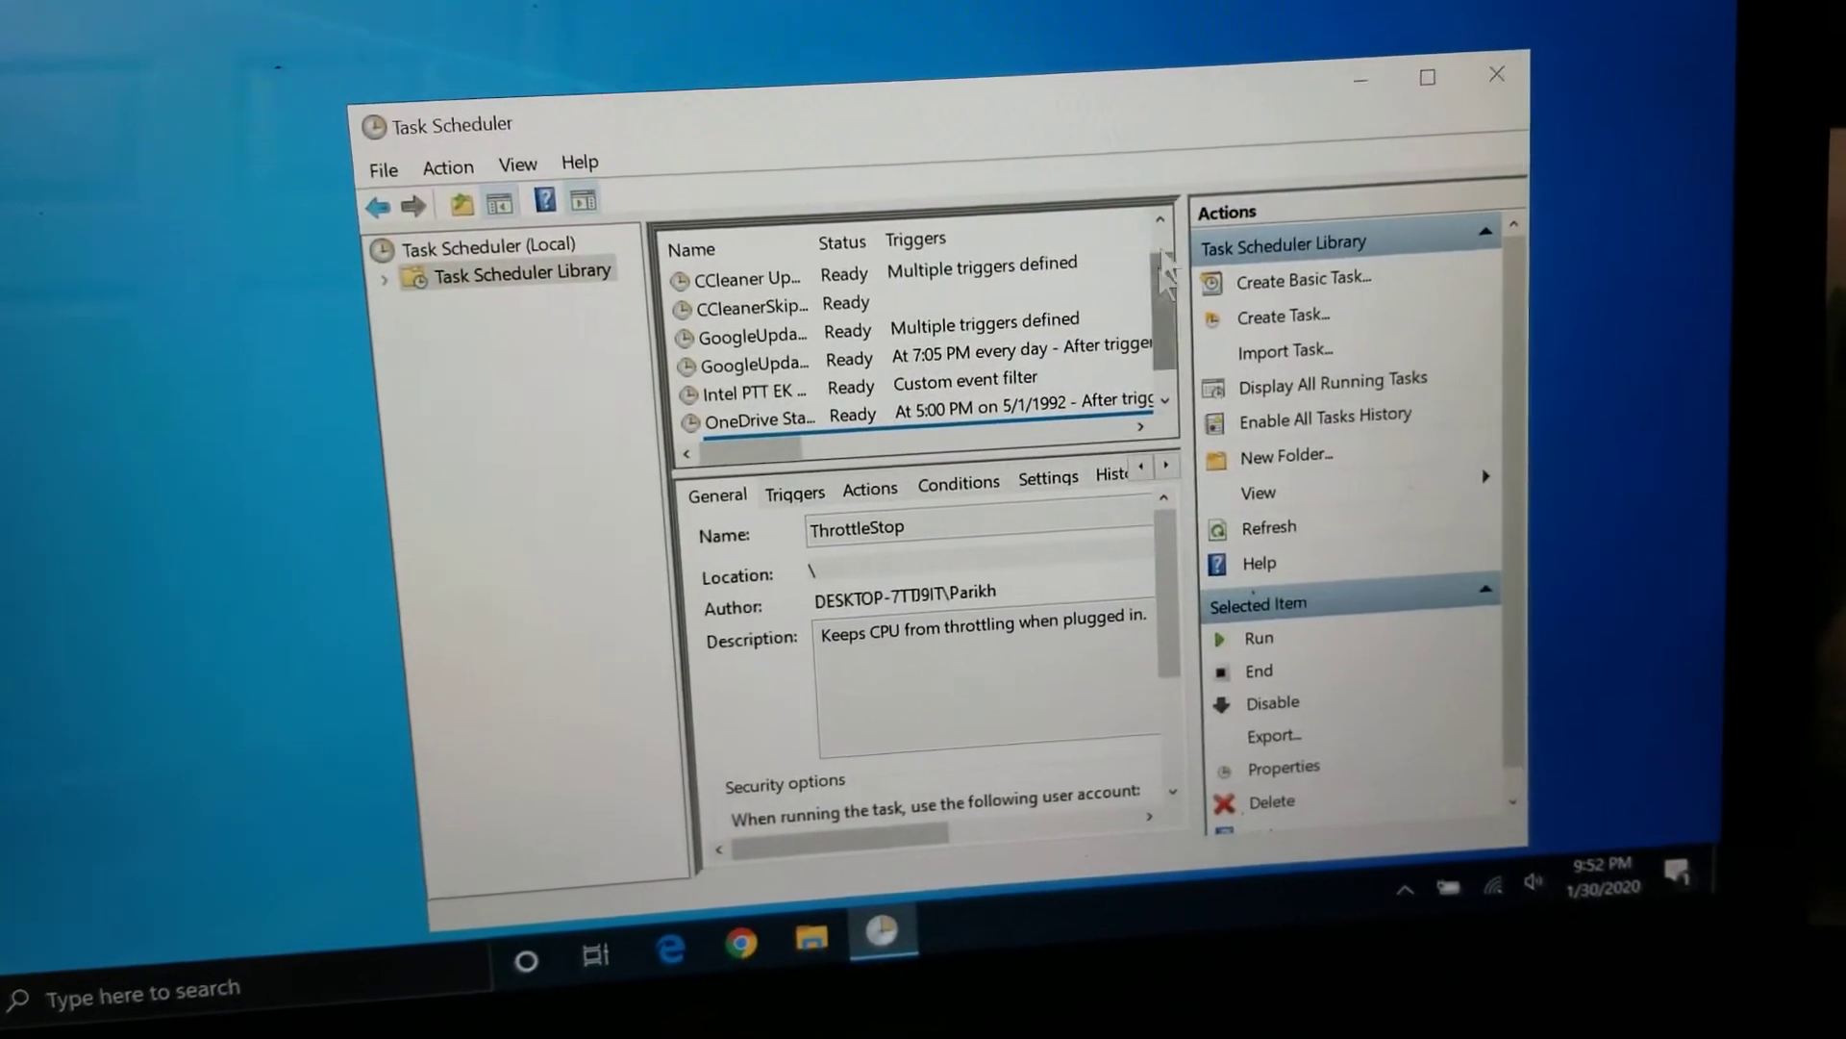
click(1496, 73)
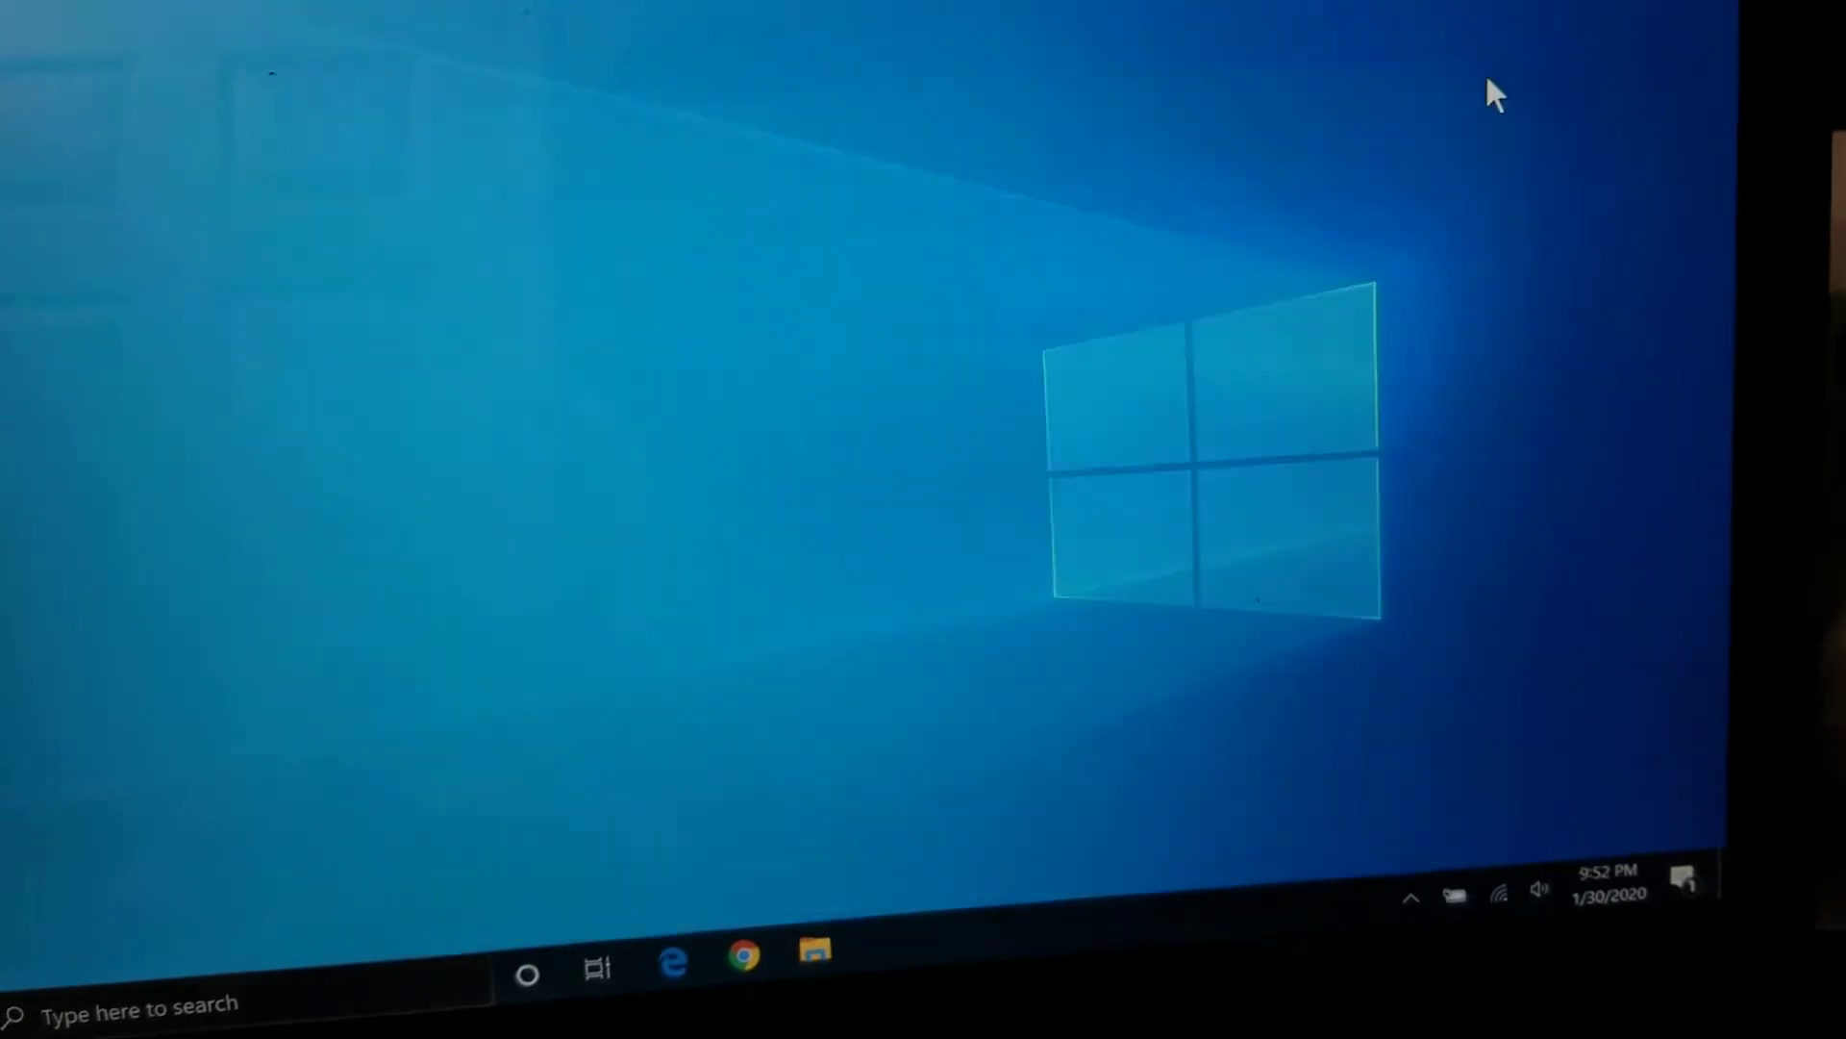